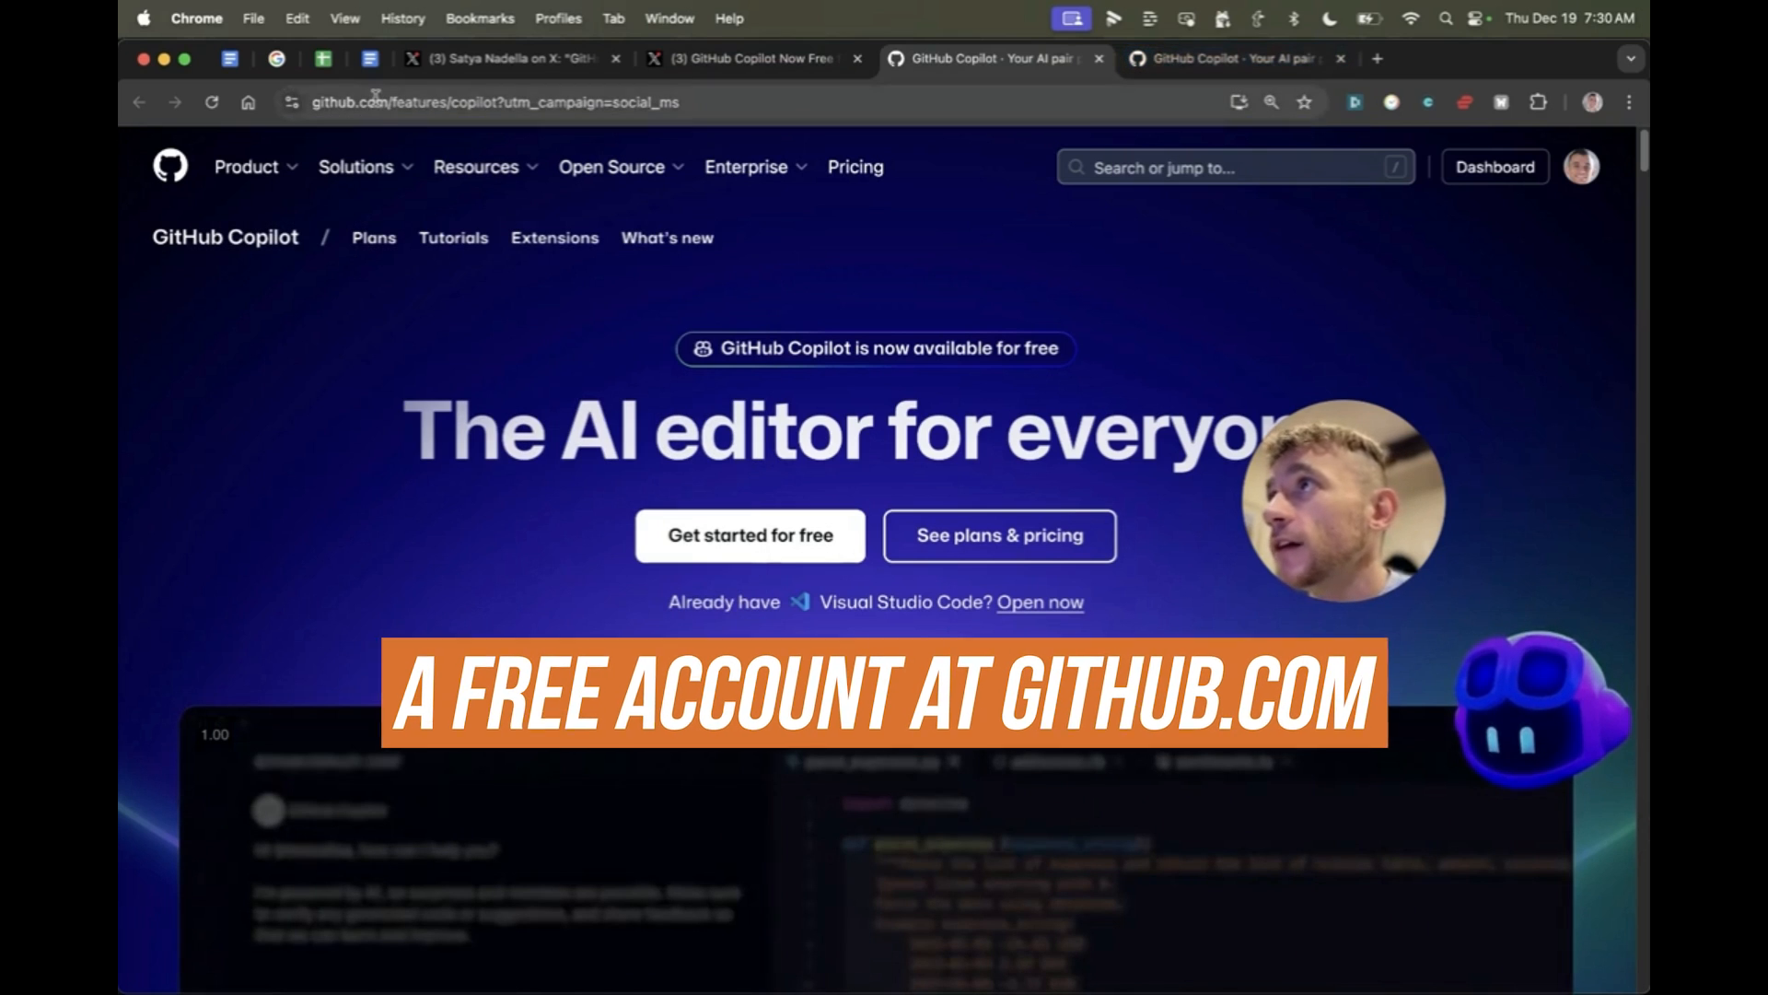
Step: Look through the GitHub Copilot Chat extension details, then open the Copilot Edits panel
scroll("down", 3)
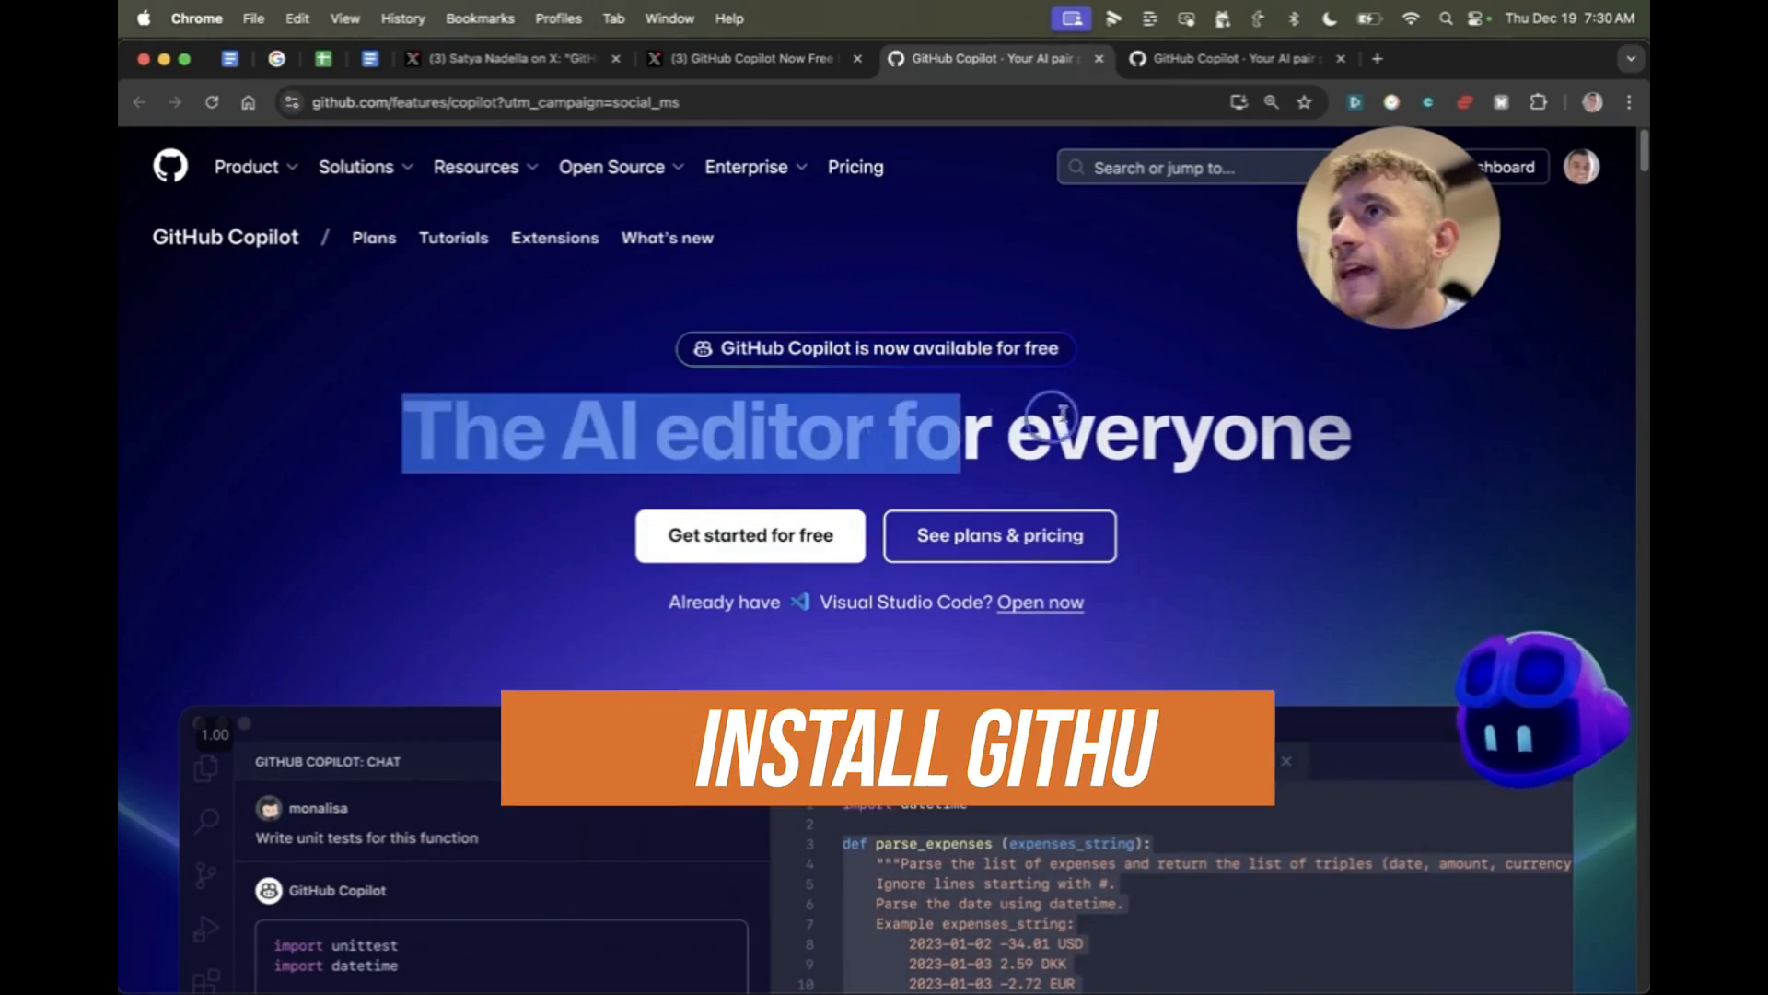
scroll("down", 3)
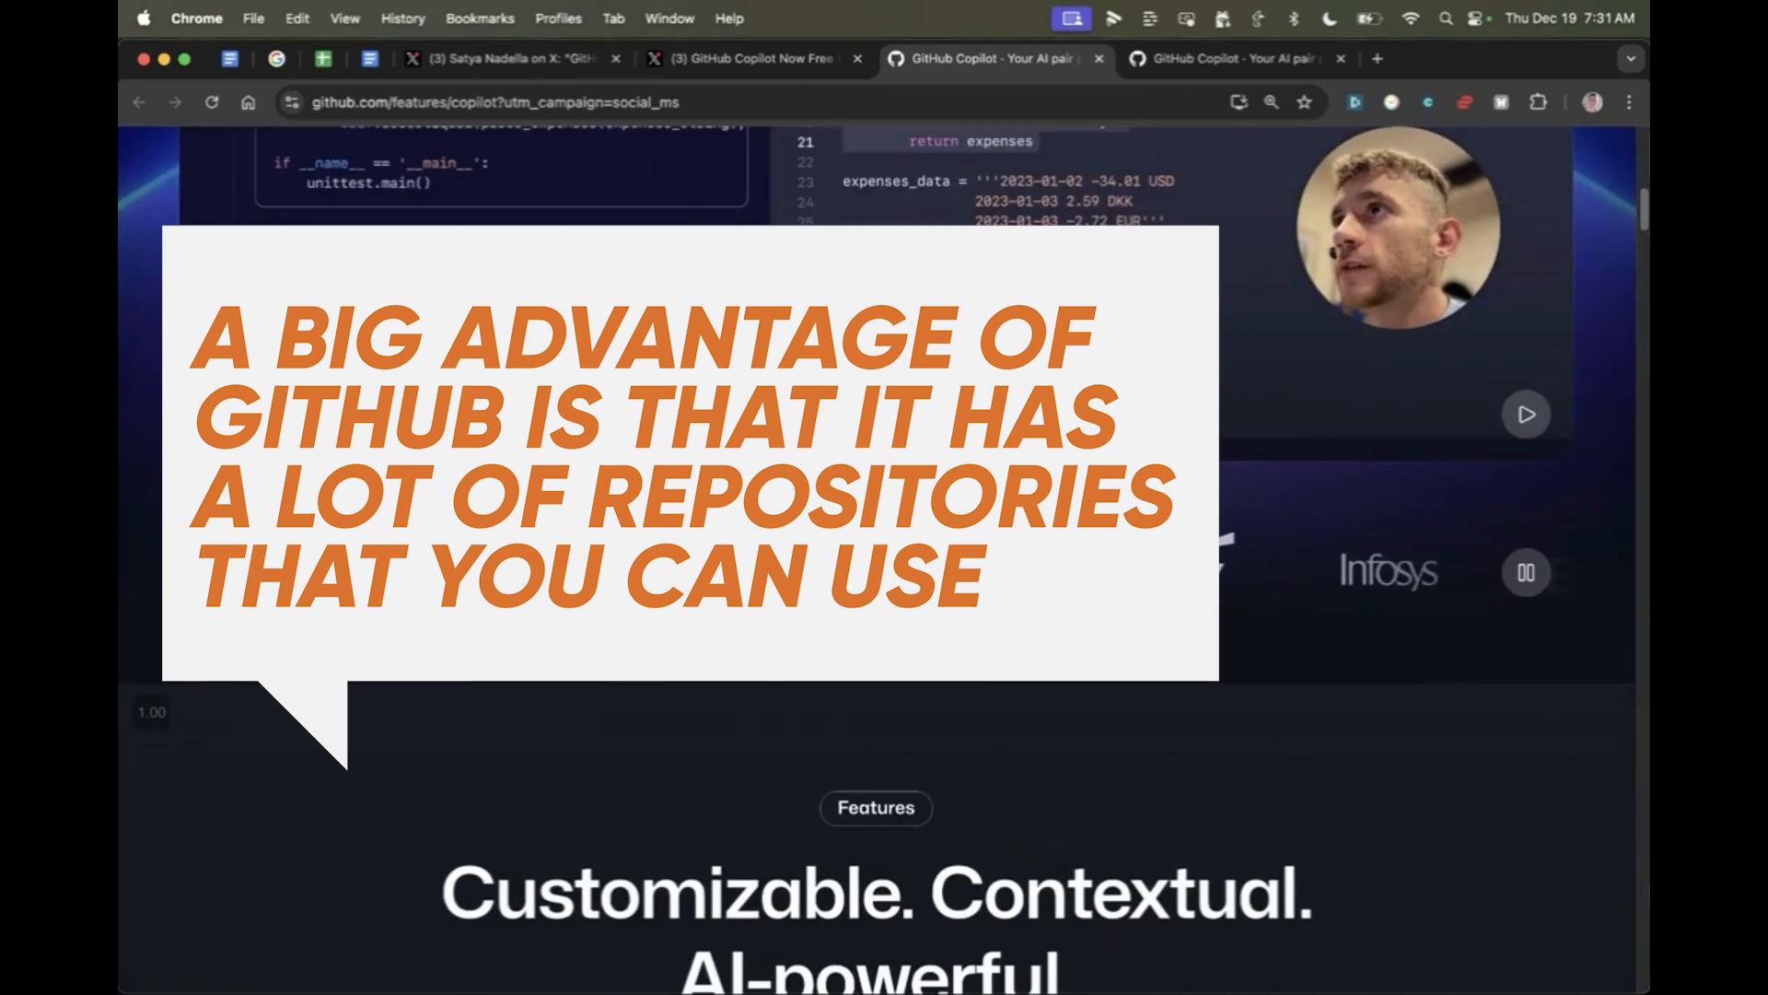
scroll("down", 3)
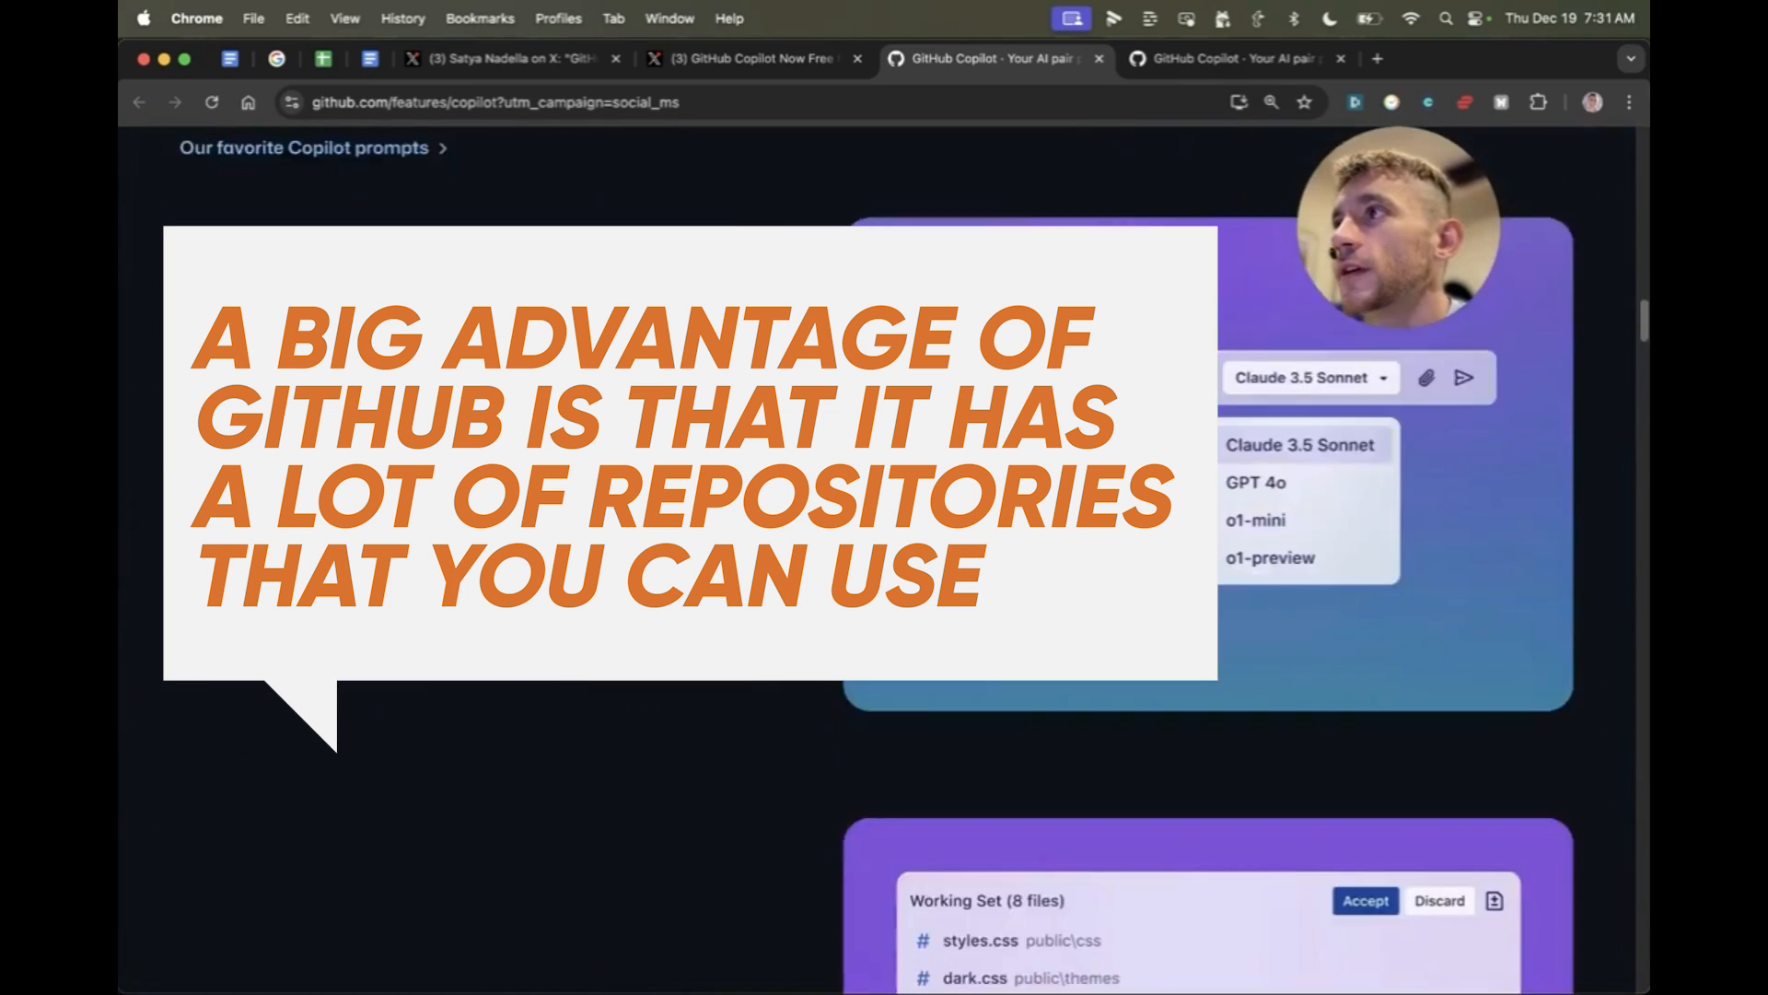
scroll("down", 3)
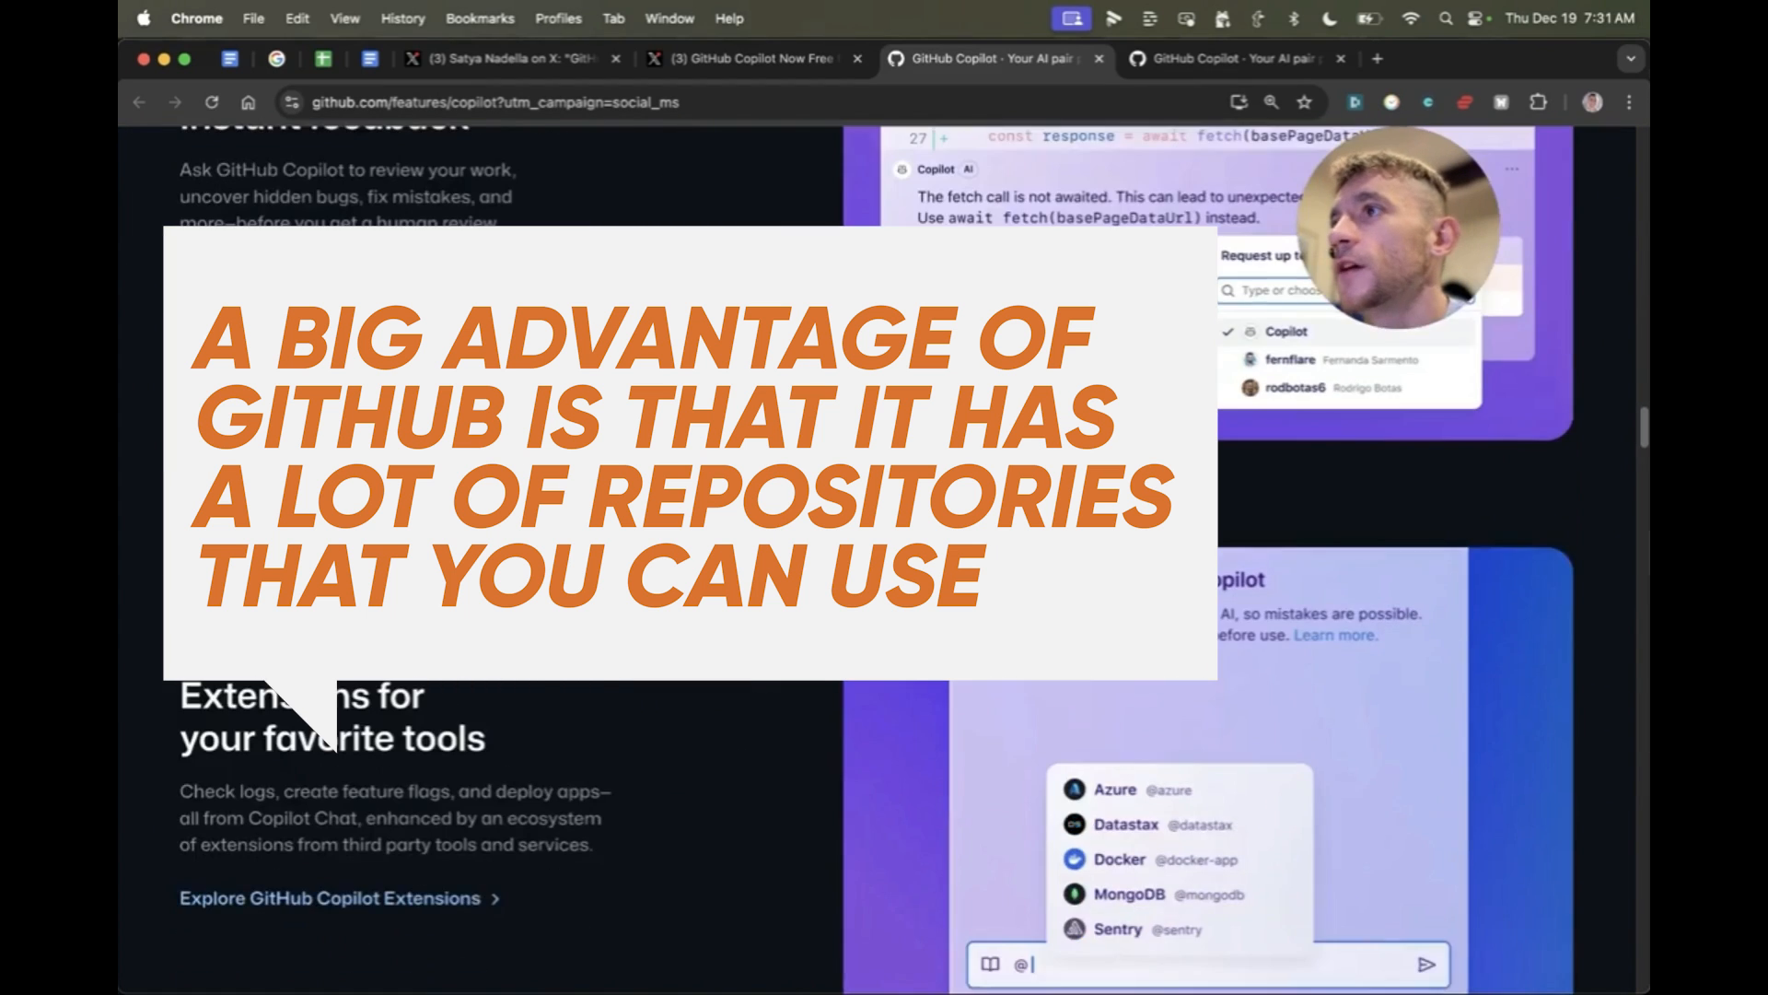
scroll("down", 3)
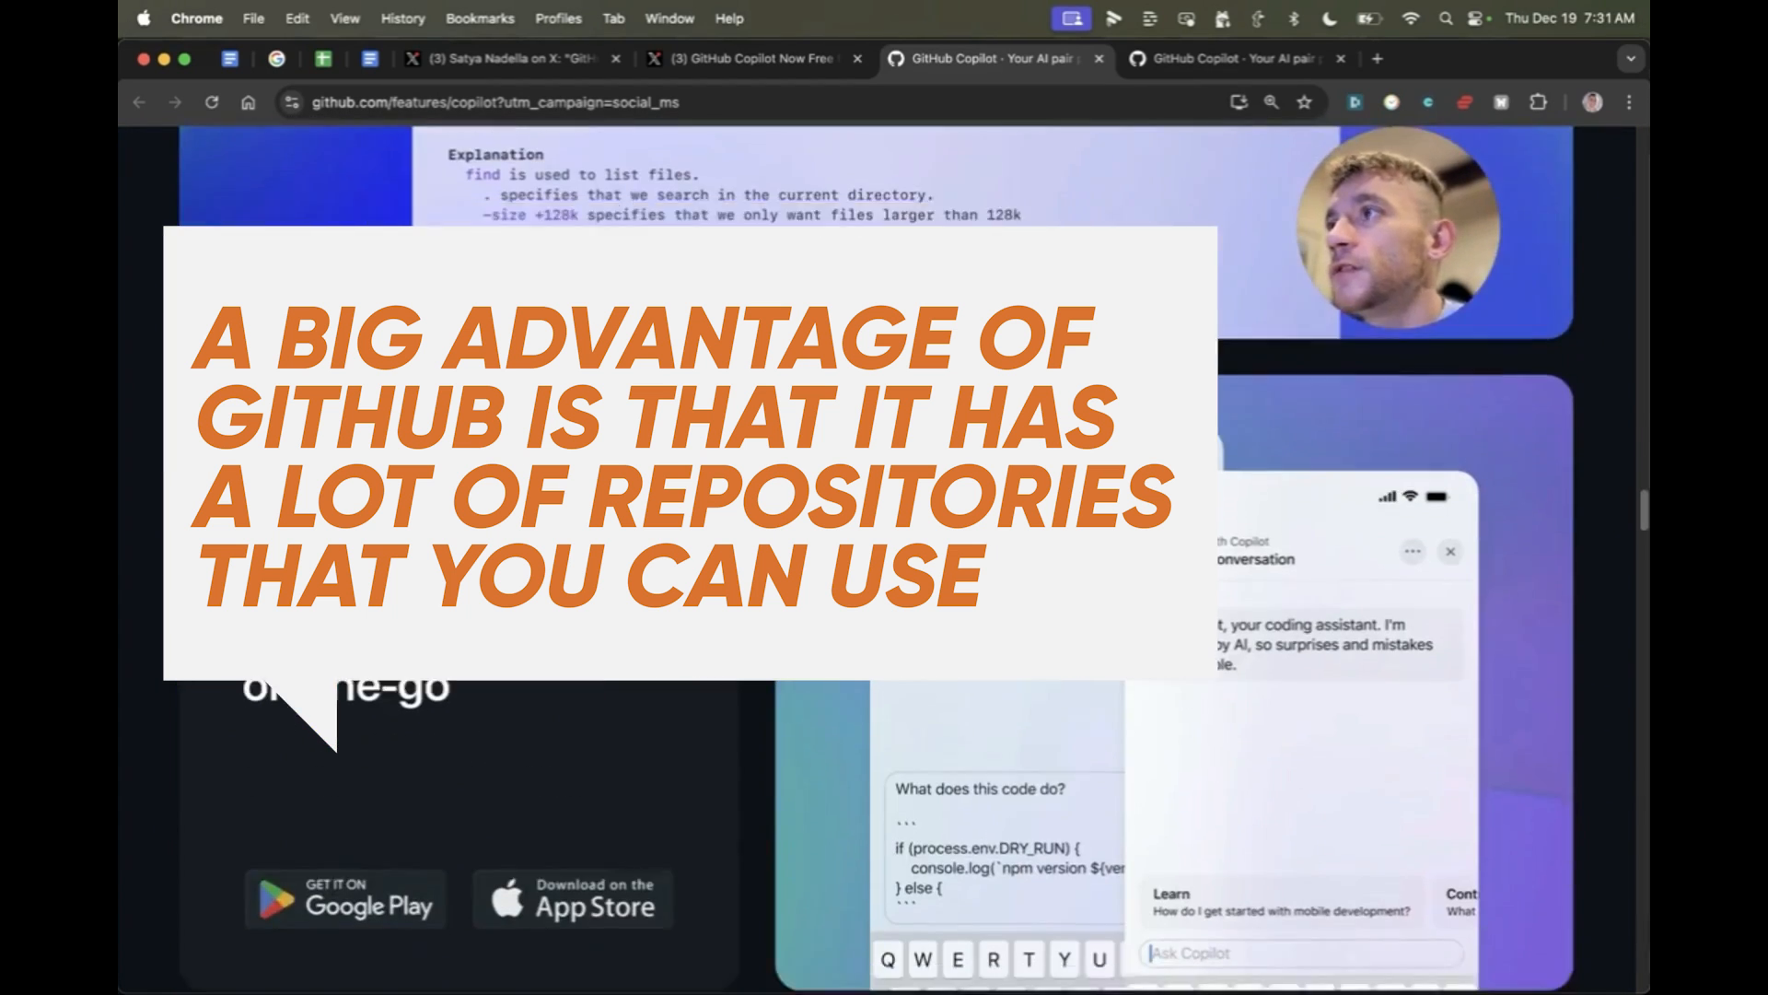
scroll("down", 3)
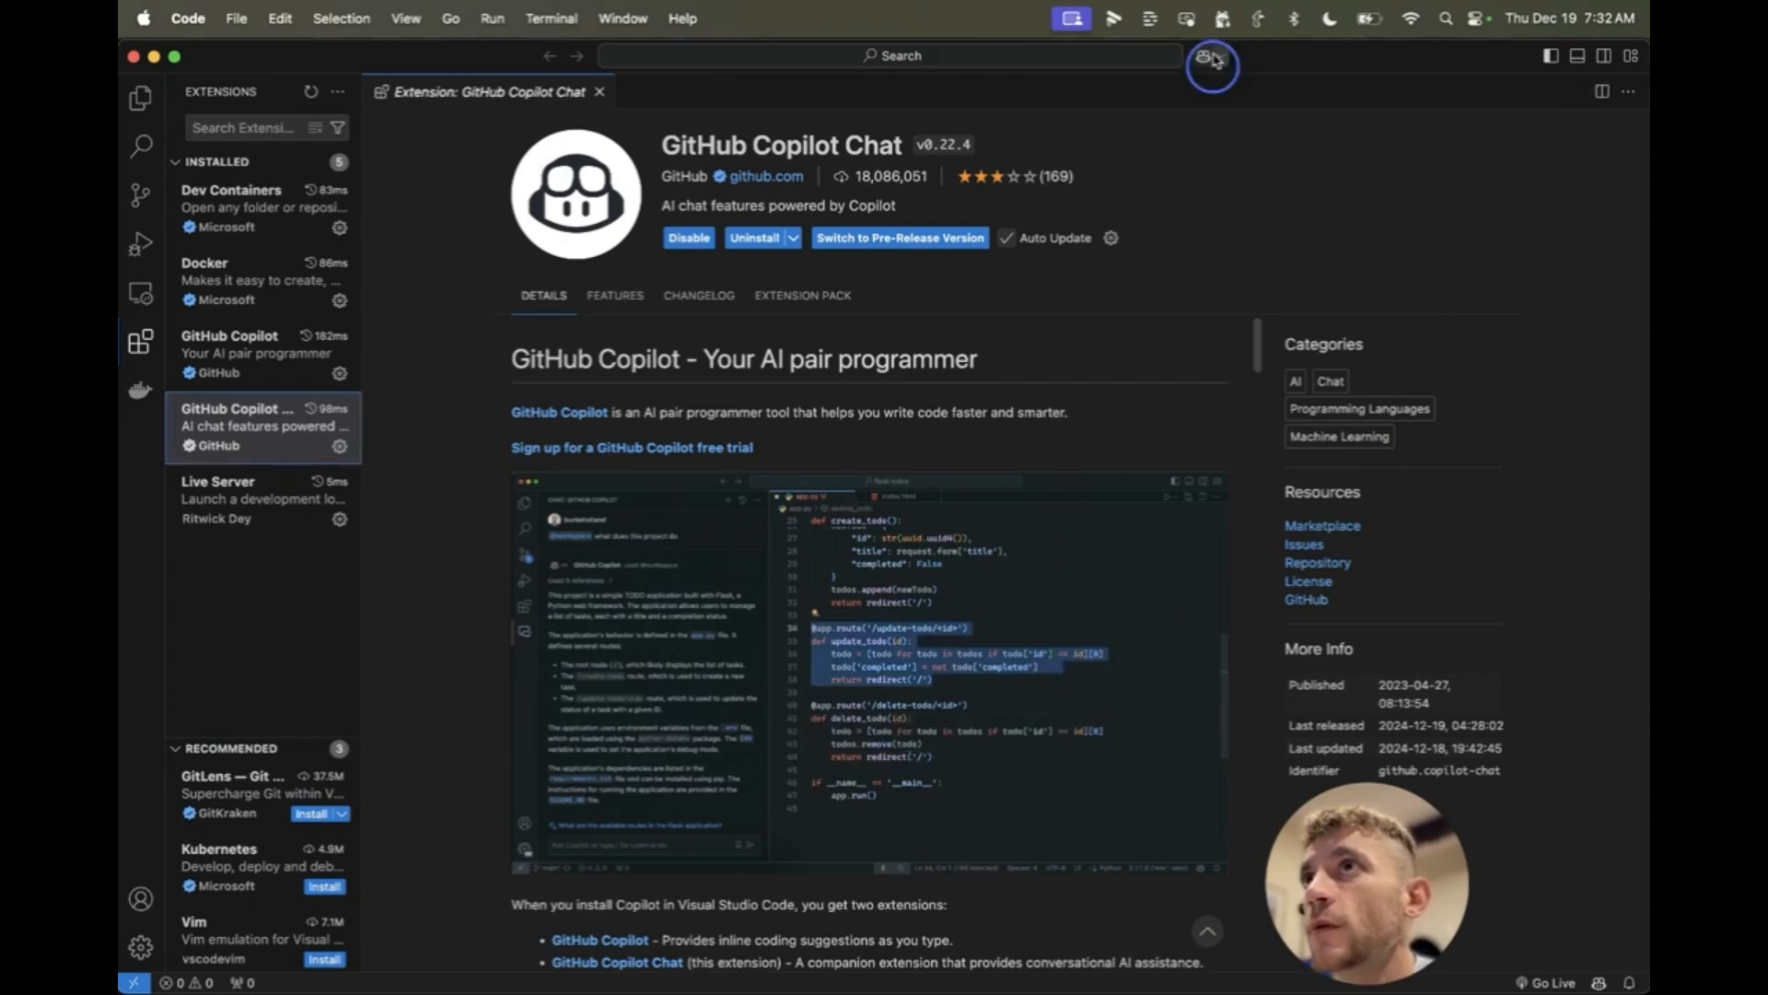
left_click(1205, 59)
type("Example Website")
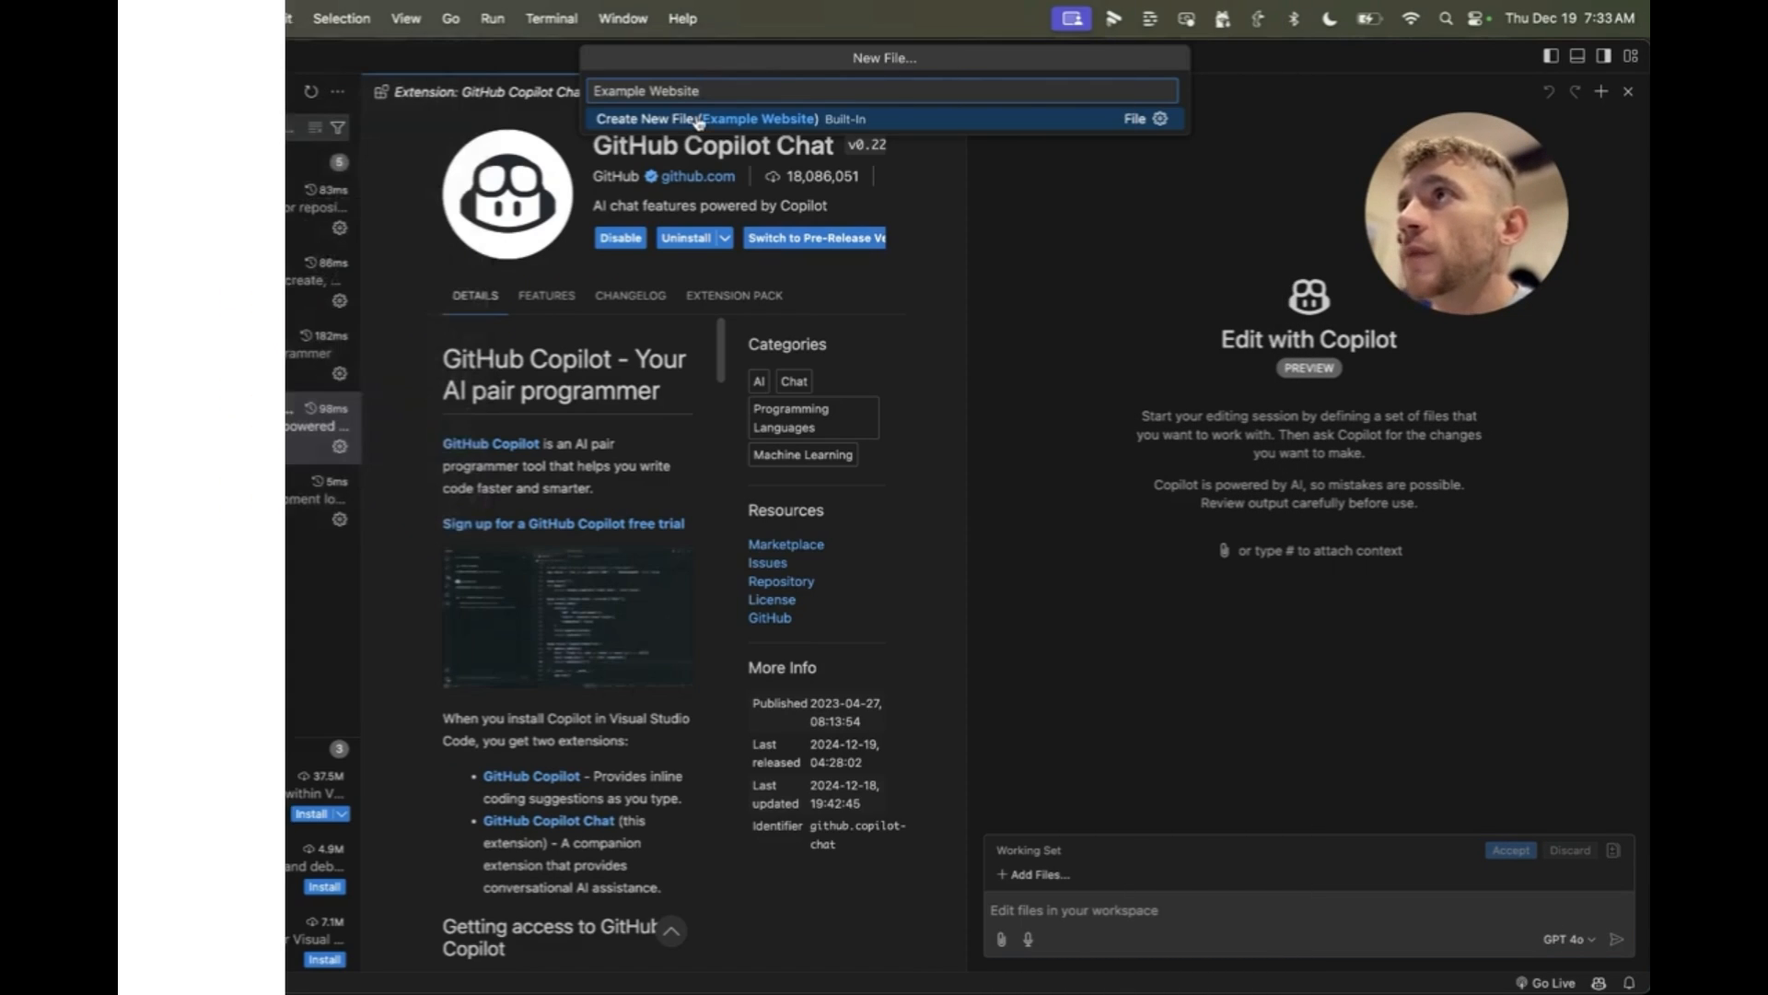
Step: Create the empty 'Example Website' file and save it in the home folder
left_click(681, 118)
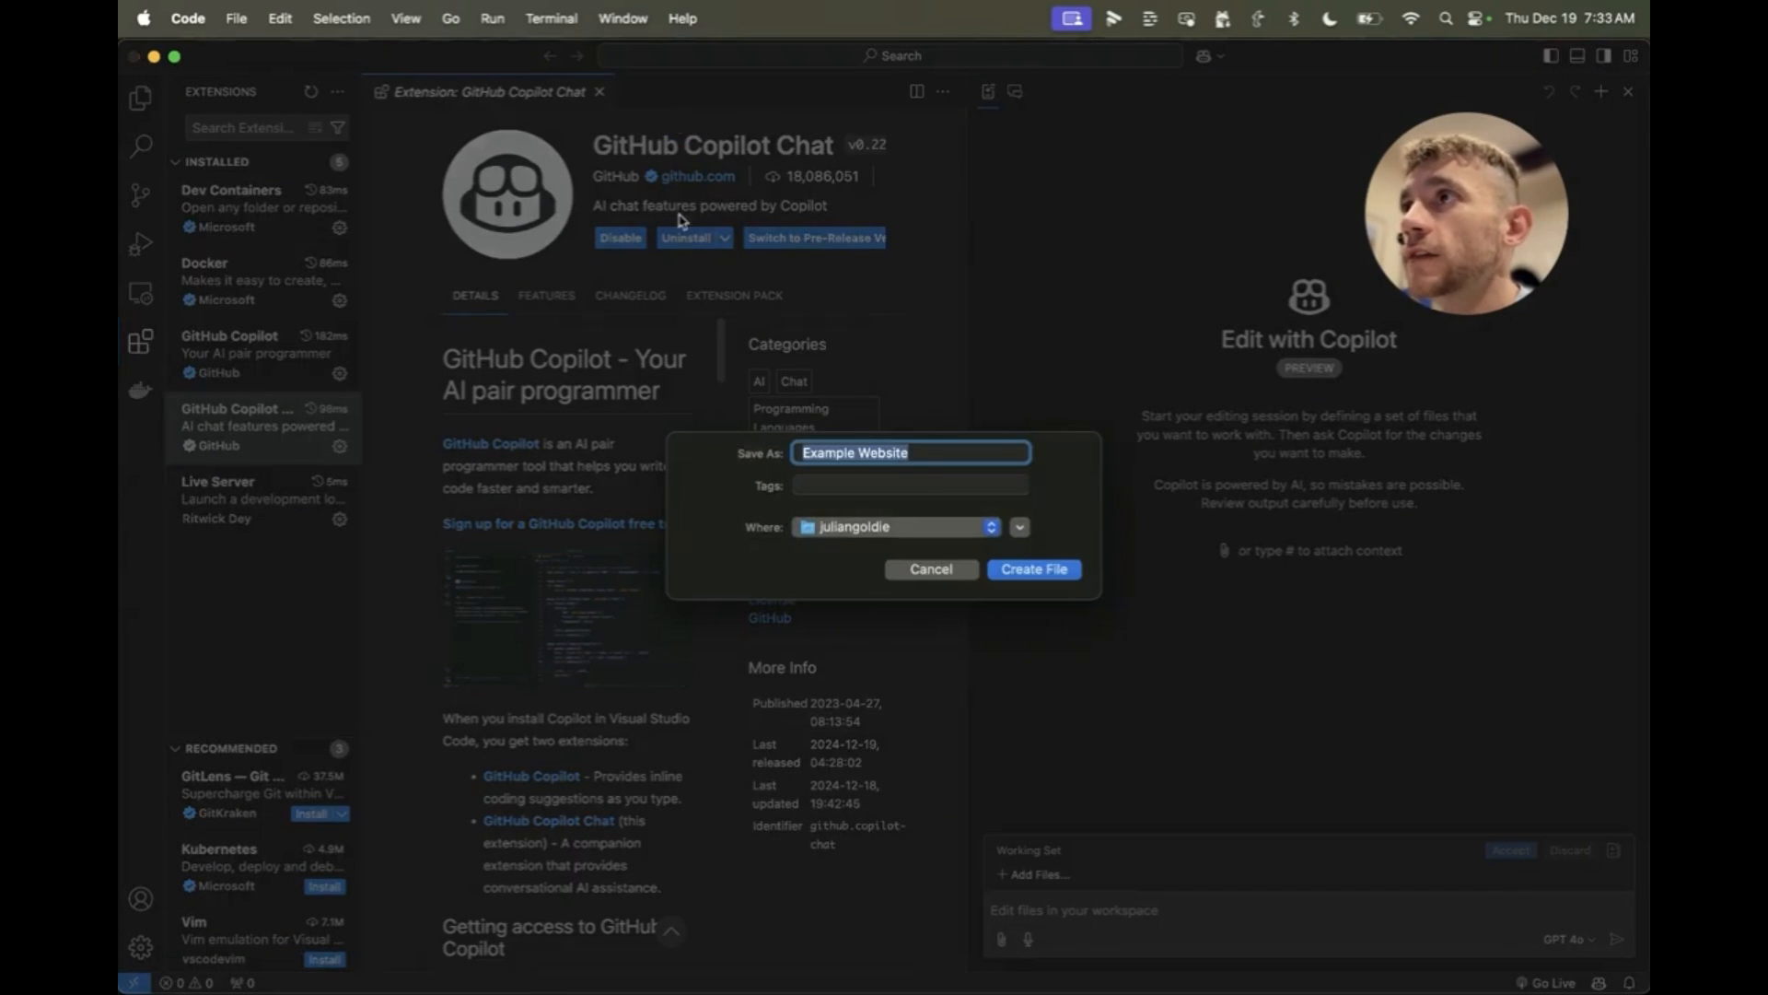
left_click(1034, 569)
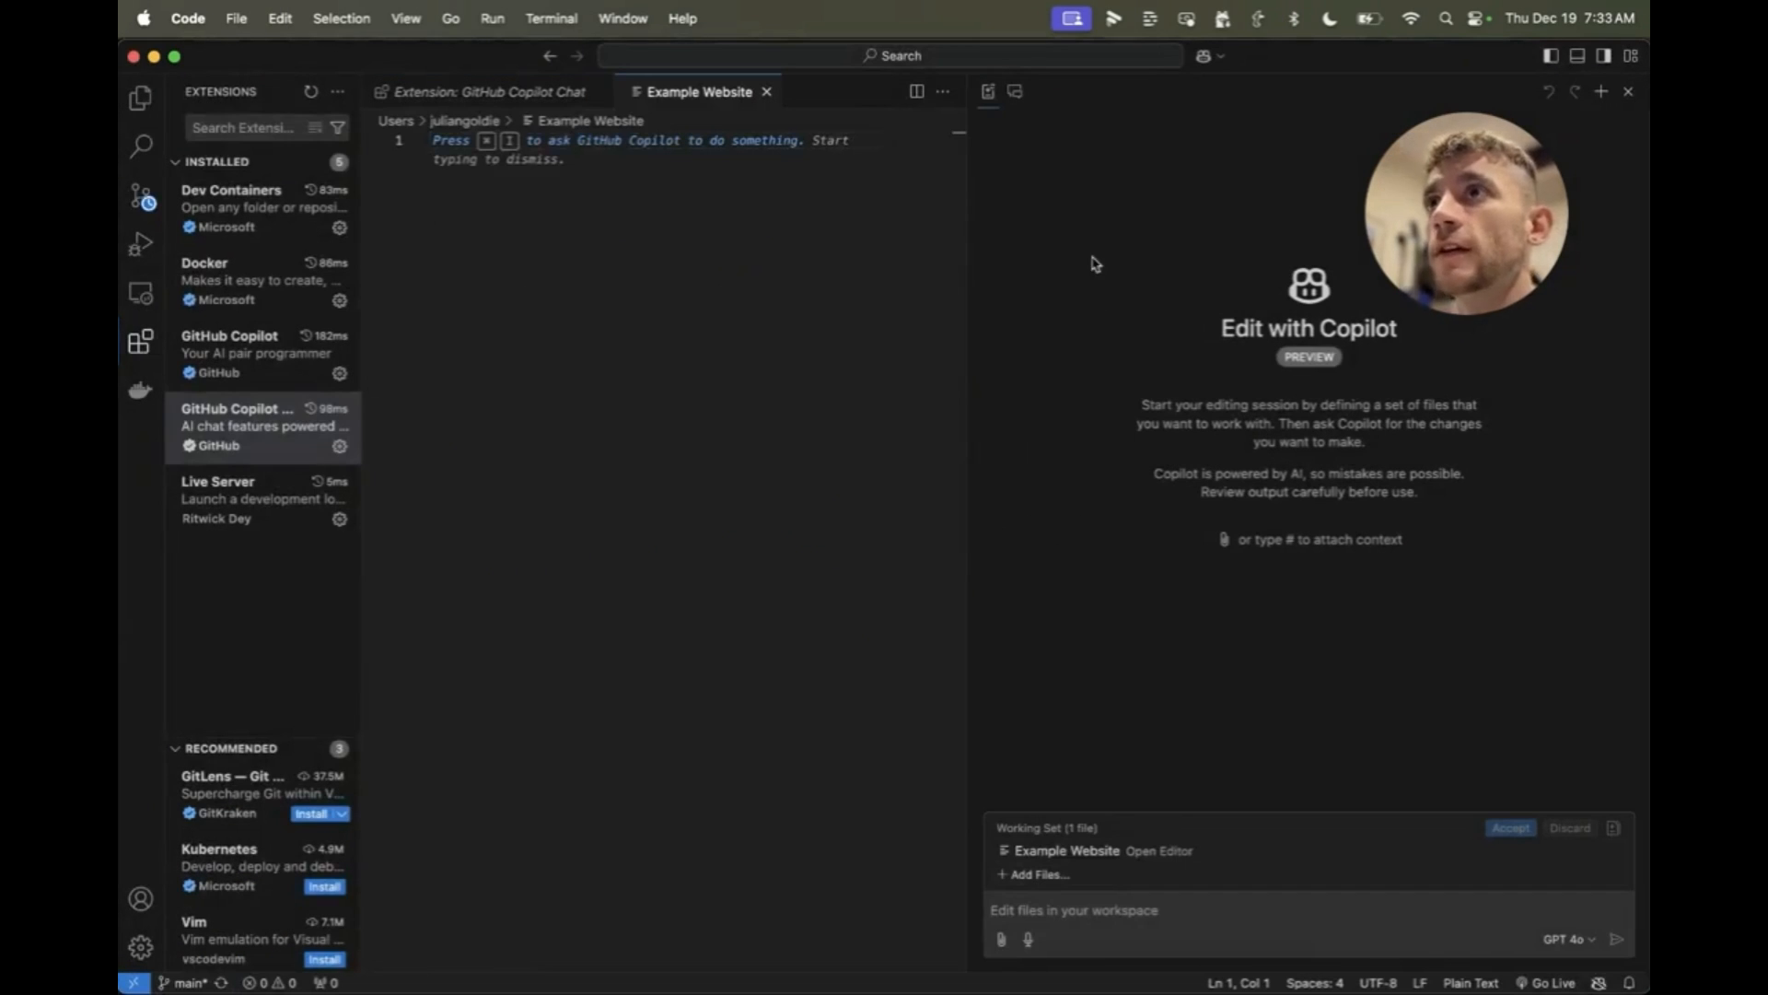
mouse_move(977, 867)
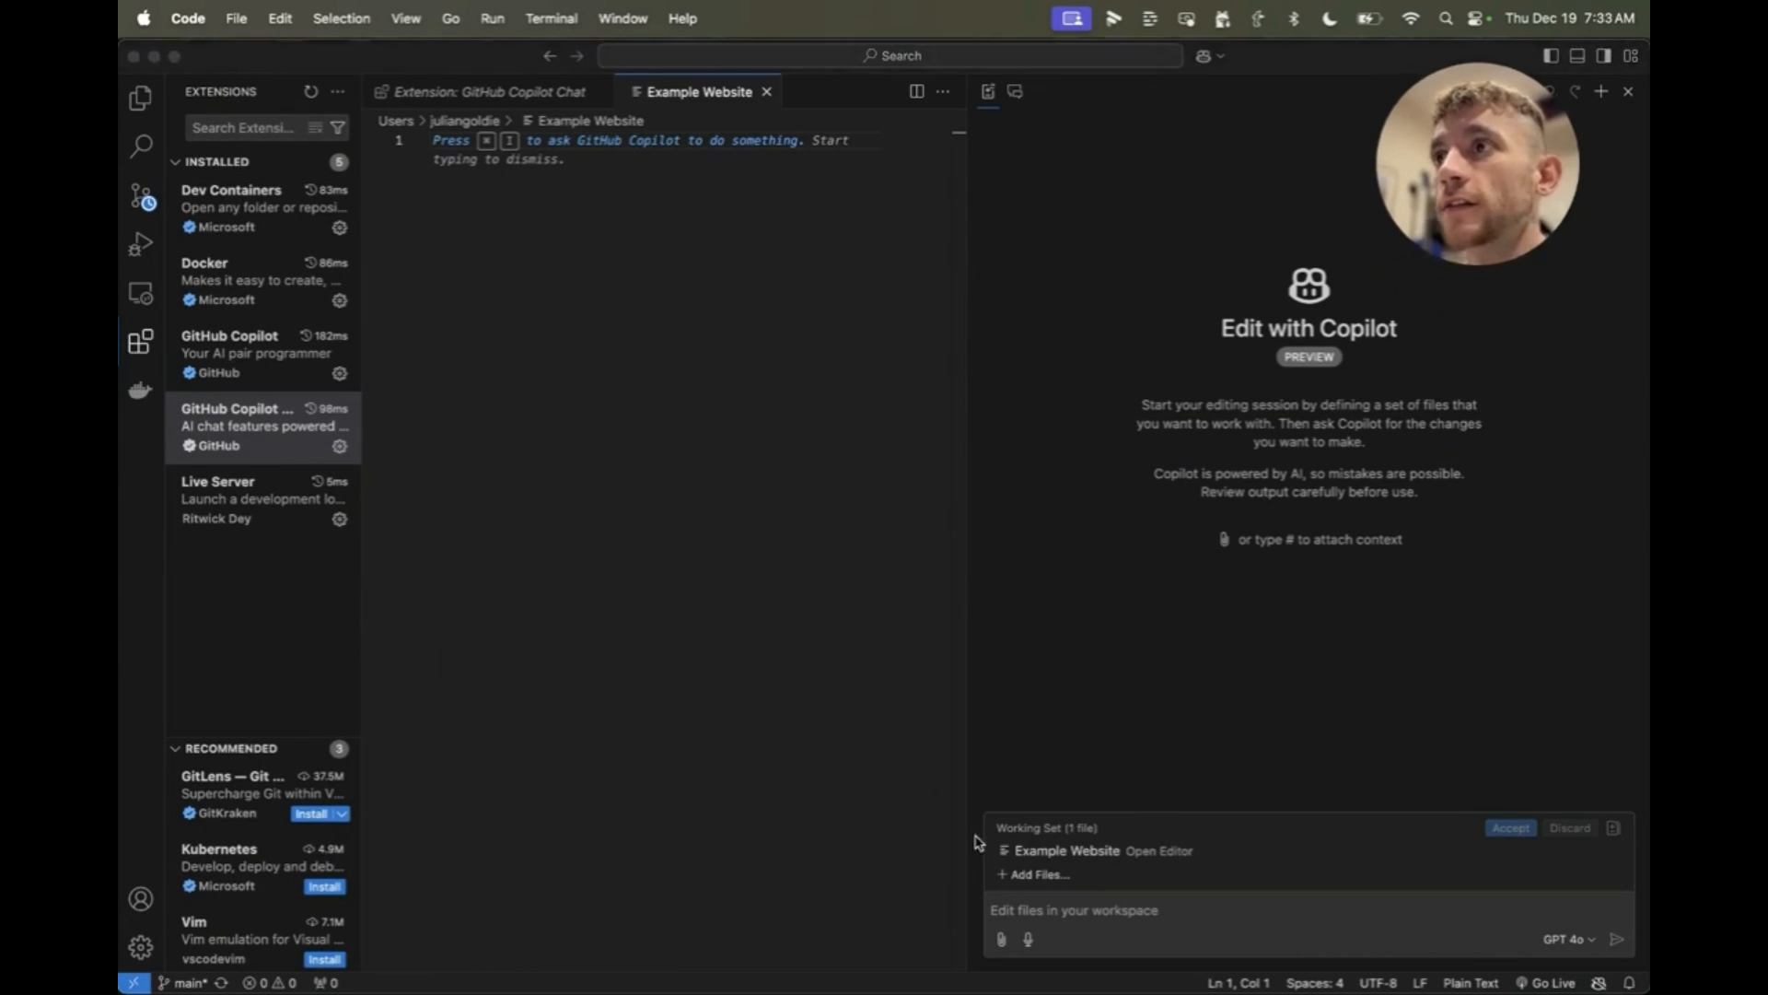
Step: Prompt Copilot for an SEO Cost Calculator, apply its HTML and script, and preview live
type("Create an SEO Co")
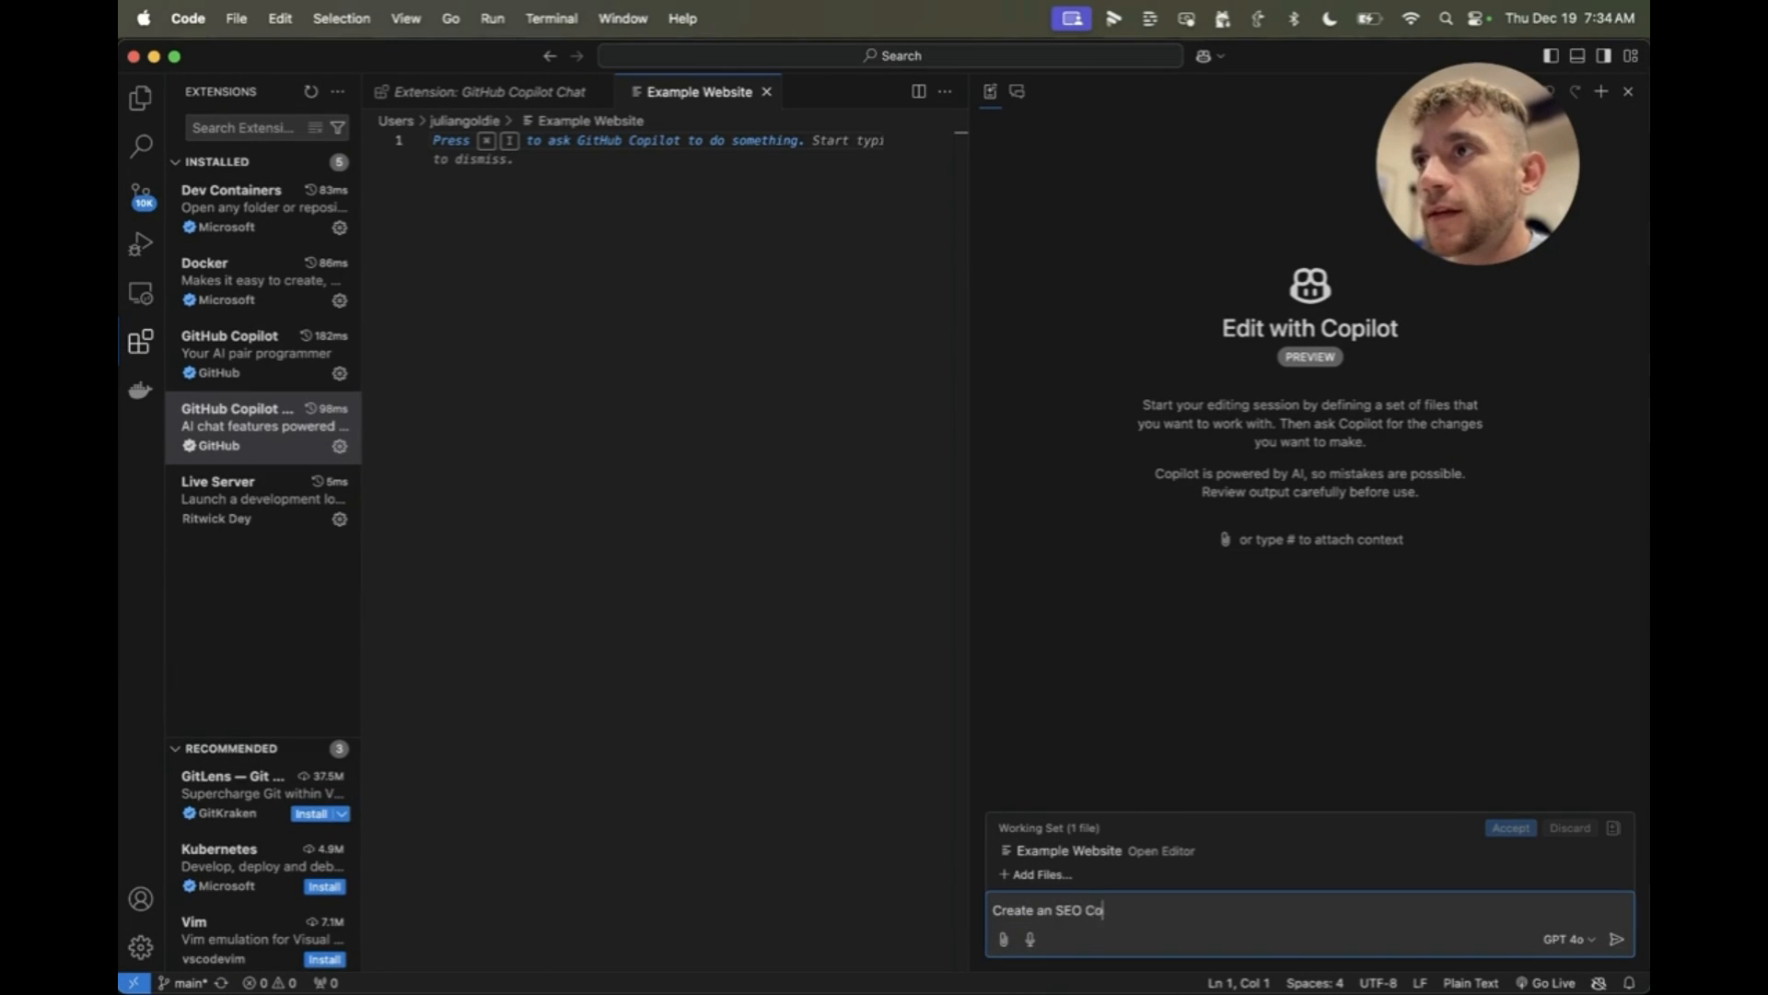
key("Enter")
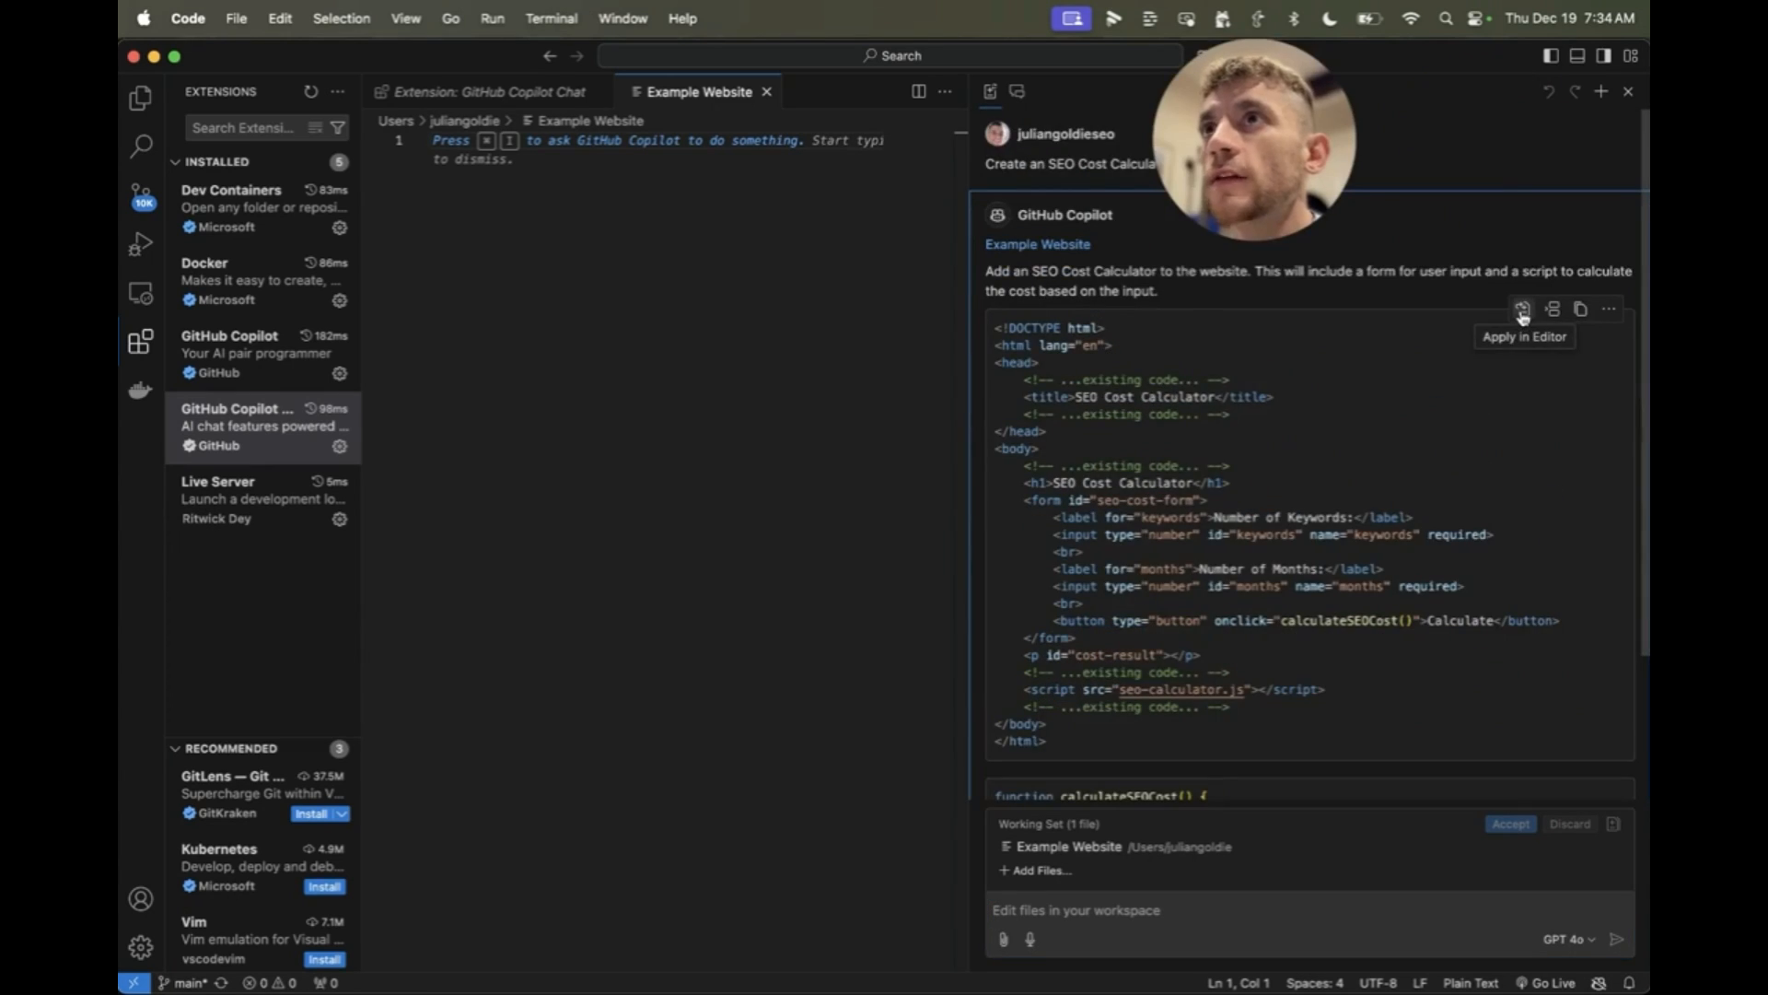
left_click(1523, 309)
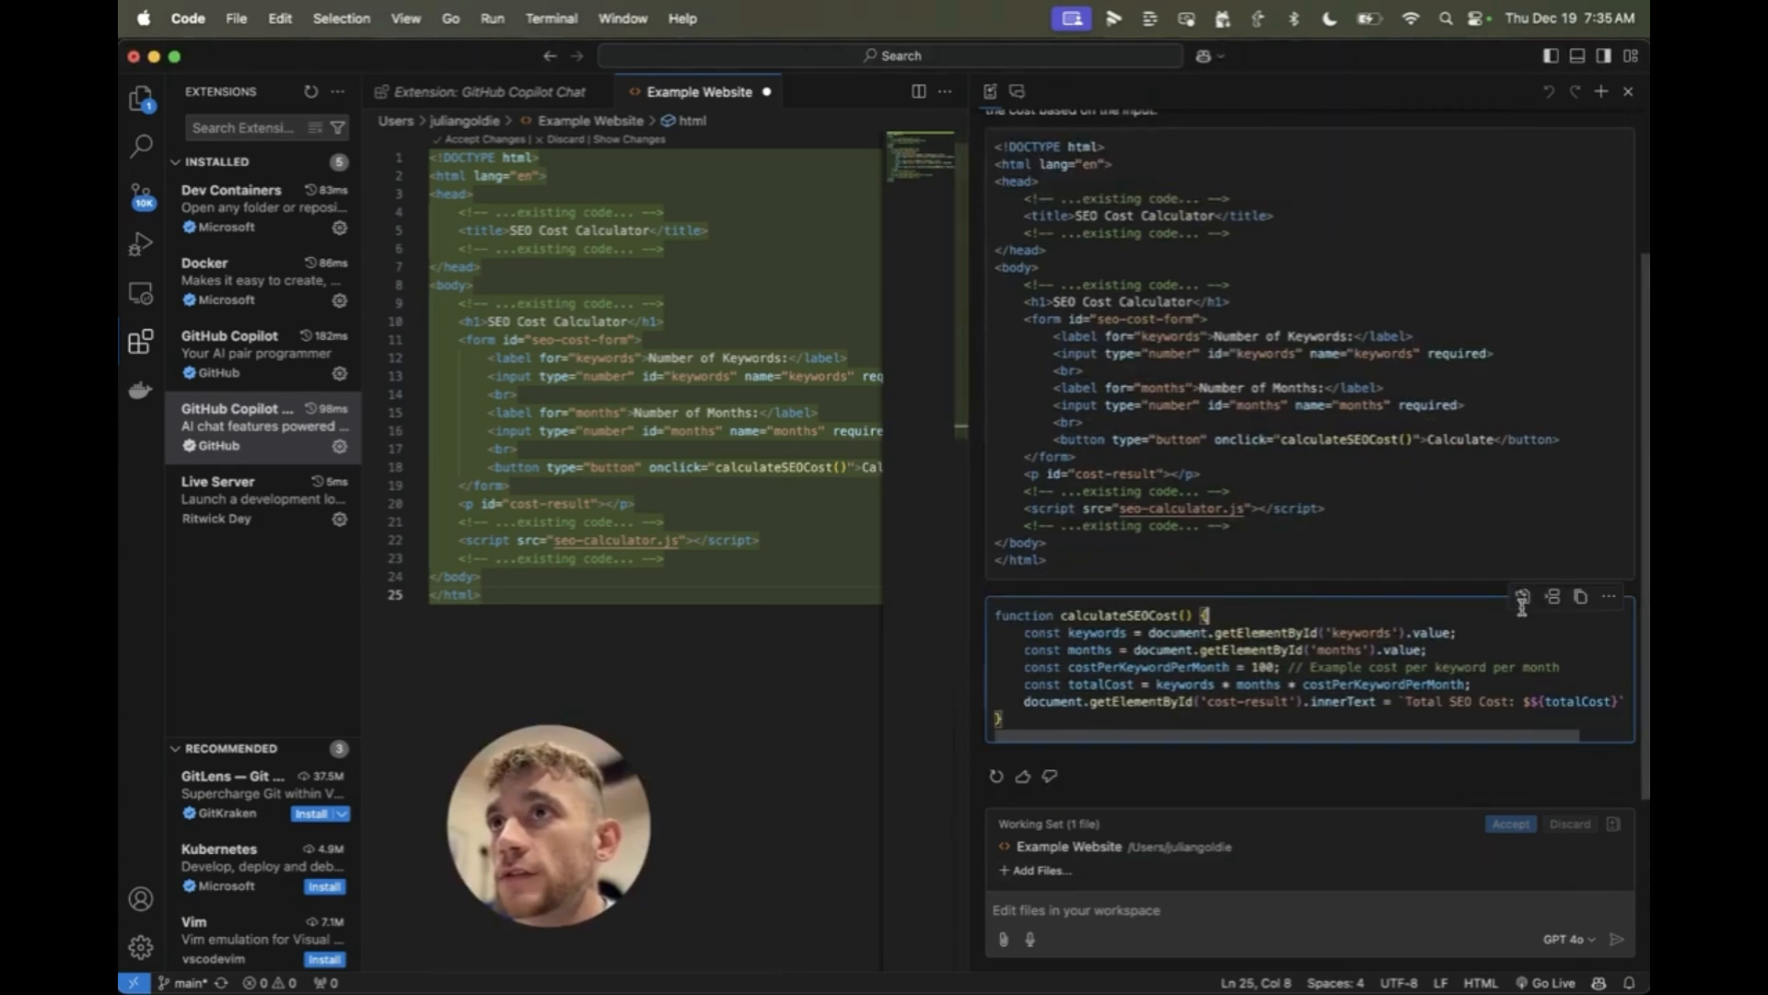
left_click(1524, 597)
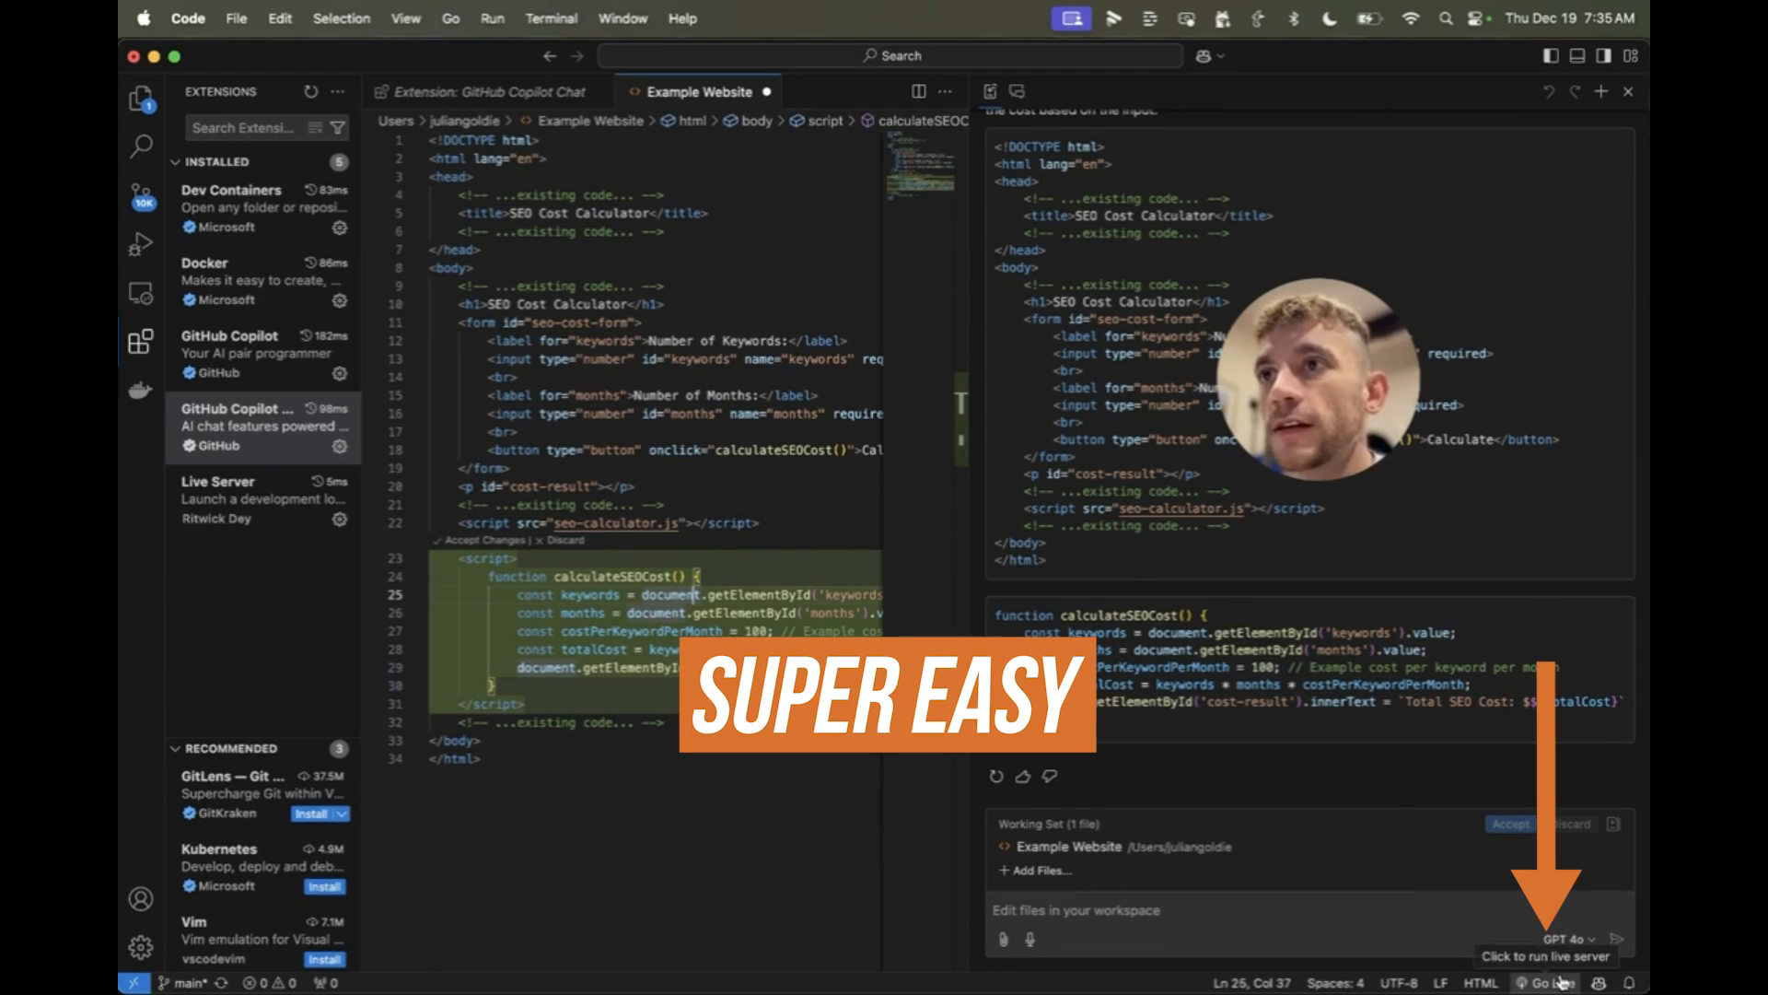
left_click(236, 17)
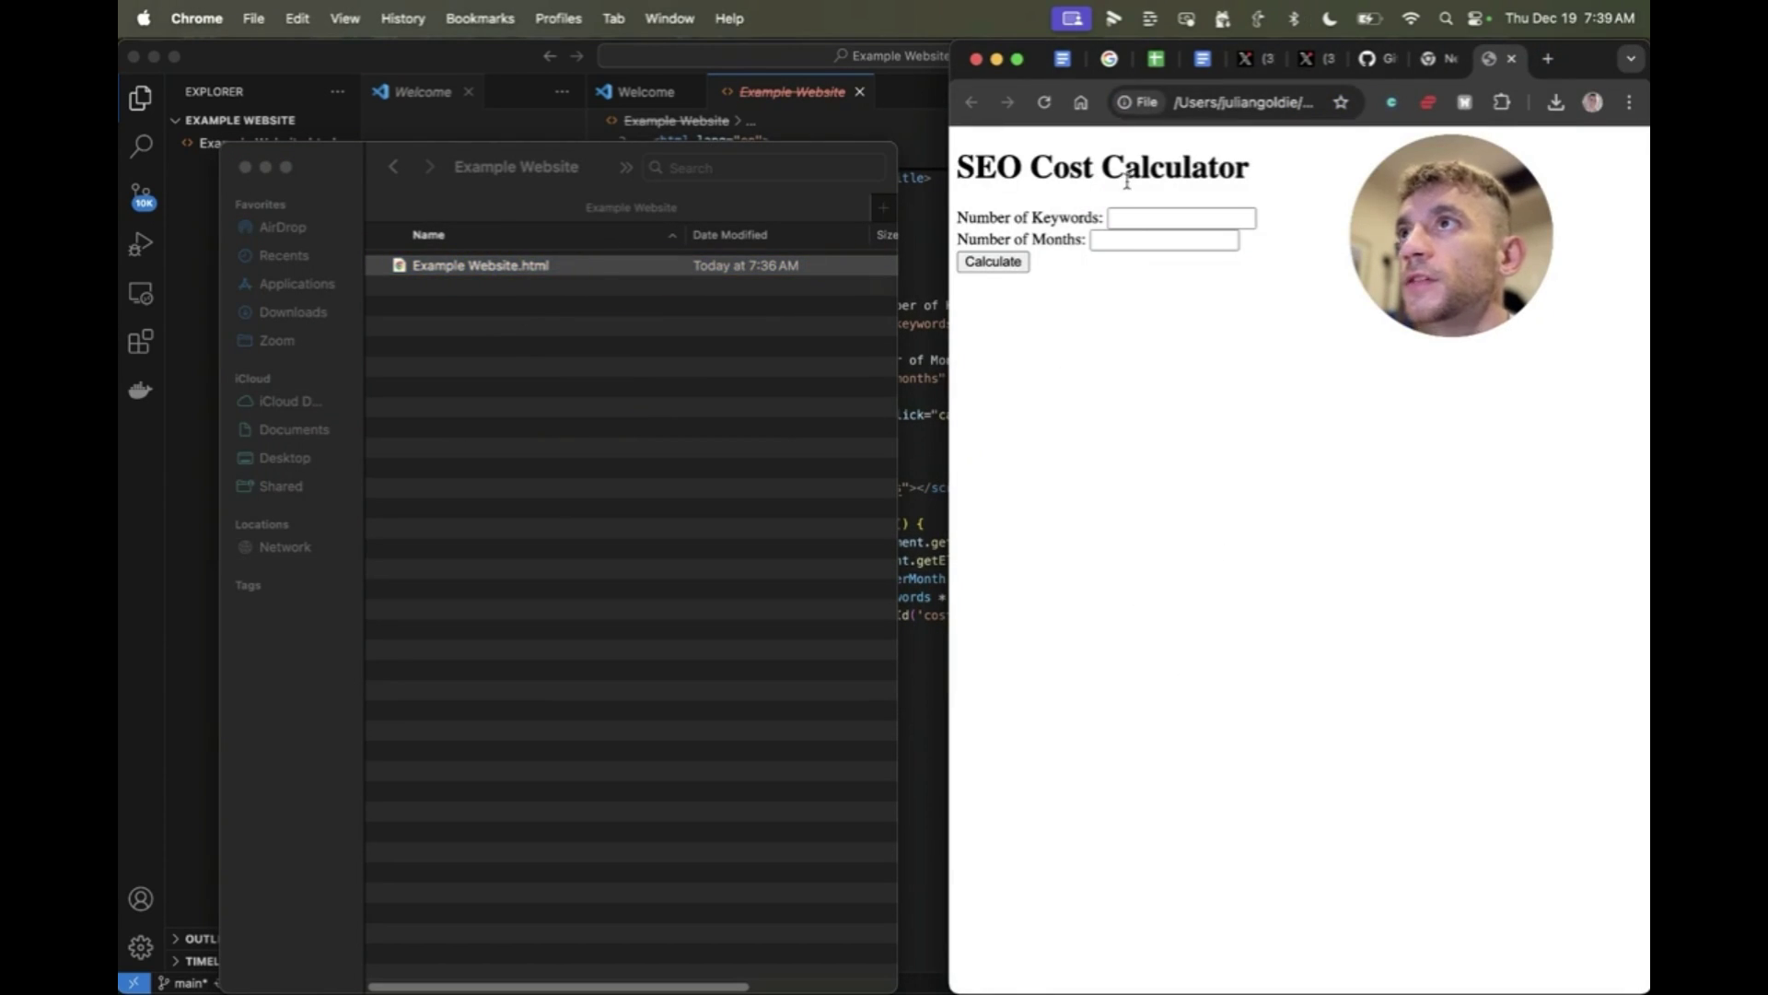
Step: Calculate the SEO cost for 100 keywords over 1000 months, totalling $10000000
left_click(1181, 218)
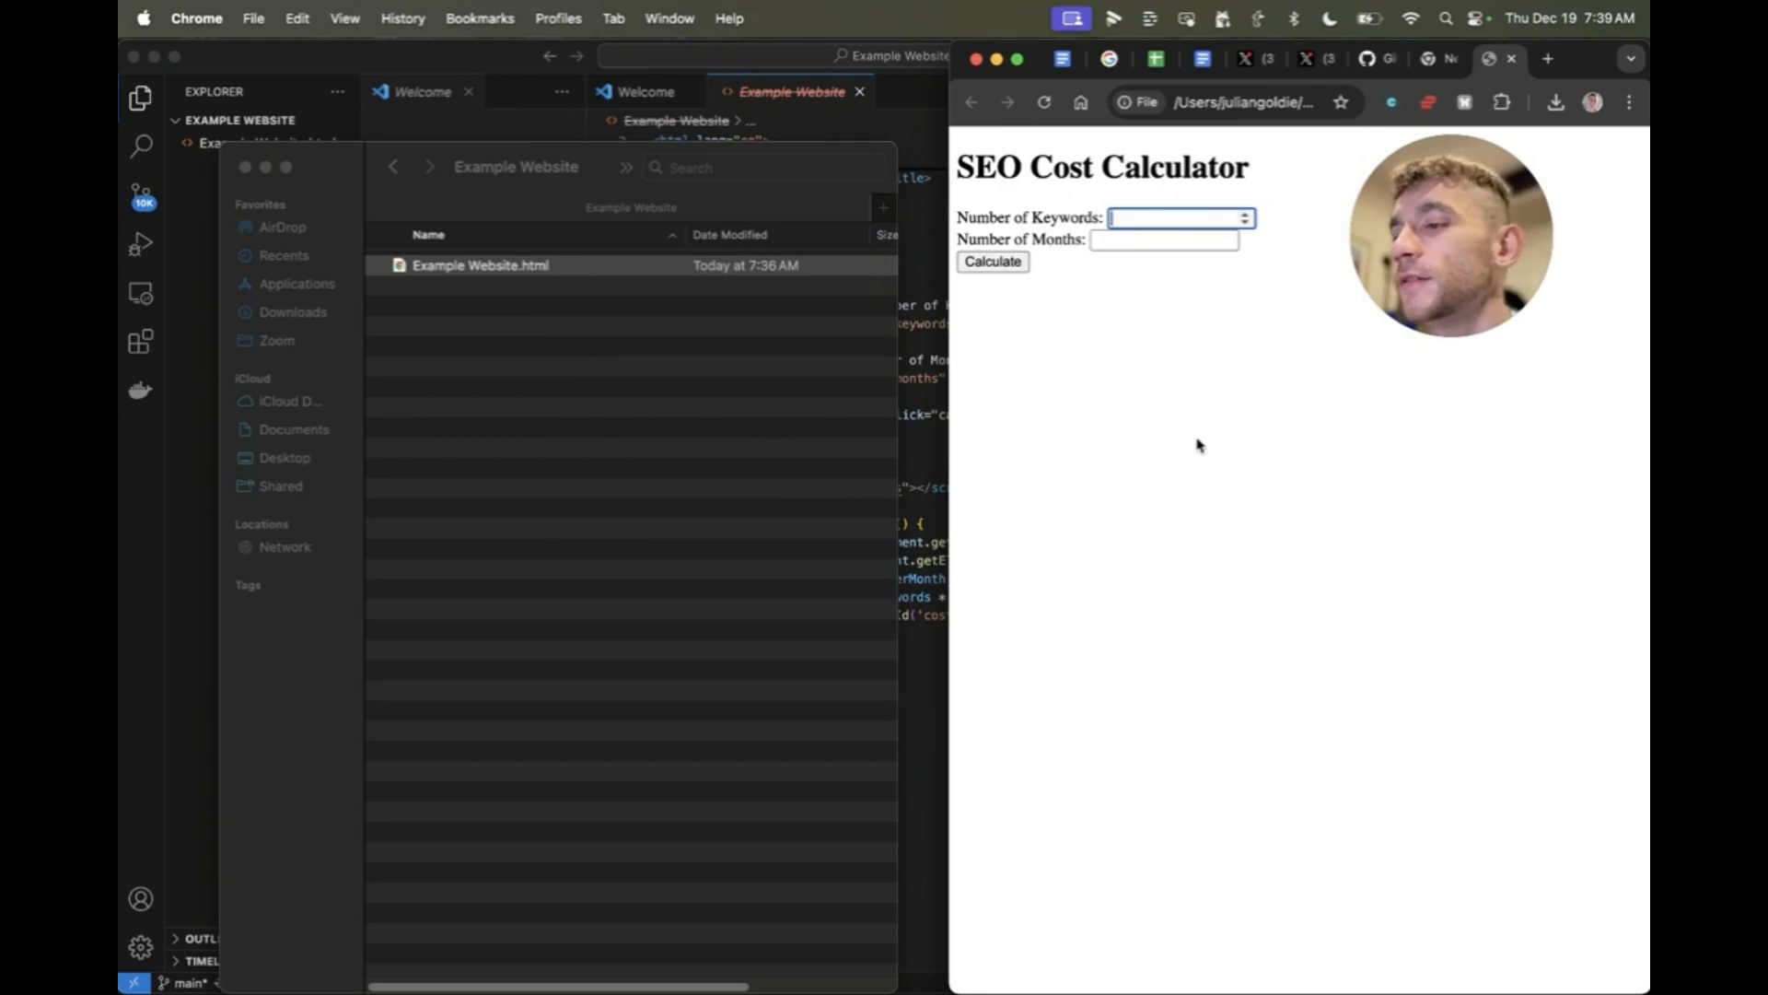
type("100")
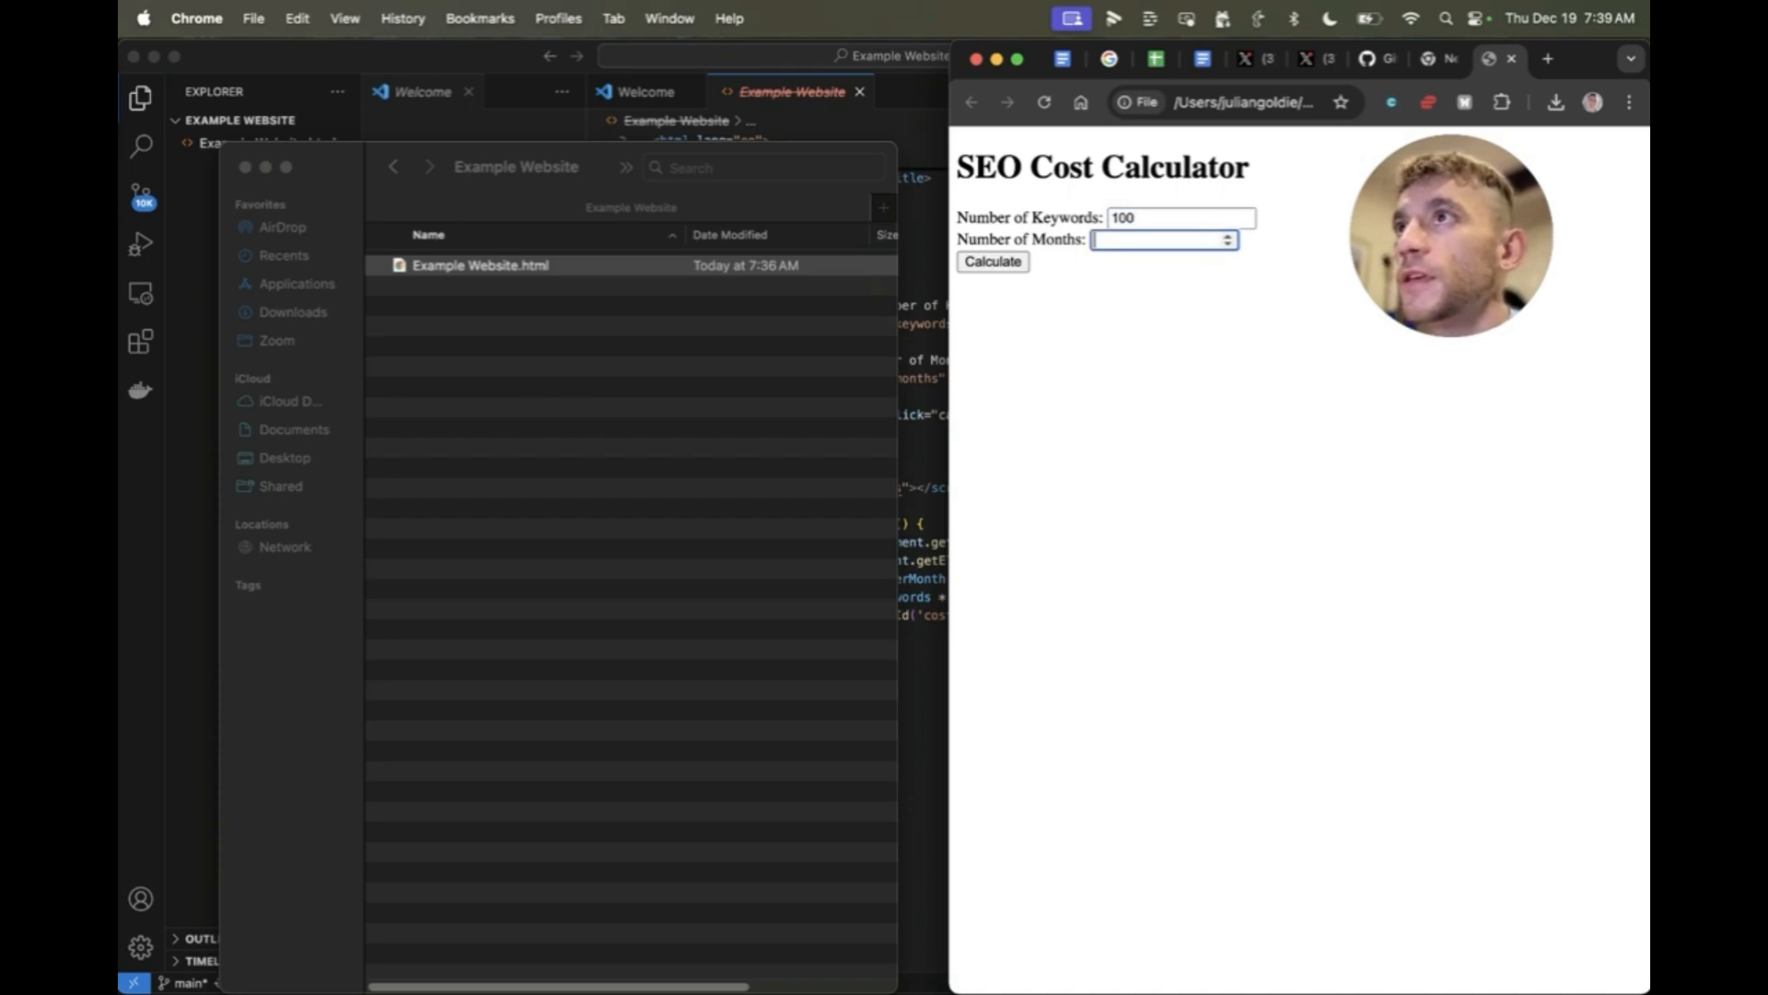
left_click(993, 267)
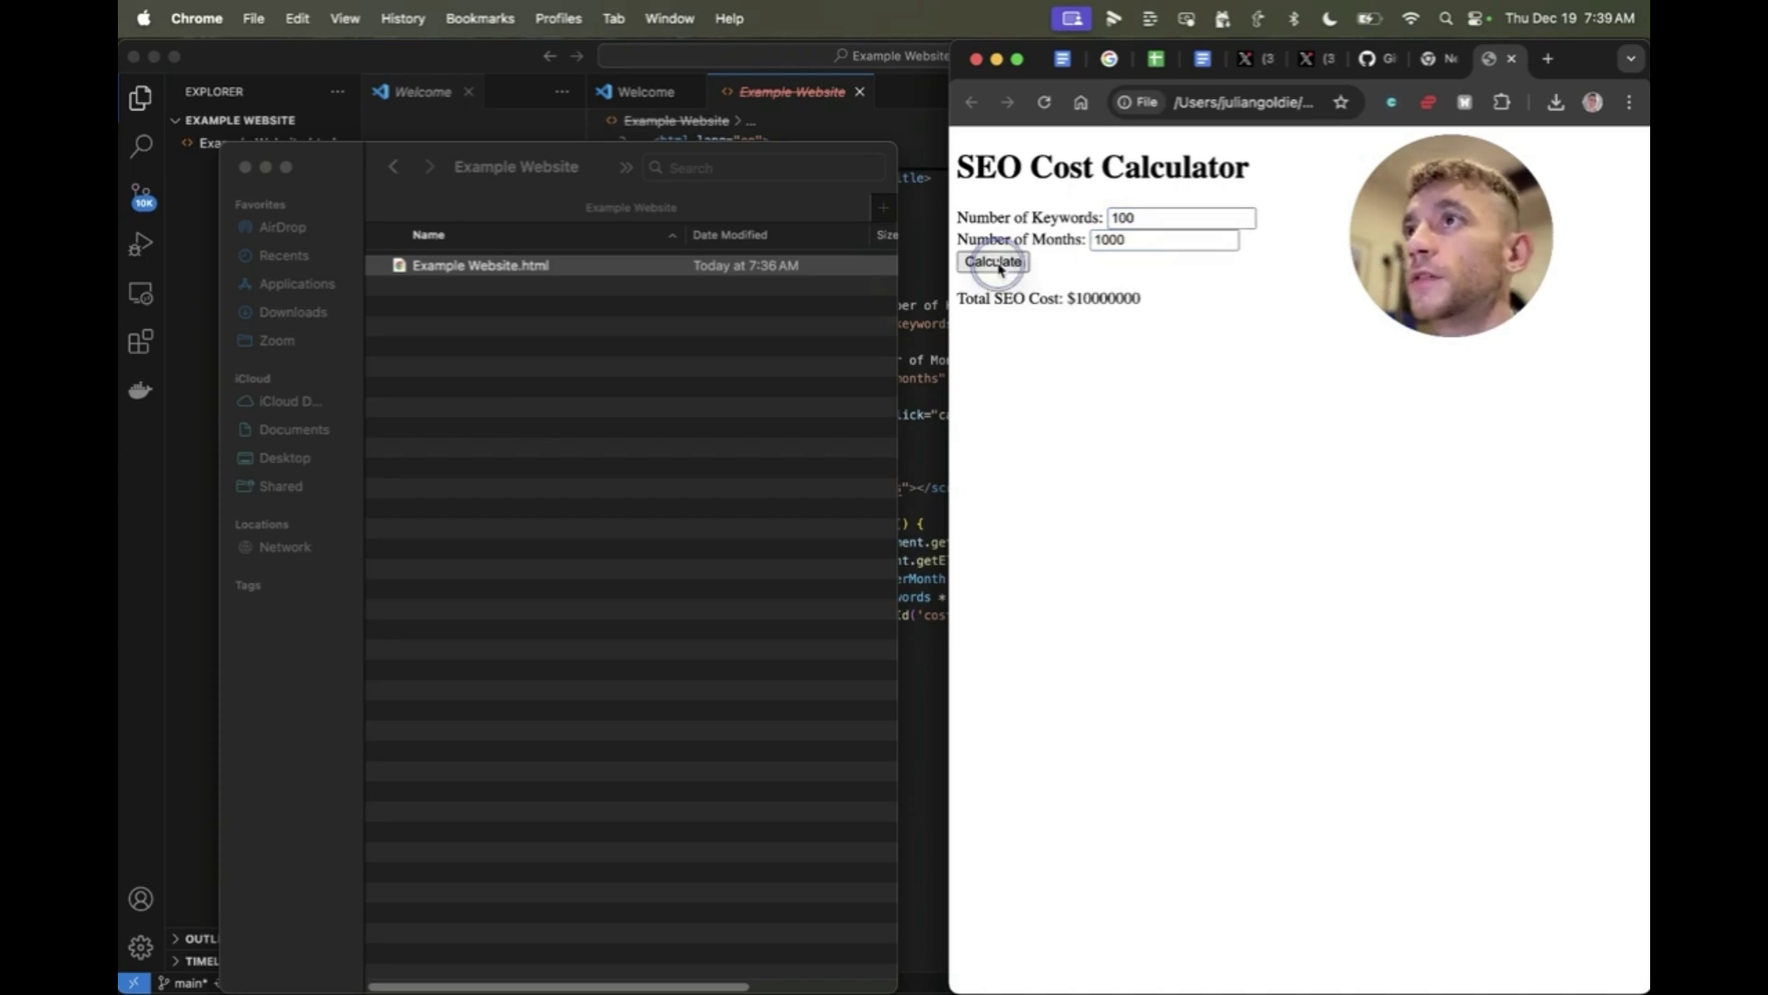
left_click(990, 936)
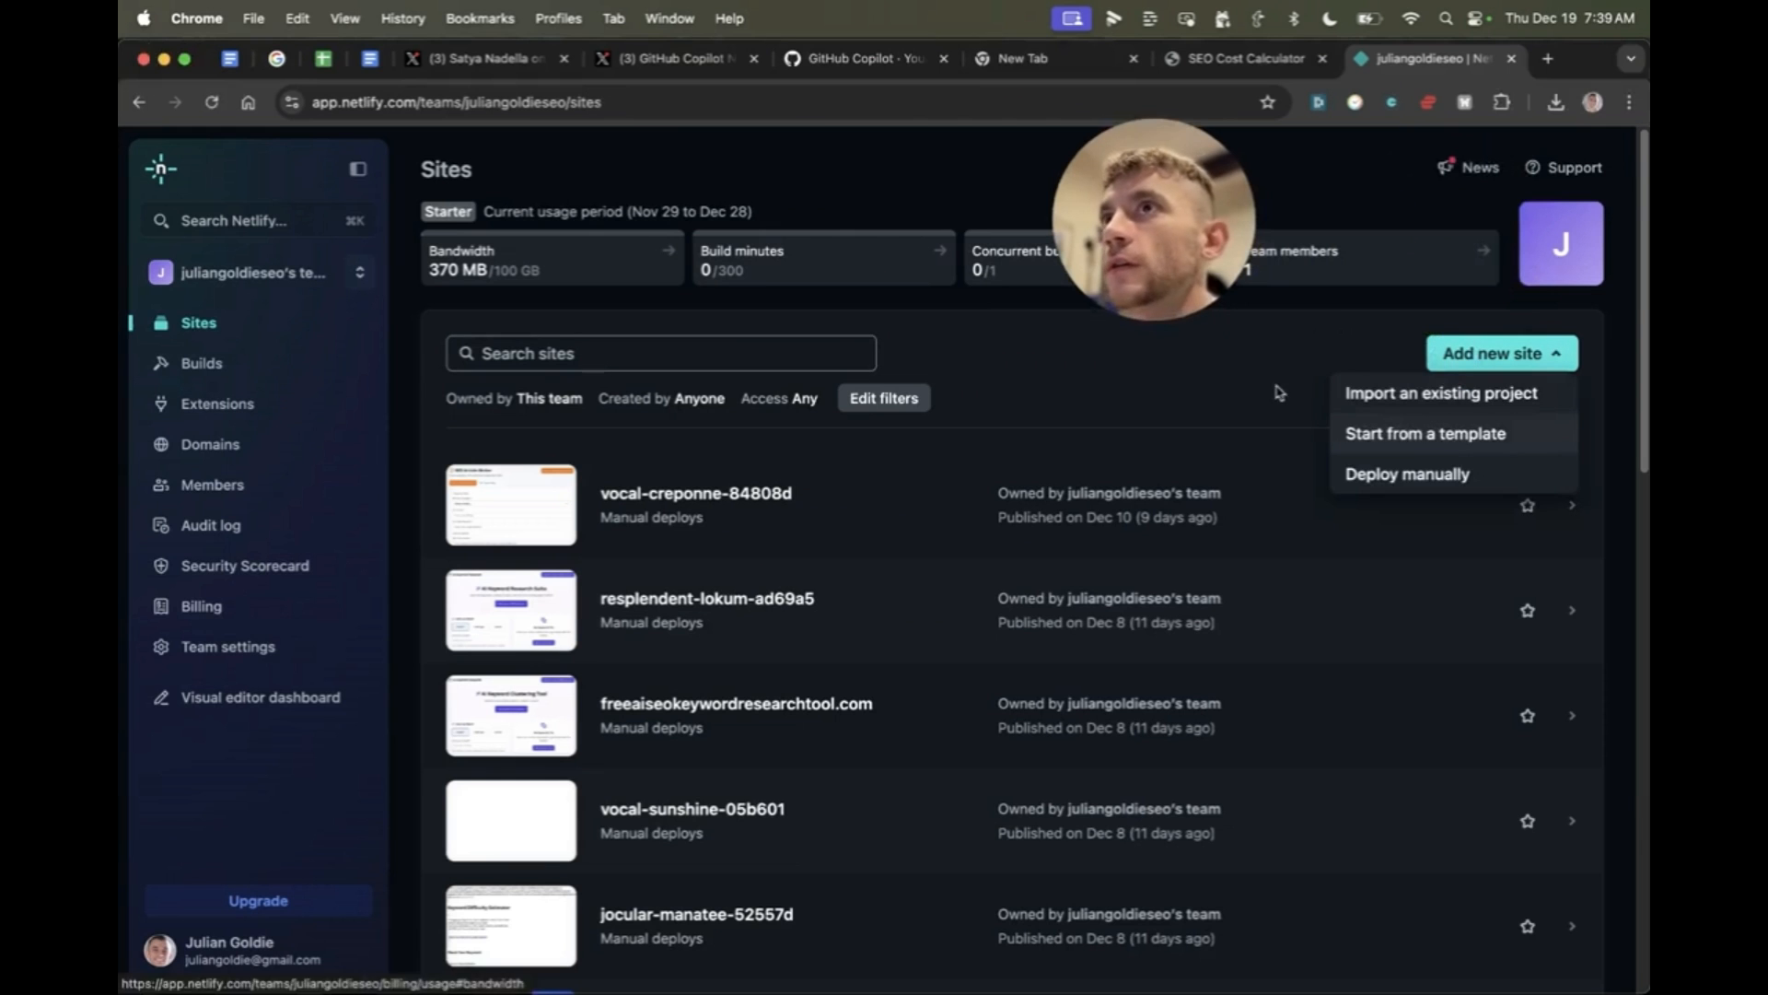
Step: Deploy the calculator manually to Netlify as darling-lolly-05a9a9 and view its deploy options
left_click(487, 101)
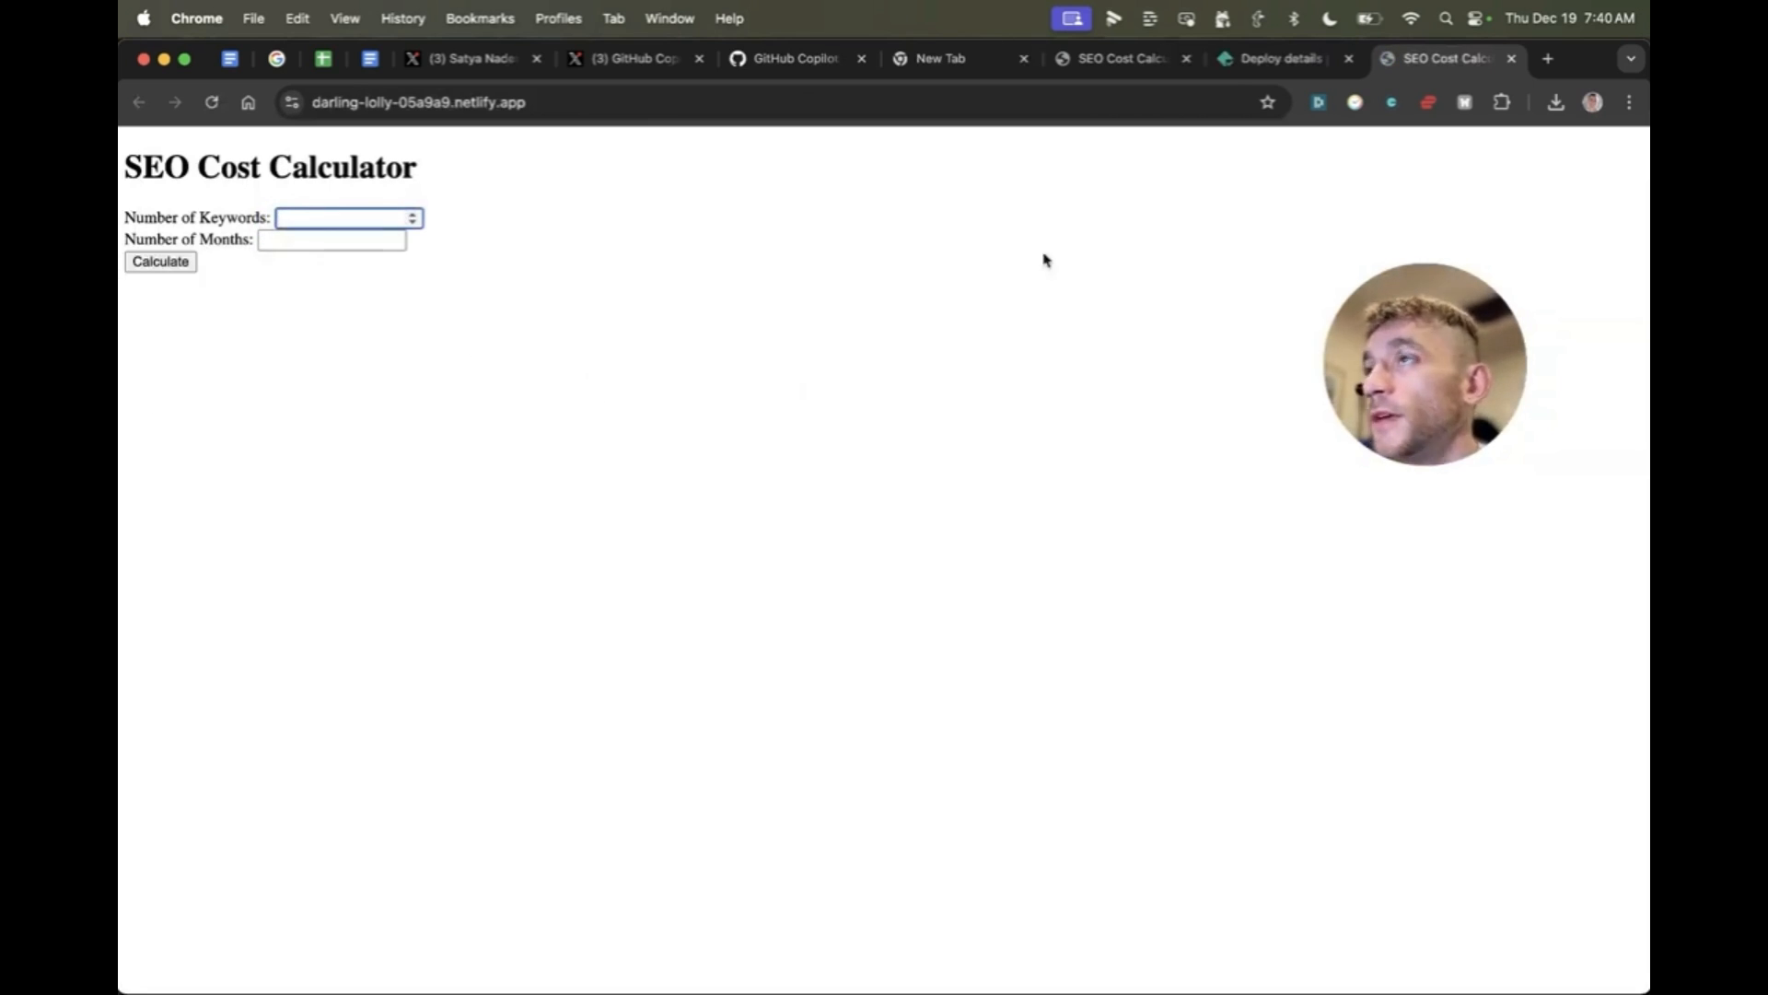
left_click(1277, 57)
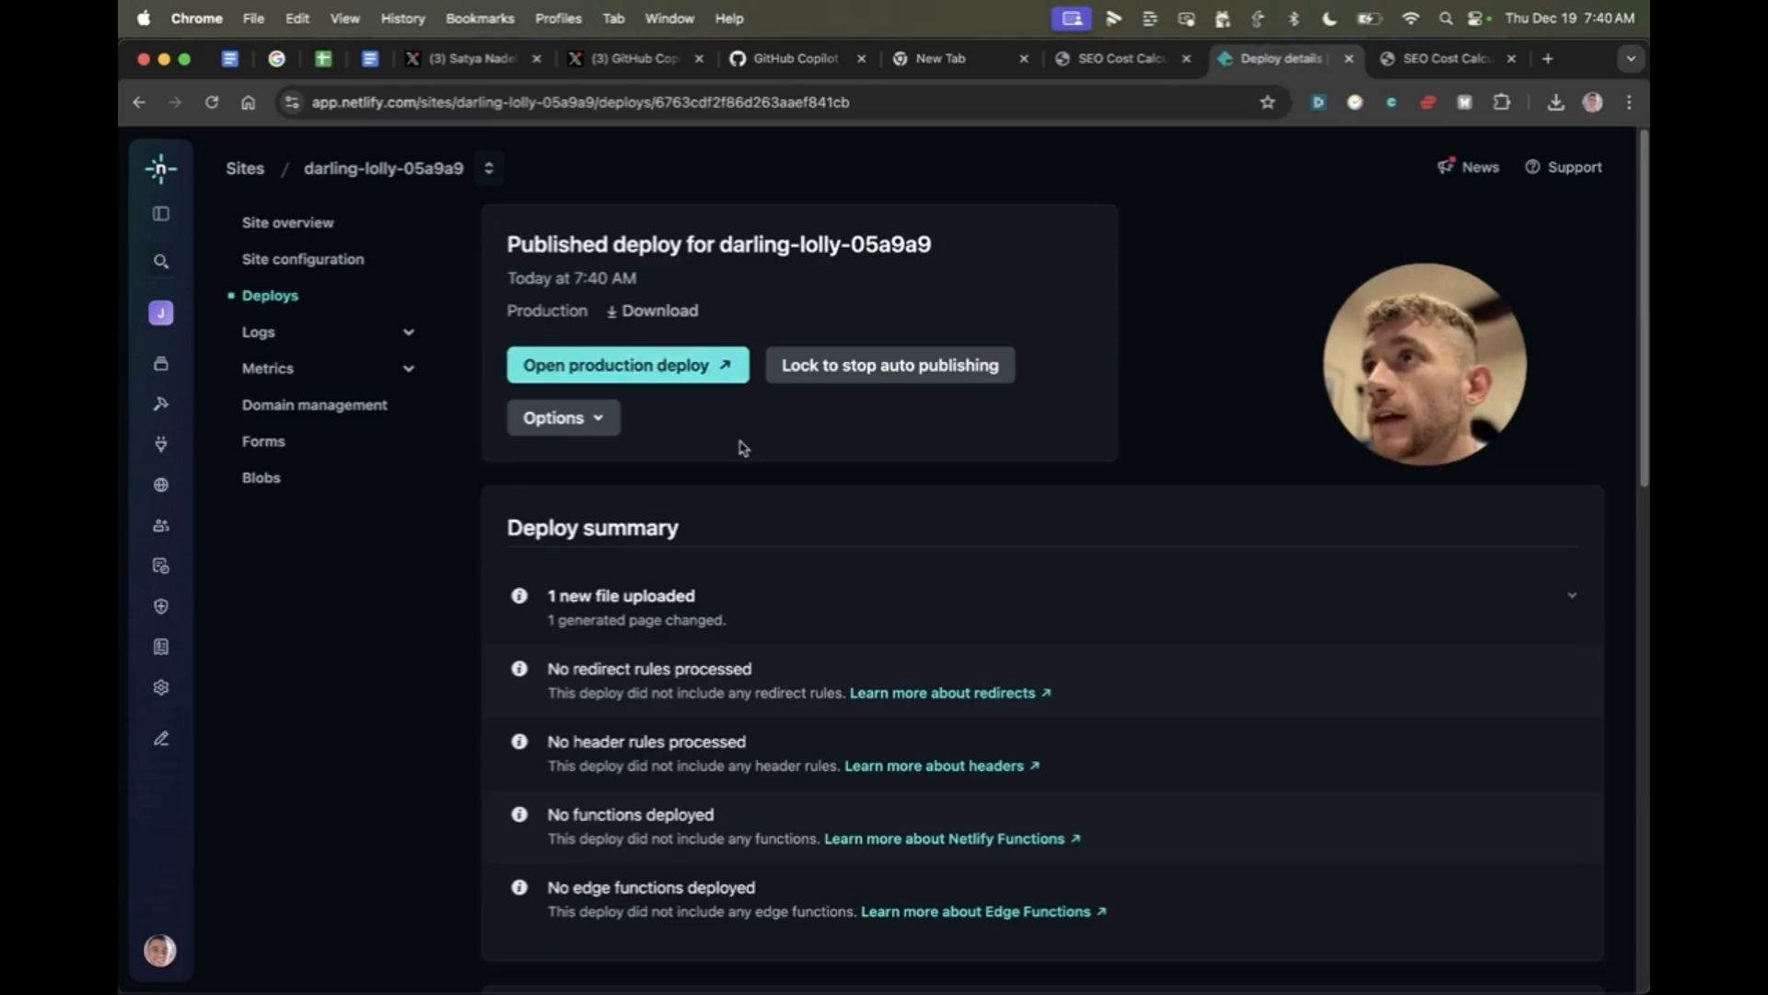
left_click(554, 417)
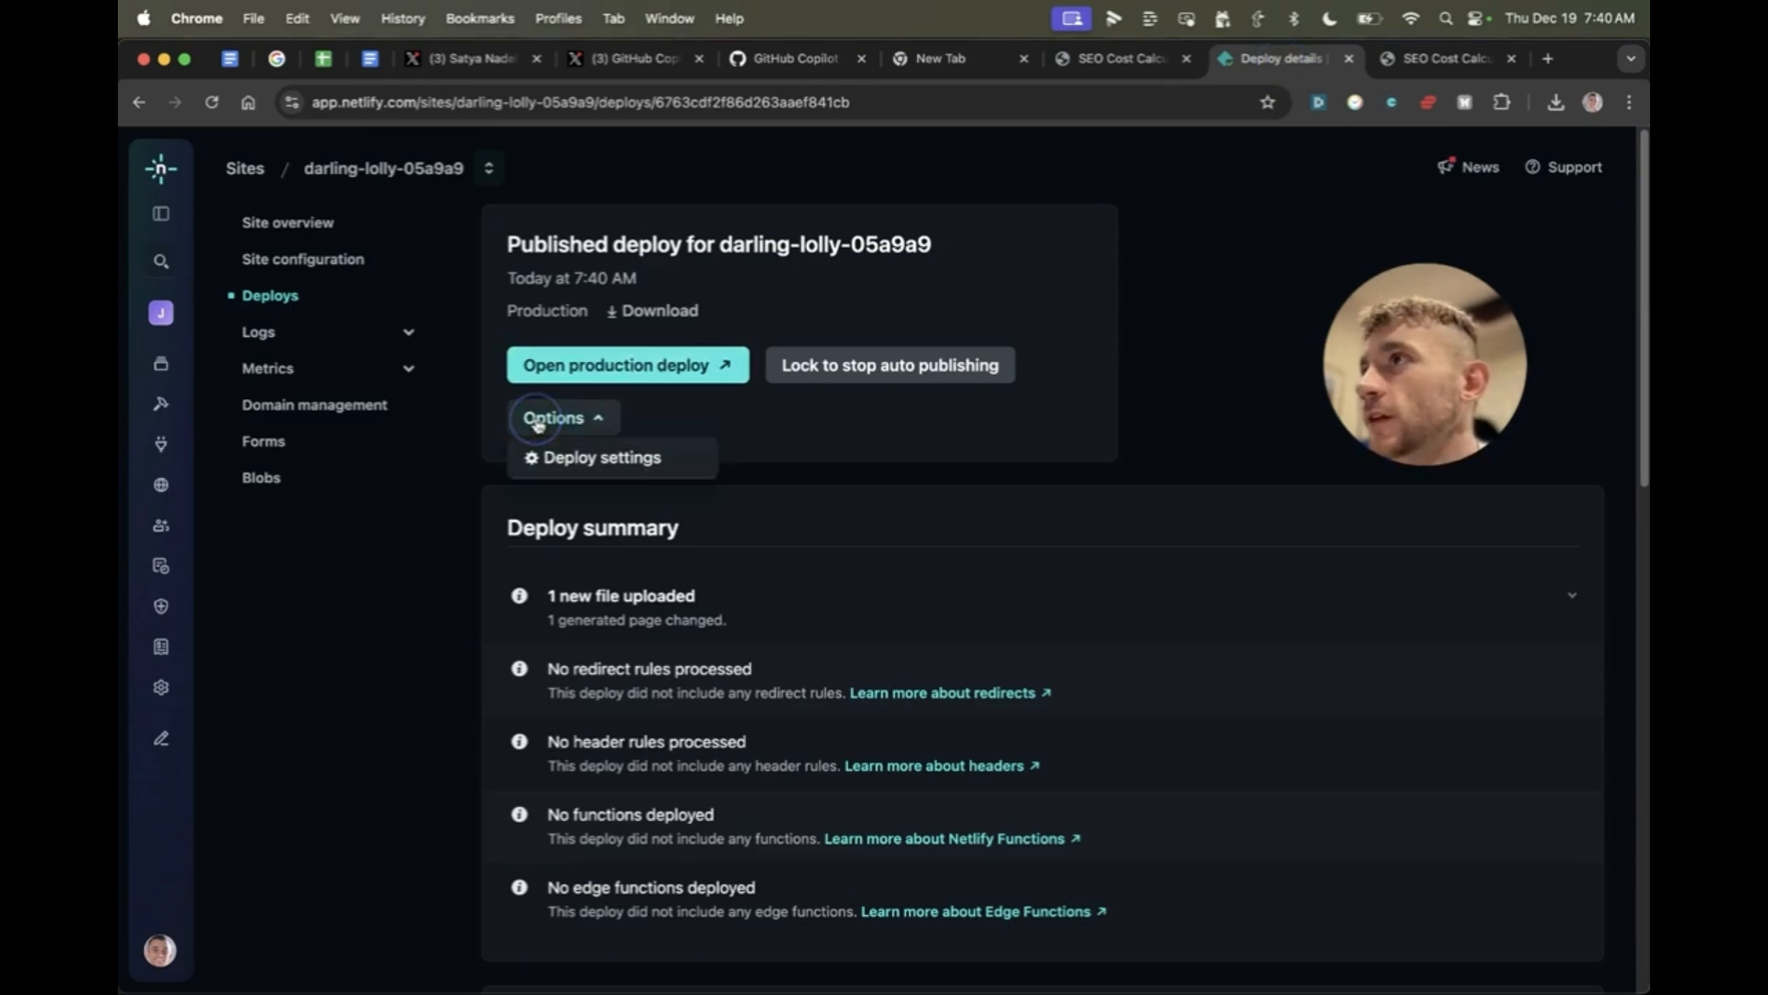
Step: Check that seocostcalculatoruk.com is available as the site's custom domain for $11.99
left_click(314, 404)
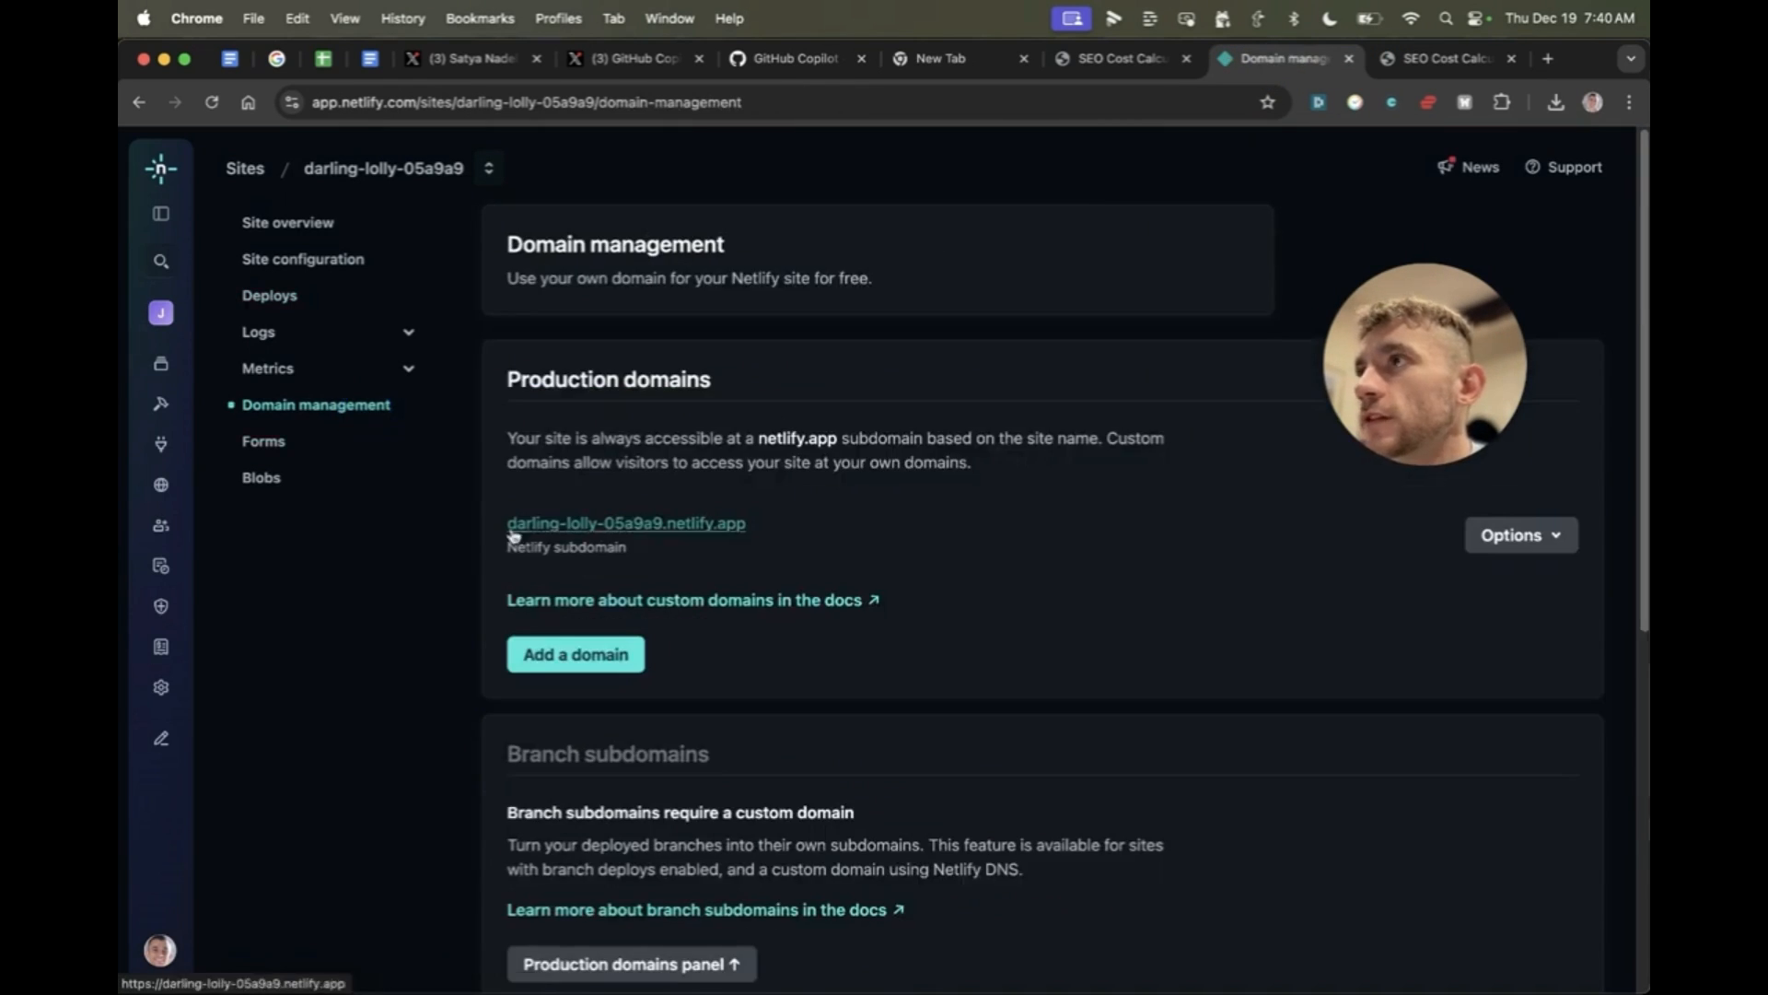
left_click(575, 654)
type("seocostcalculatoruk.com")
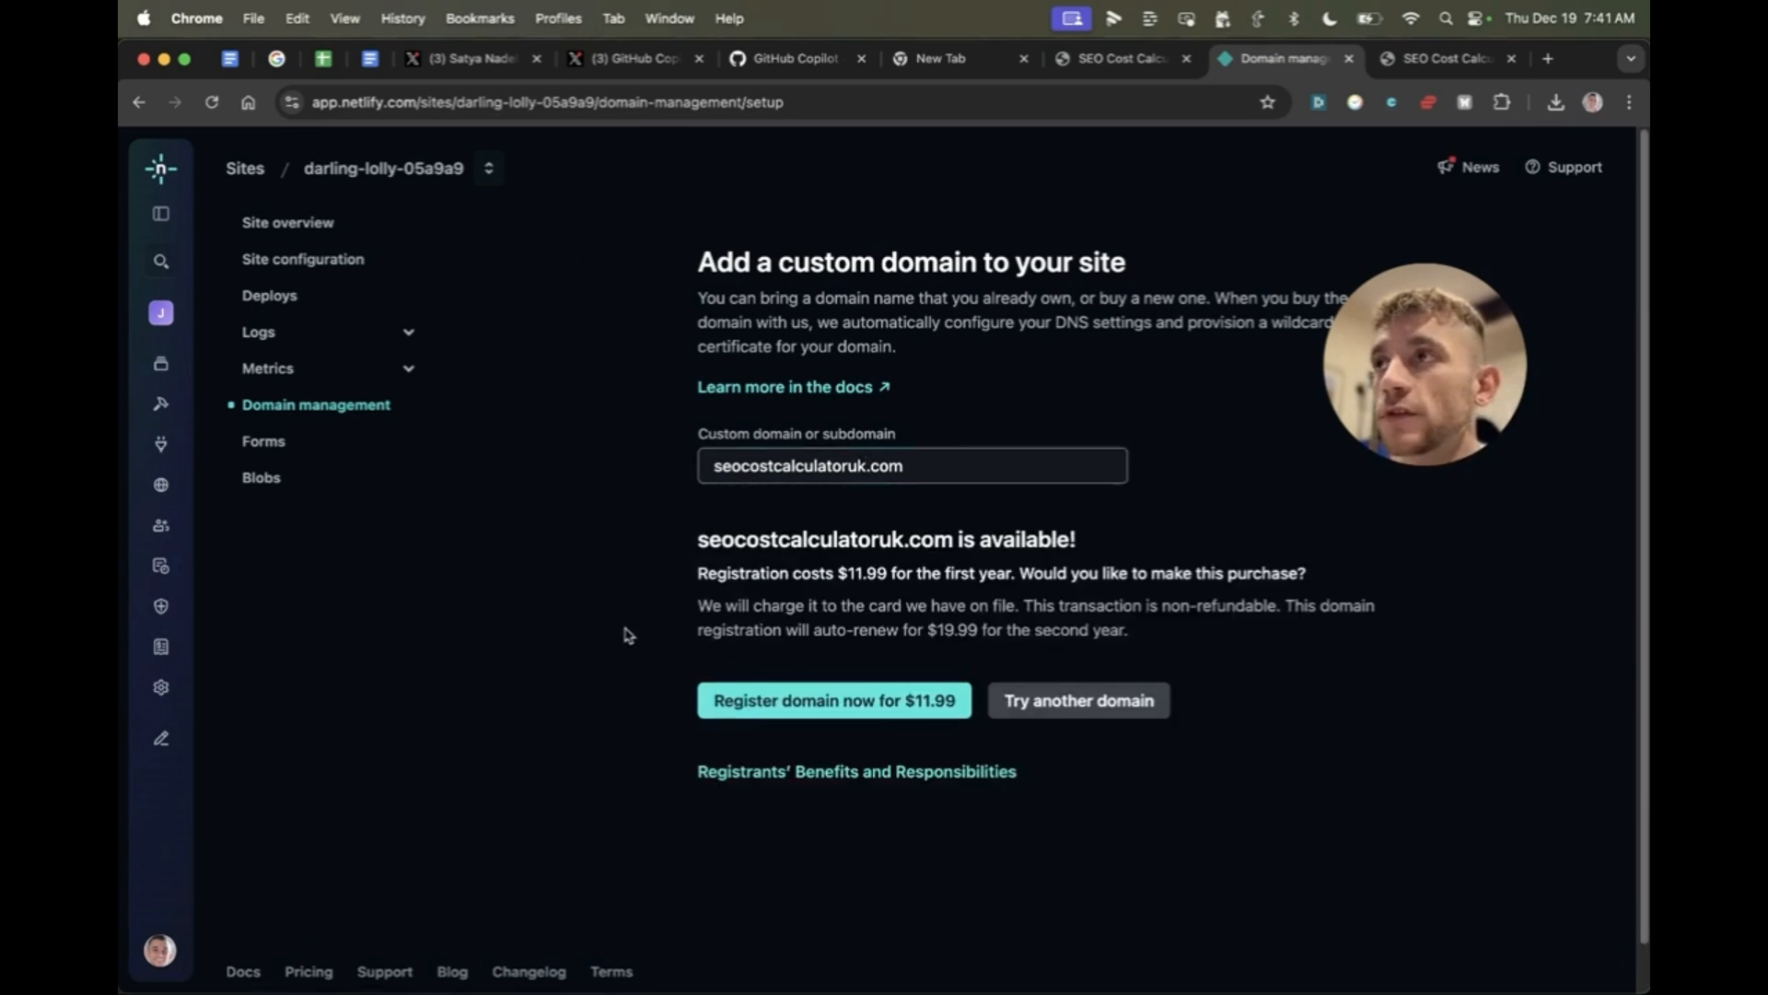
mouse_move(668, 482)
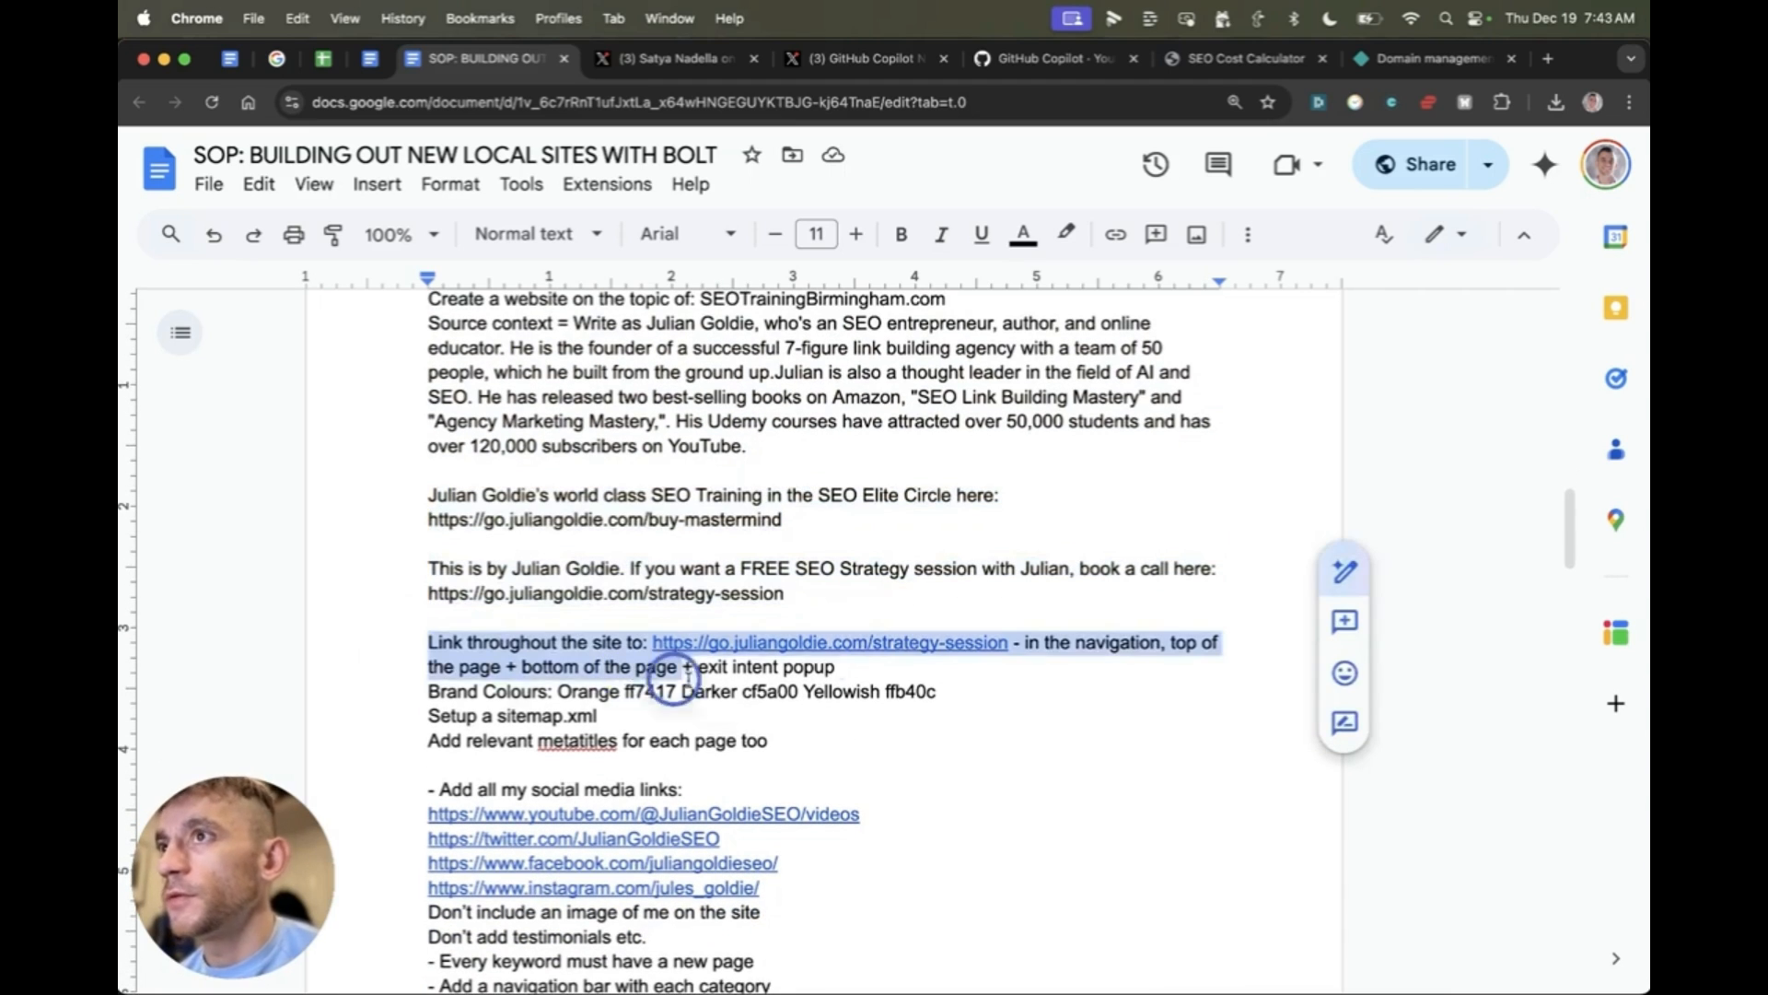
left_click(543, 666)
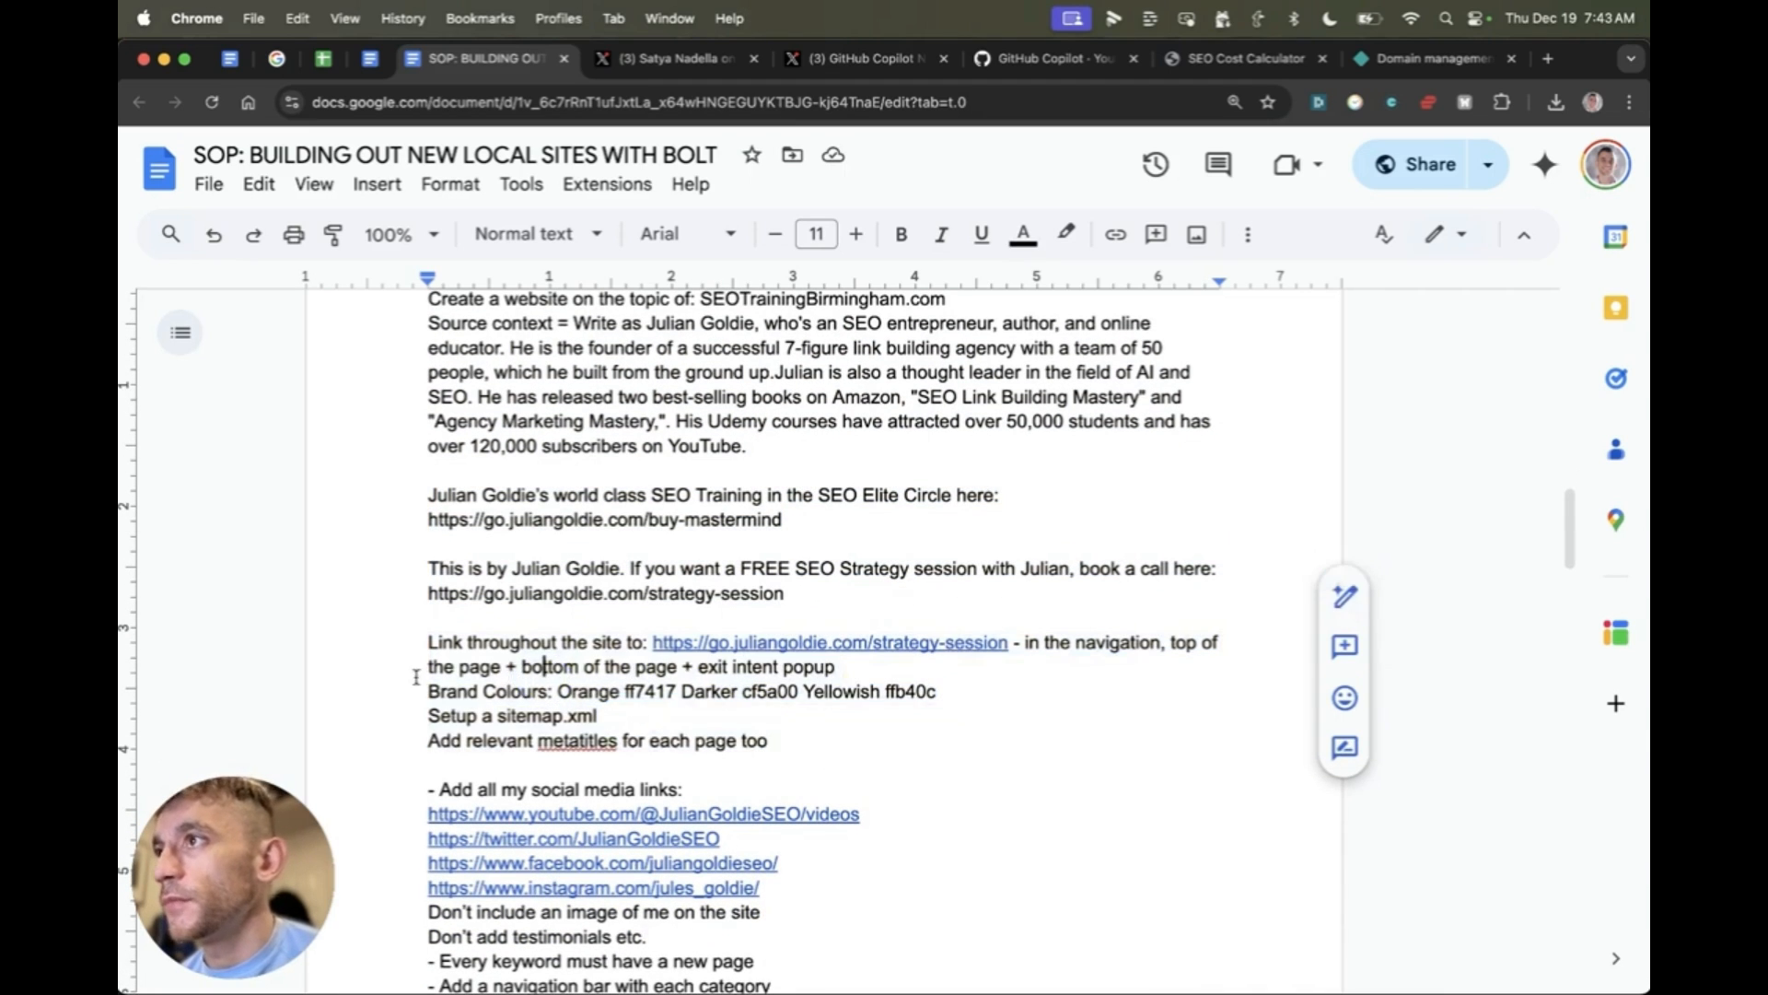
left_click_drag(427, 715, 710, 741)
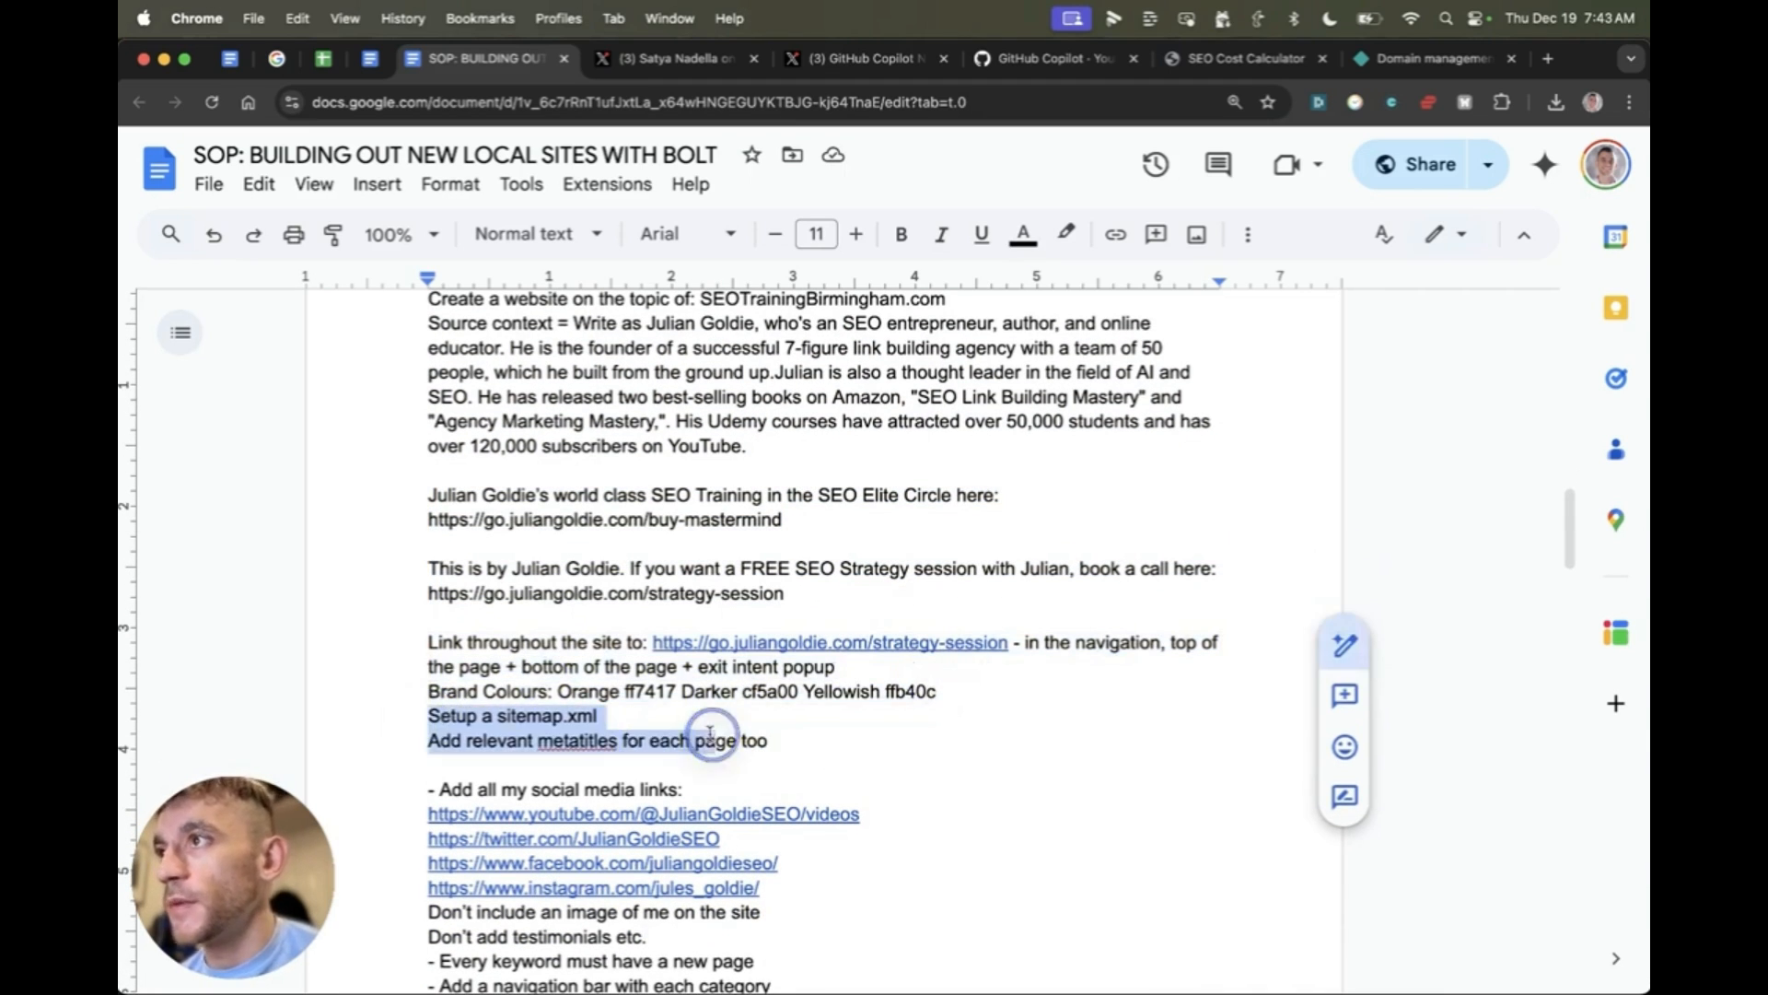
scroll("down", 3)
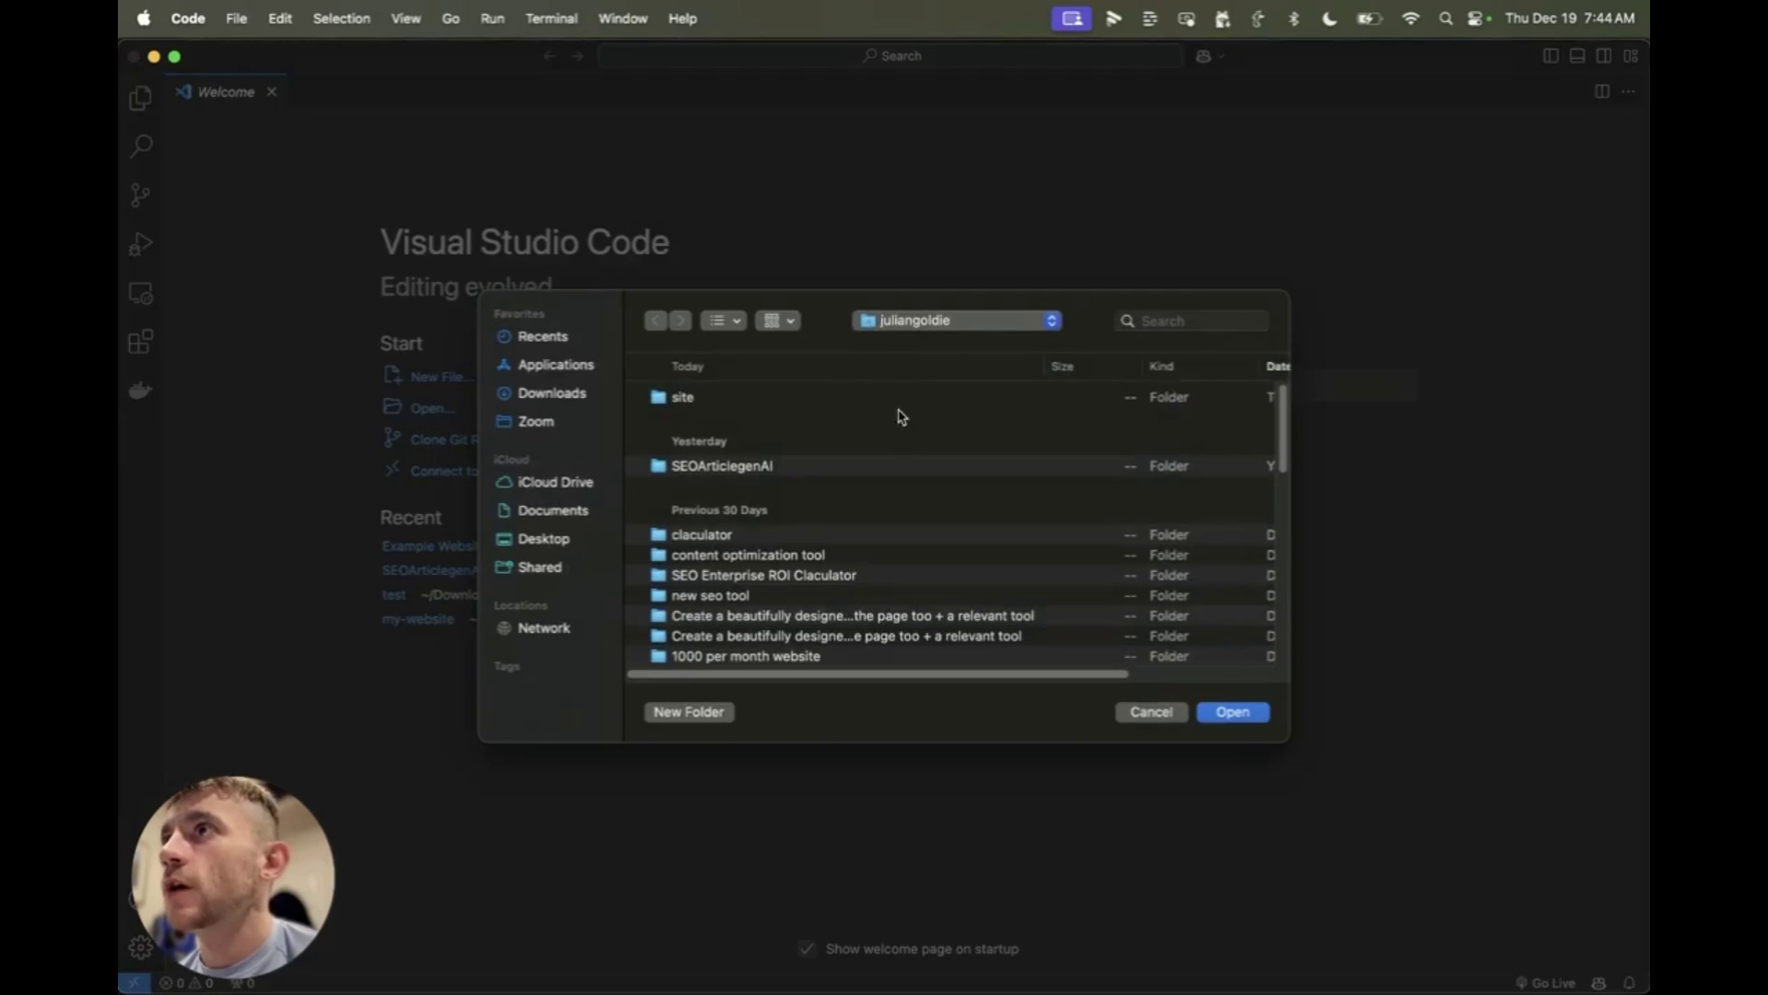
Step: Create the 'Local SEO Site' folder and open it as the workspace
left_click(688, 711)
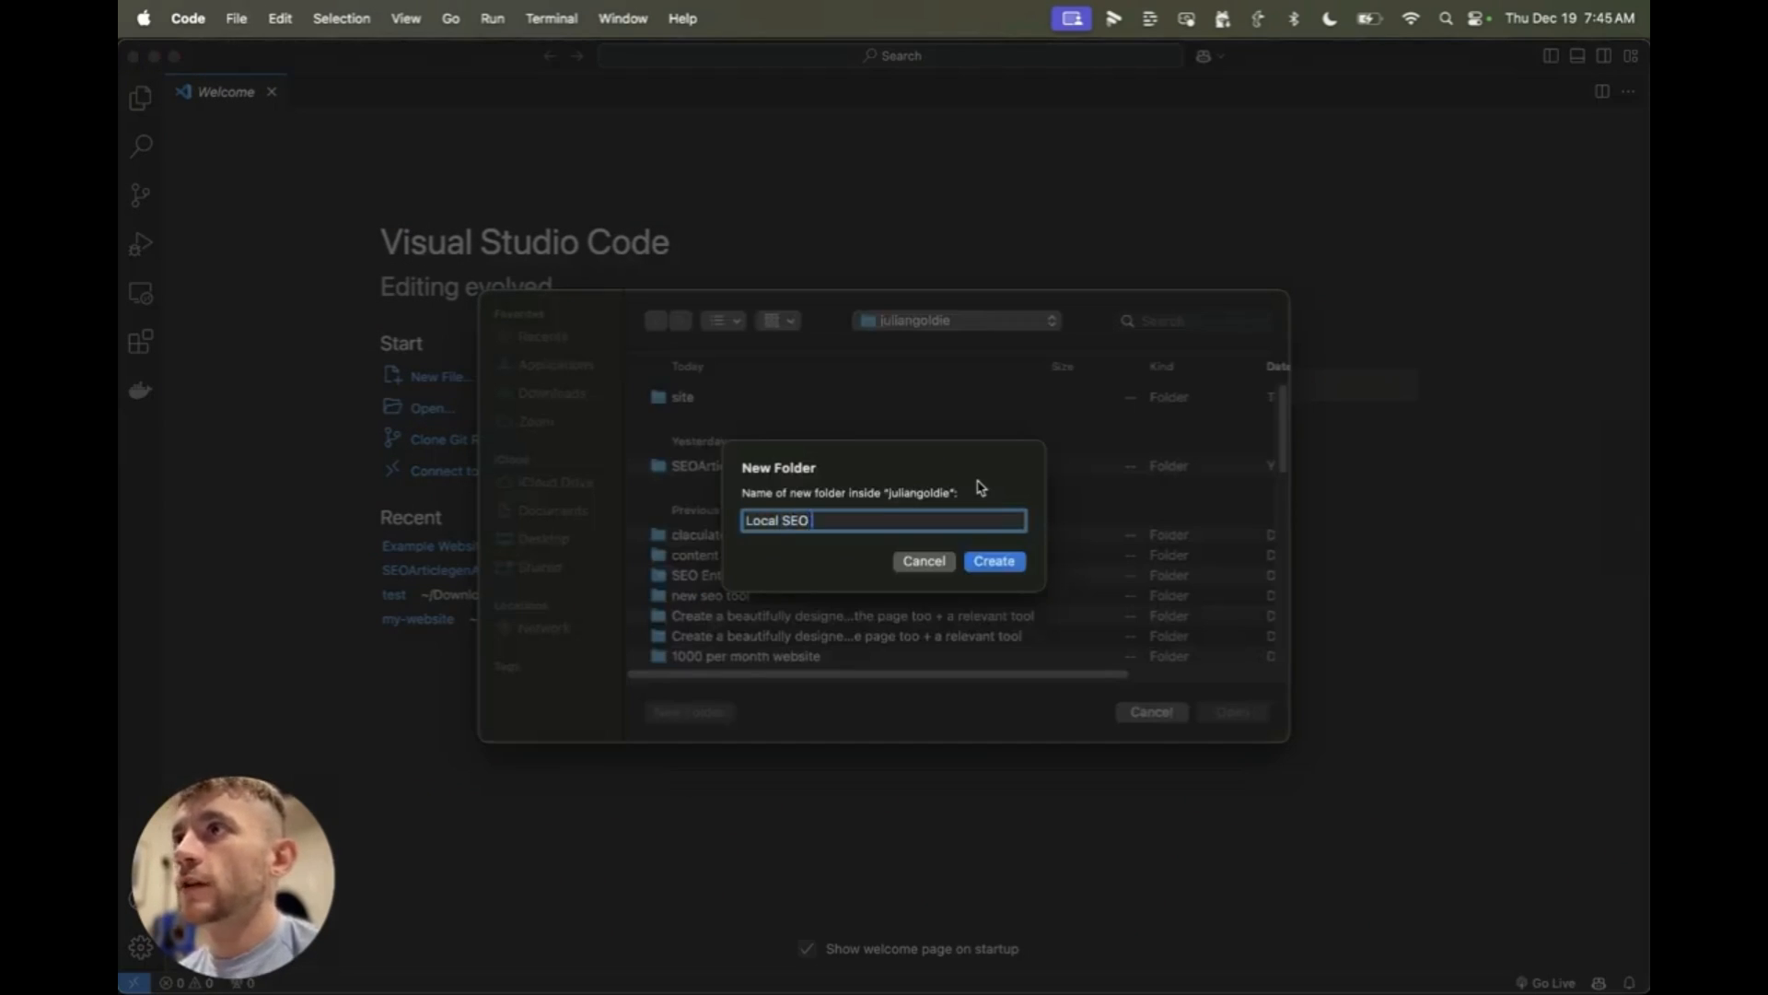
left_click(993, 561)
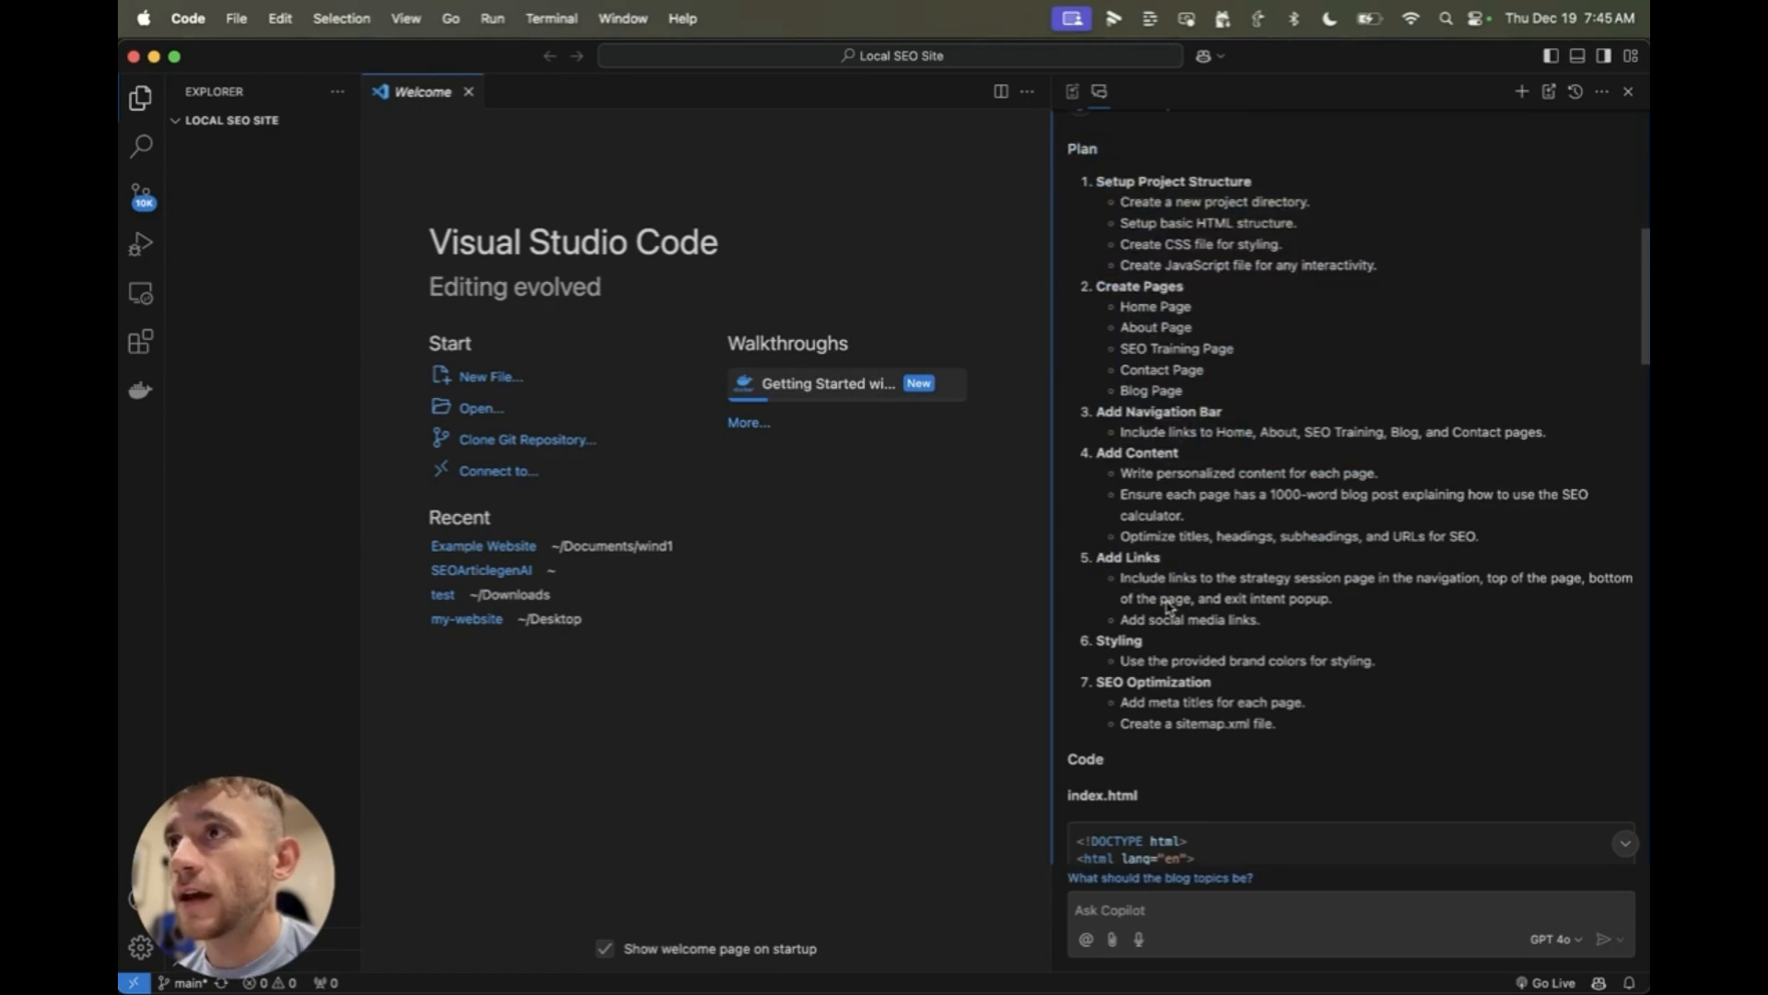
Step: Switch Copilot from chat mode to editing the workspace files
scroll("down", 3)
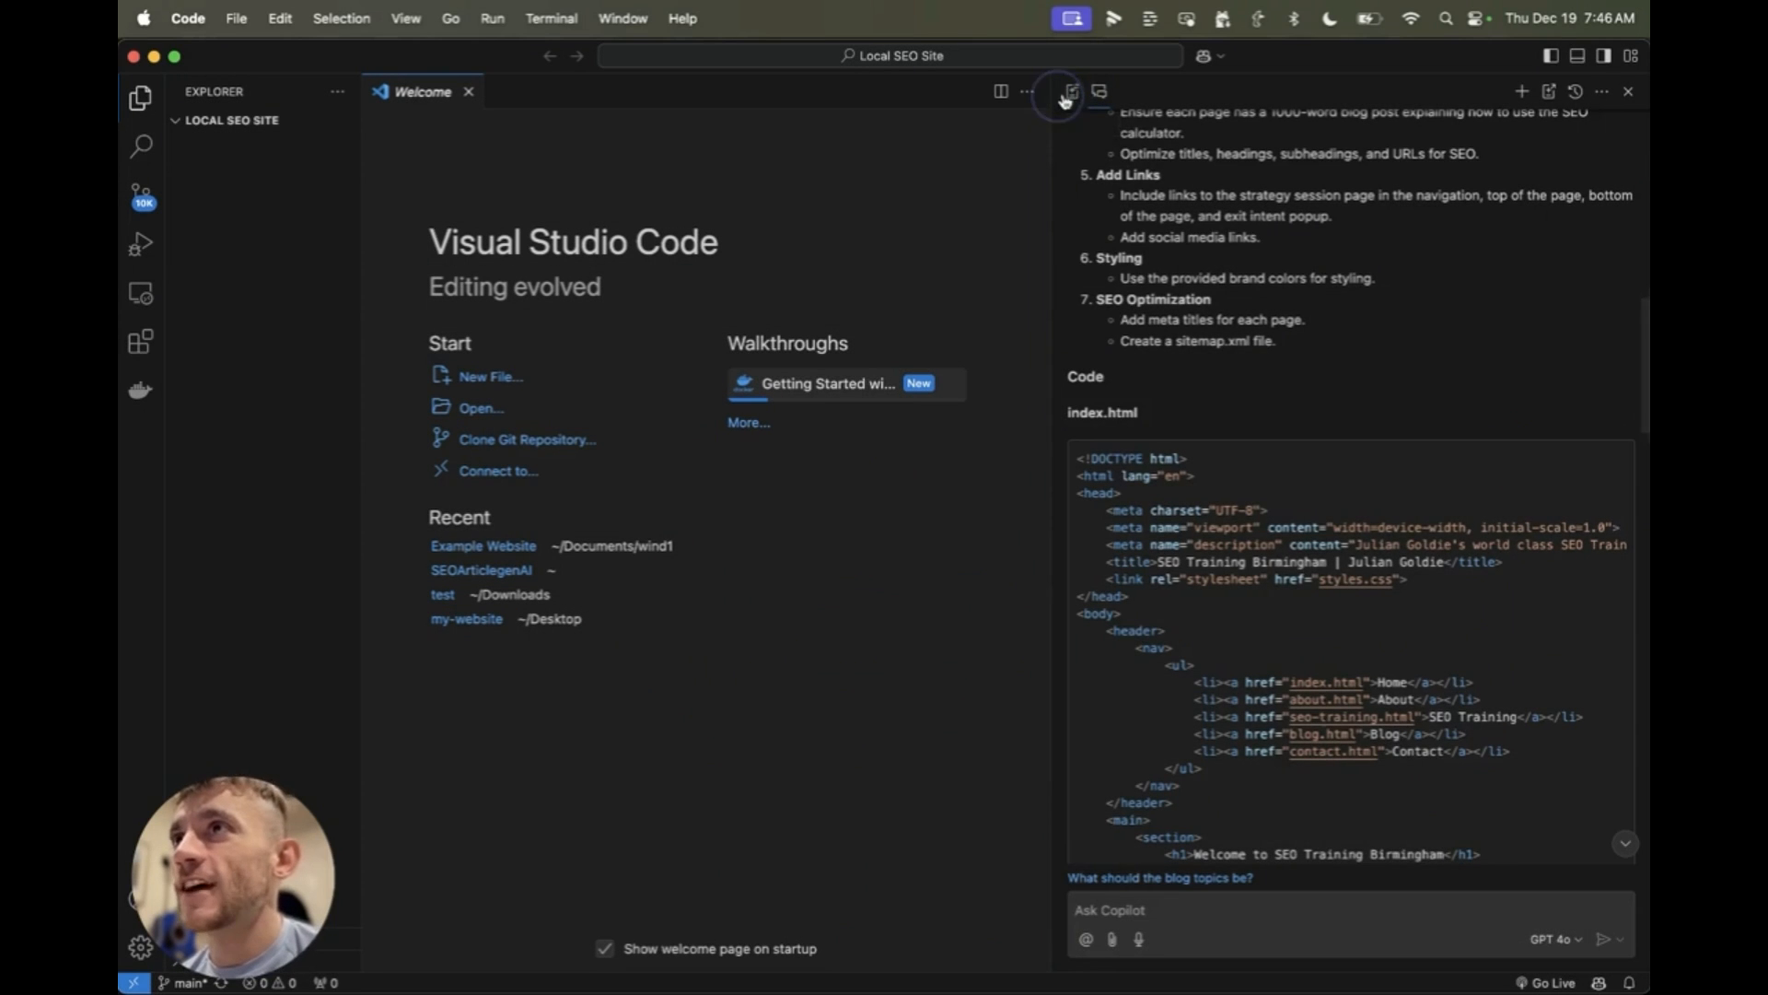
left_click(1073, 91)
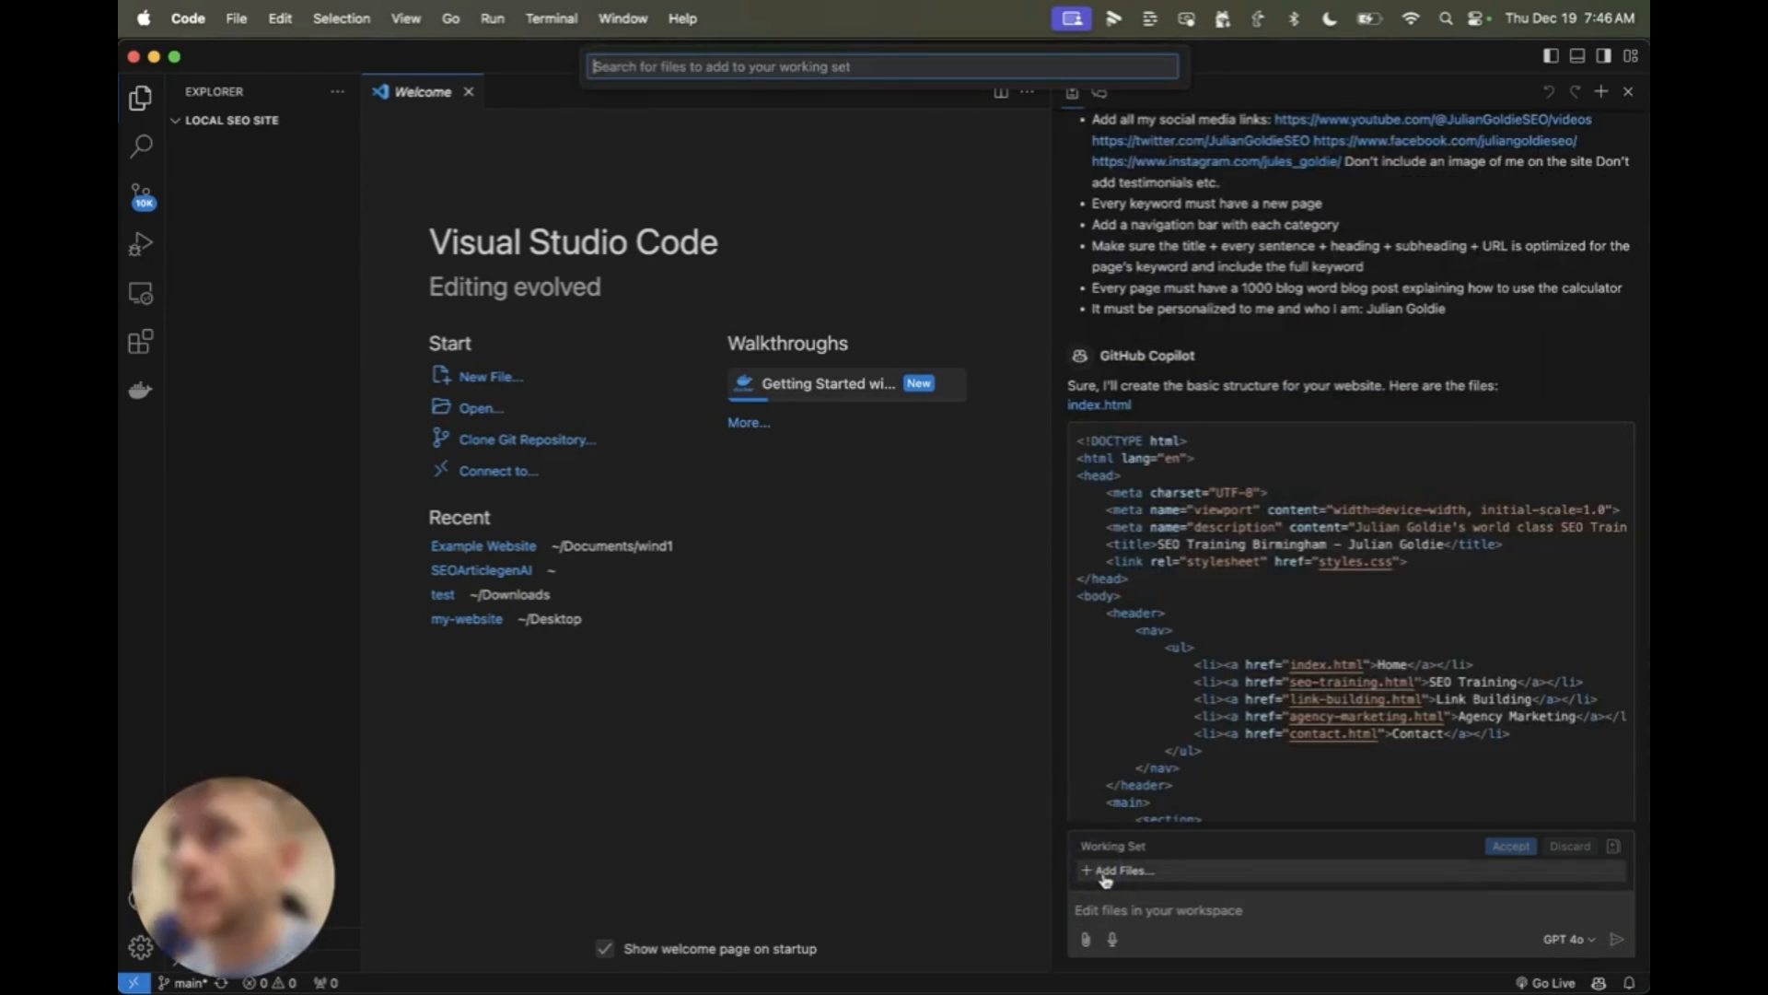
Step: Create index.html and Copilot's sitemap.xml in the project, then return to index.html
type("index.html")
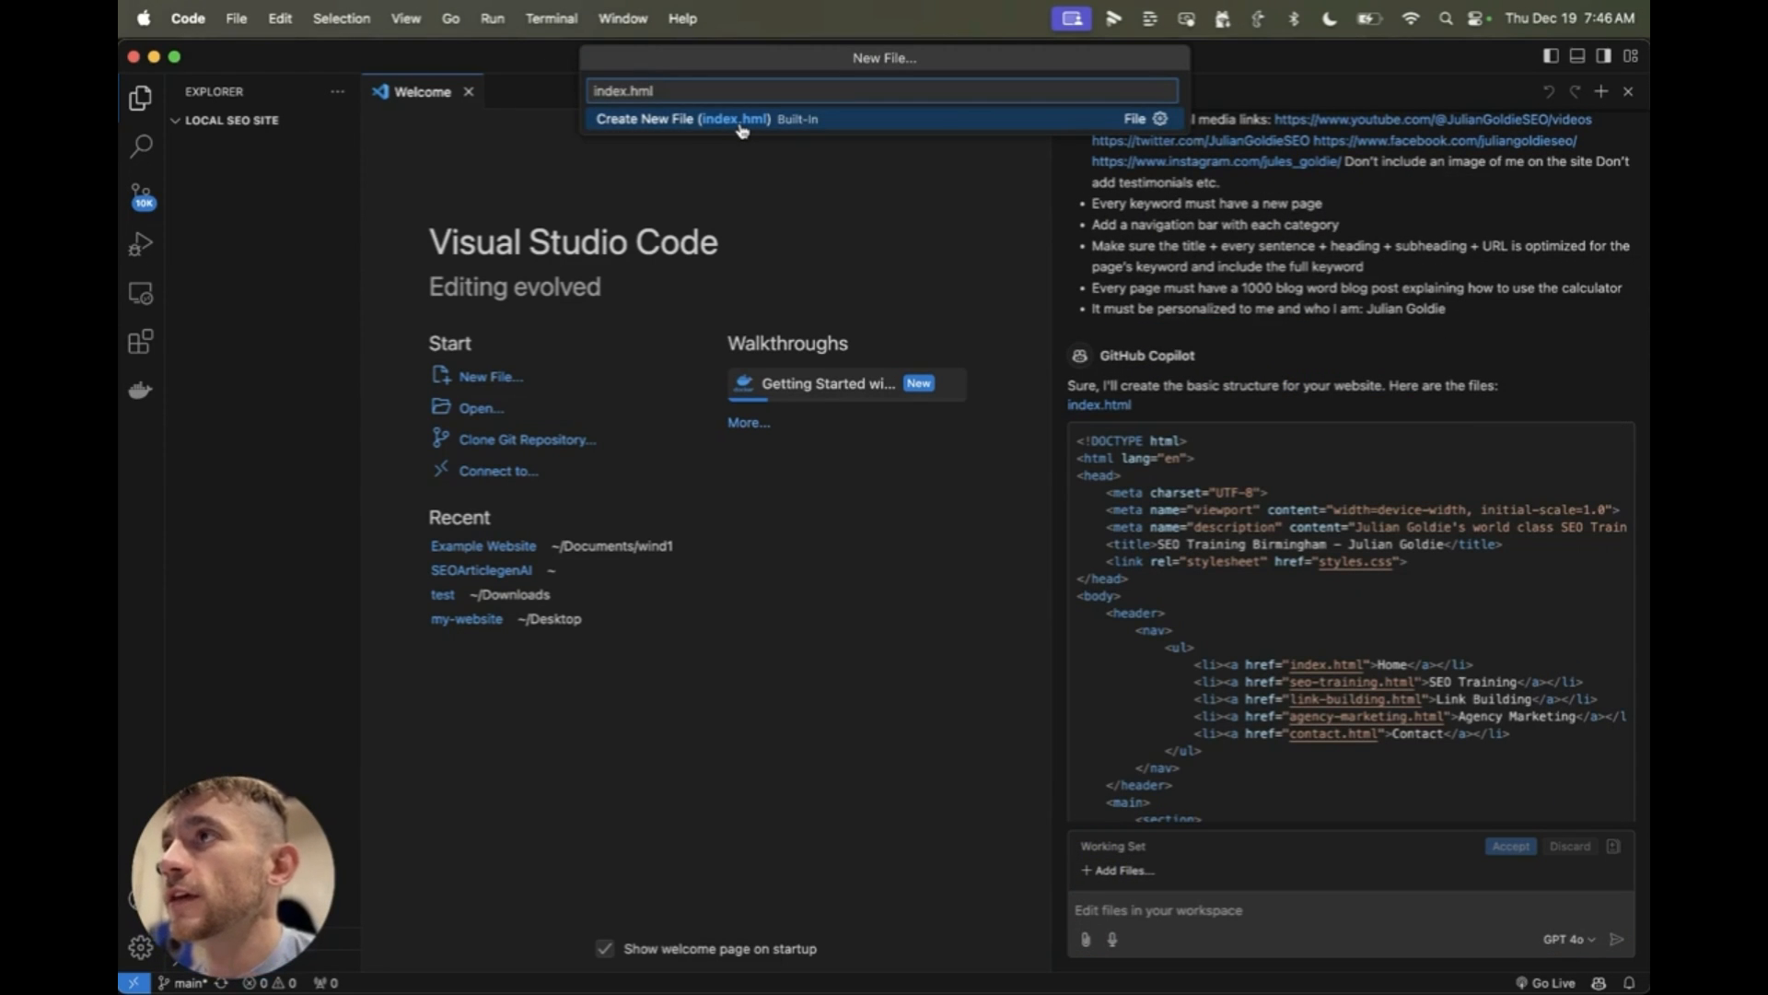
left_click(685, 118)
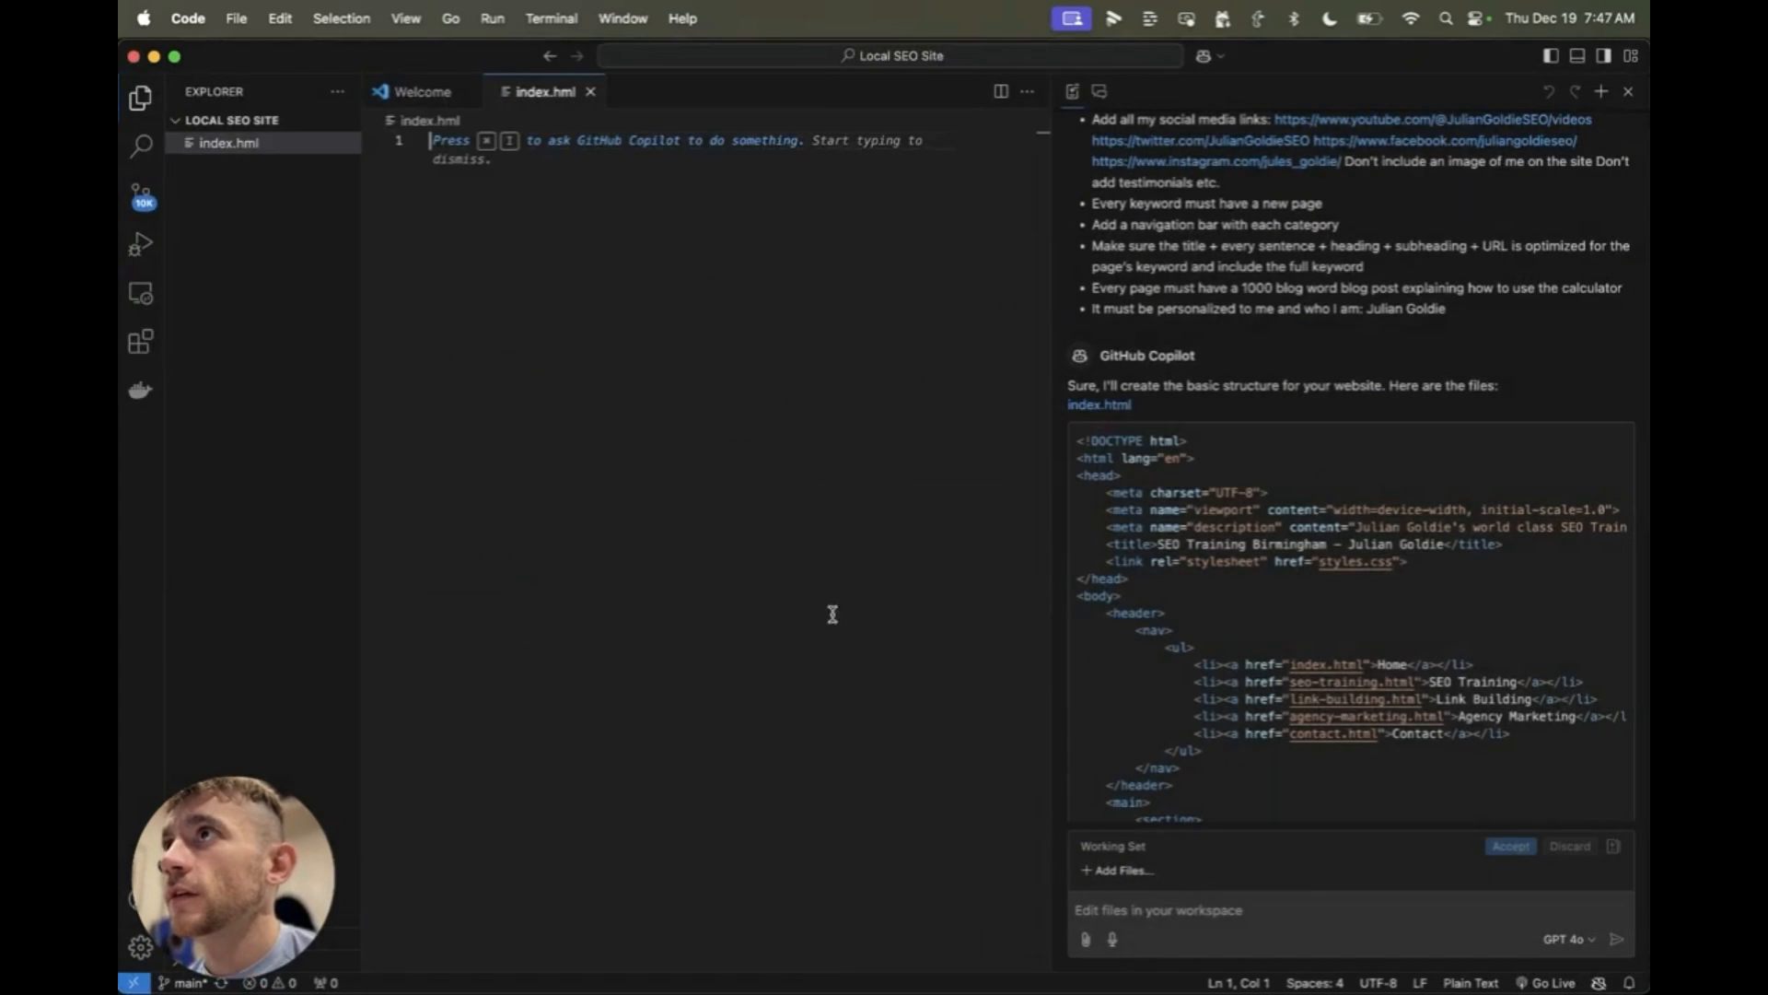
scroll("down", 3)
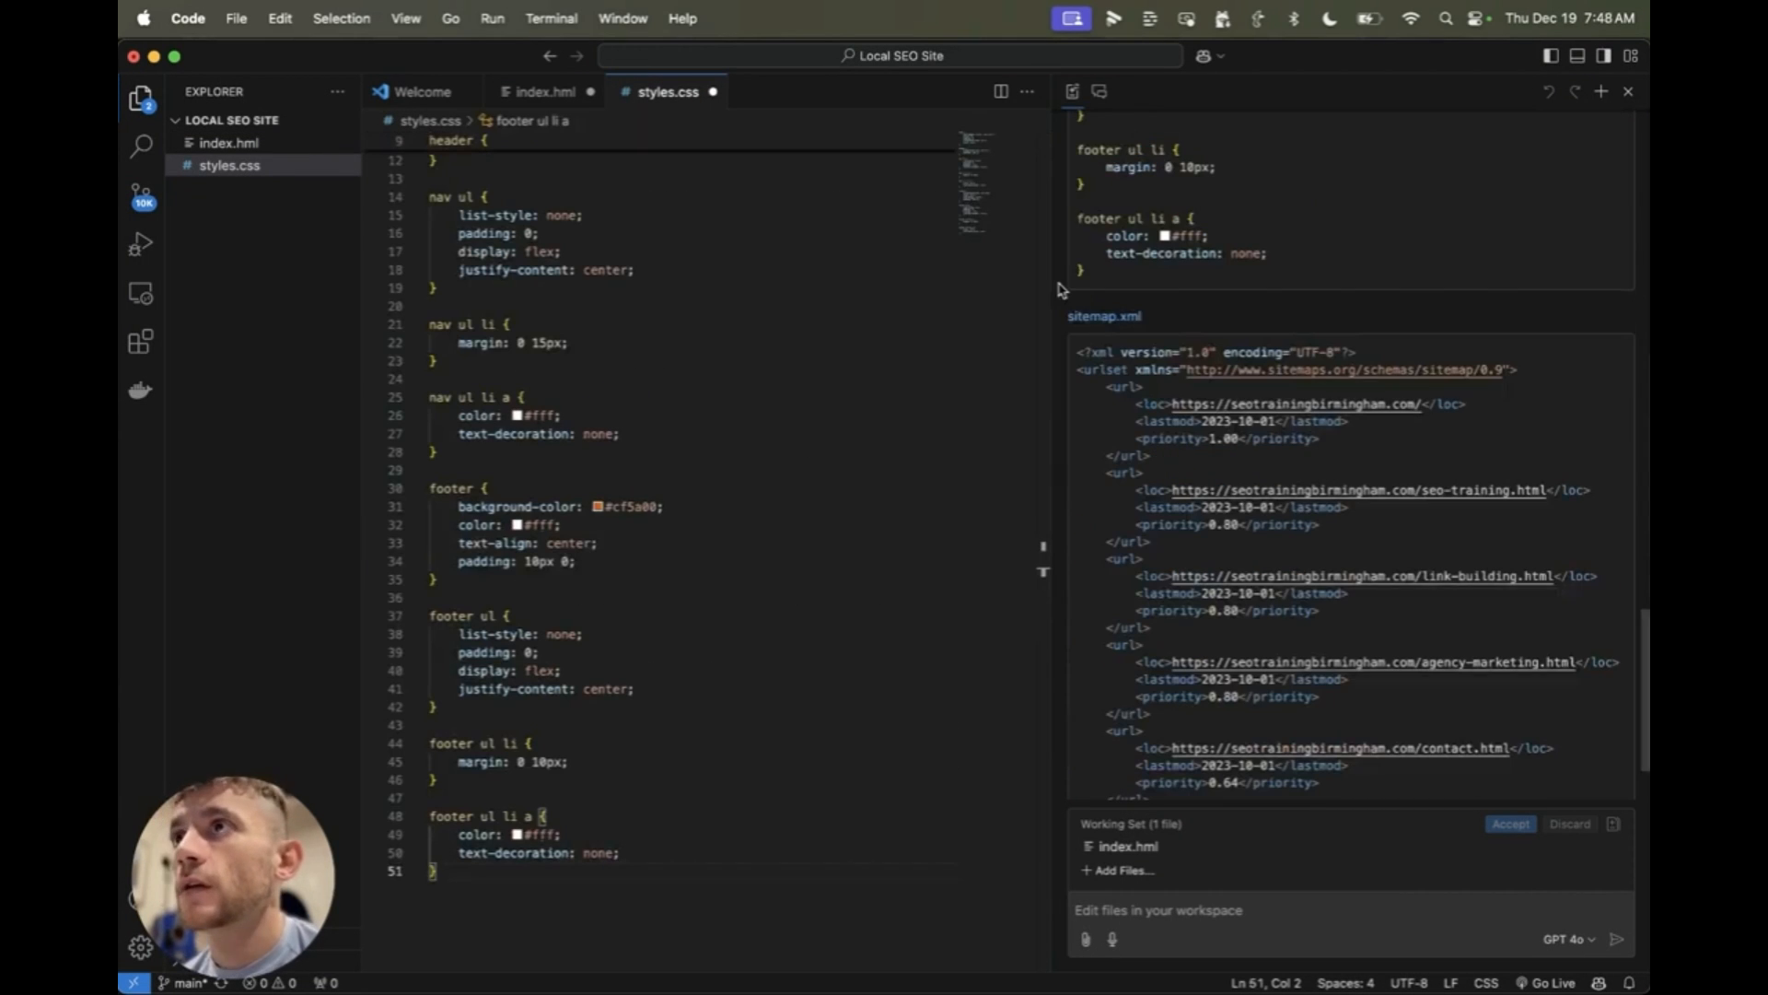
left_click(1104, 315)
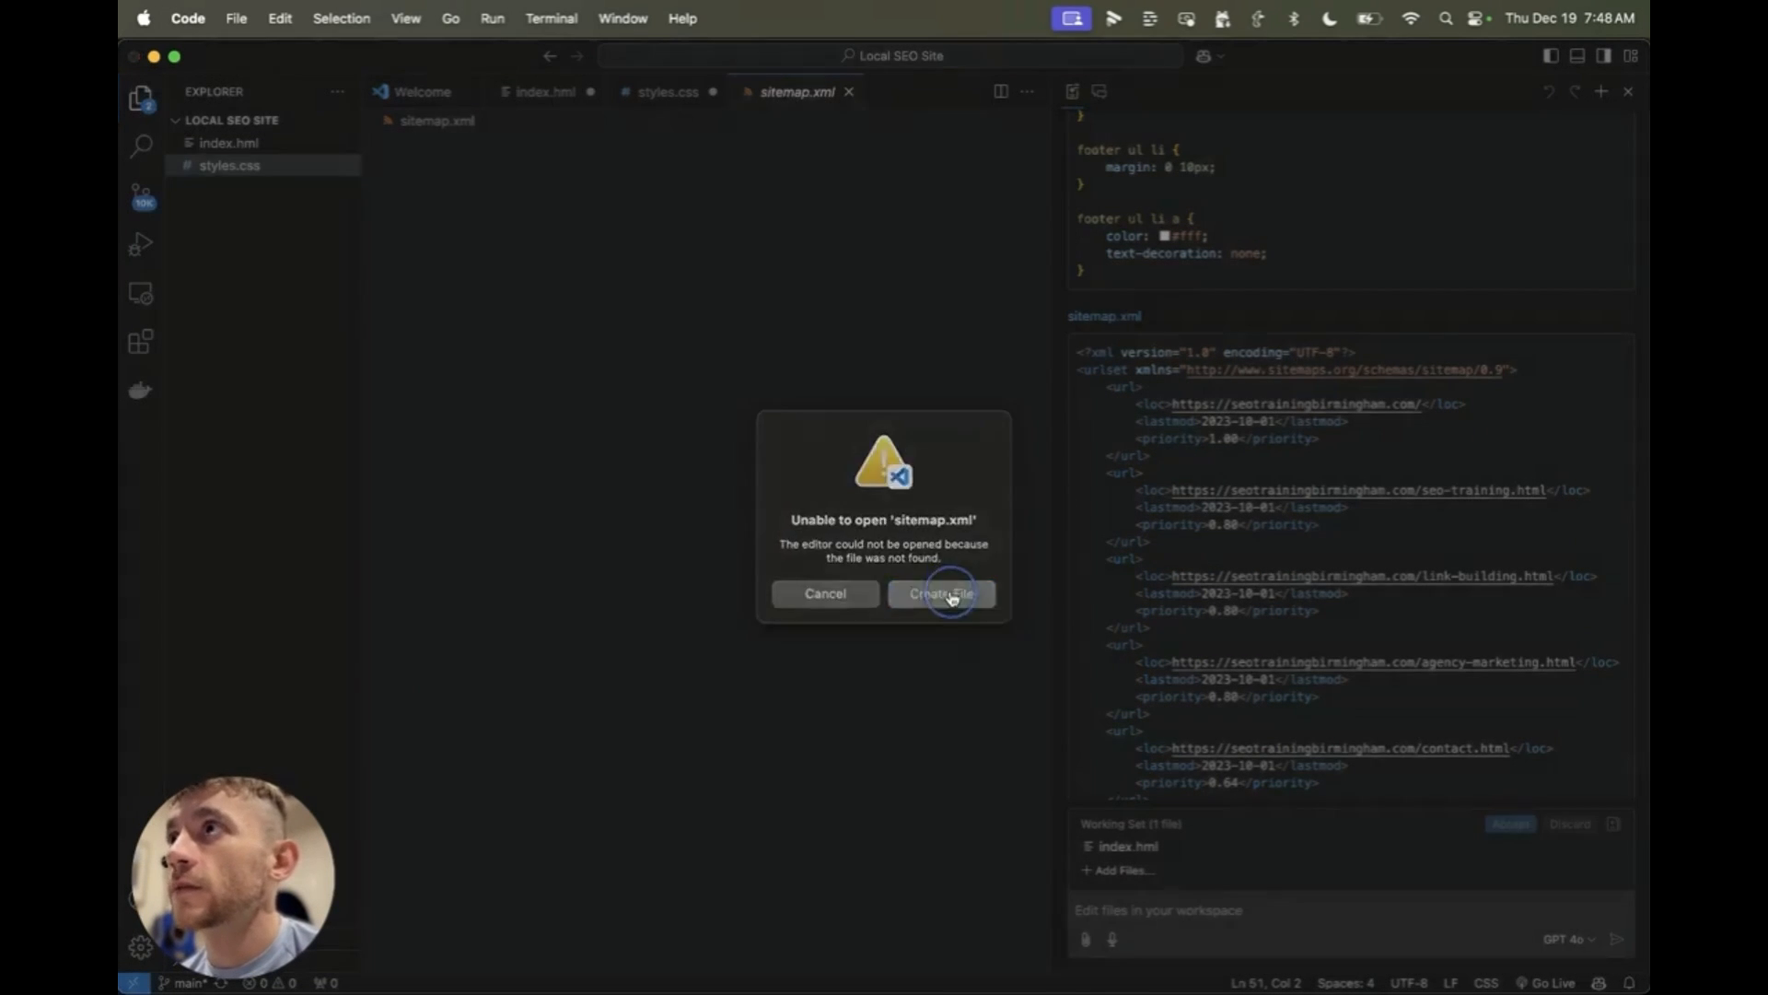
left_click(943, 594)
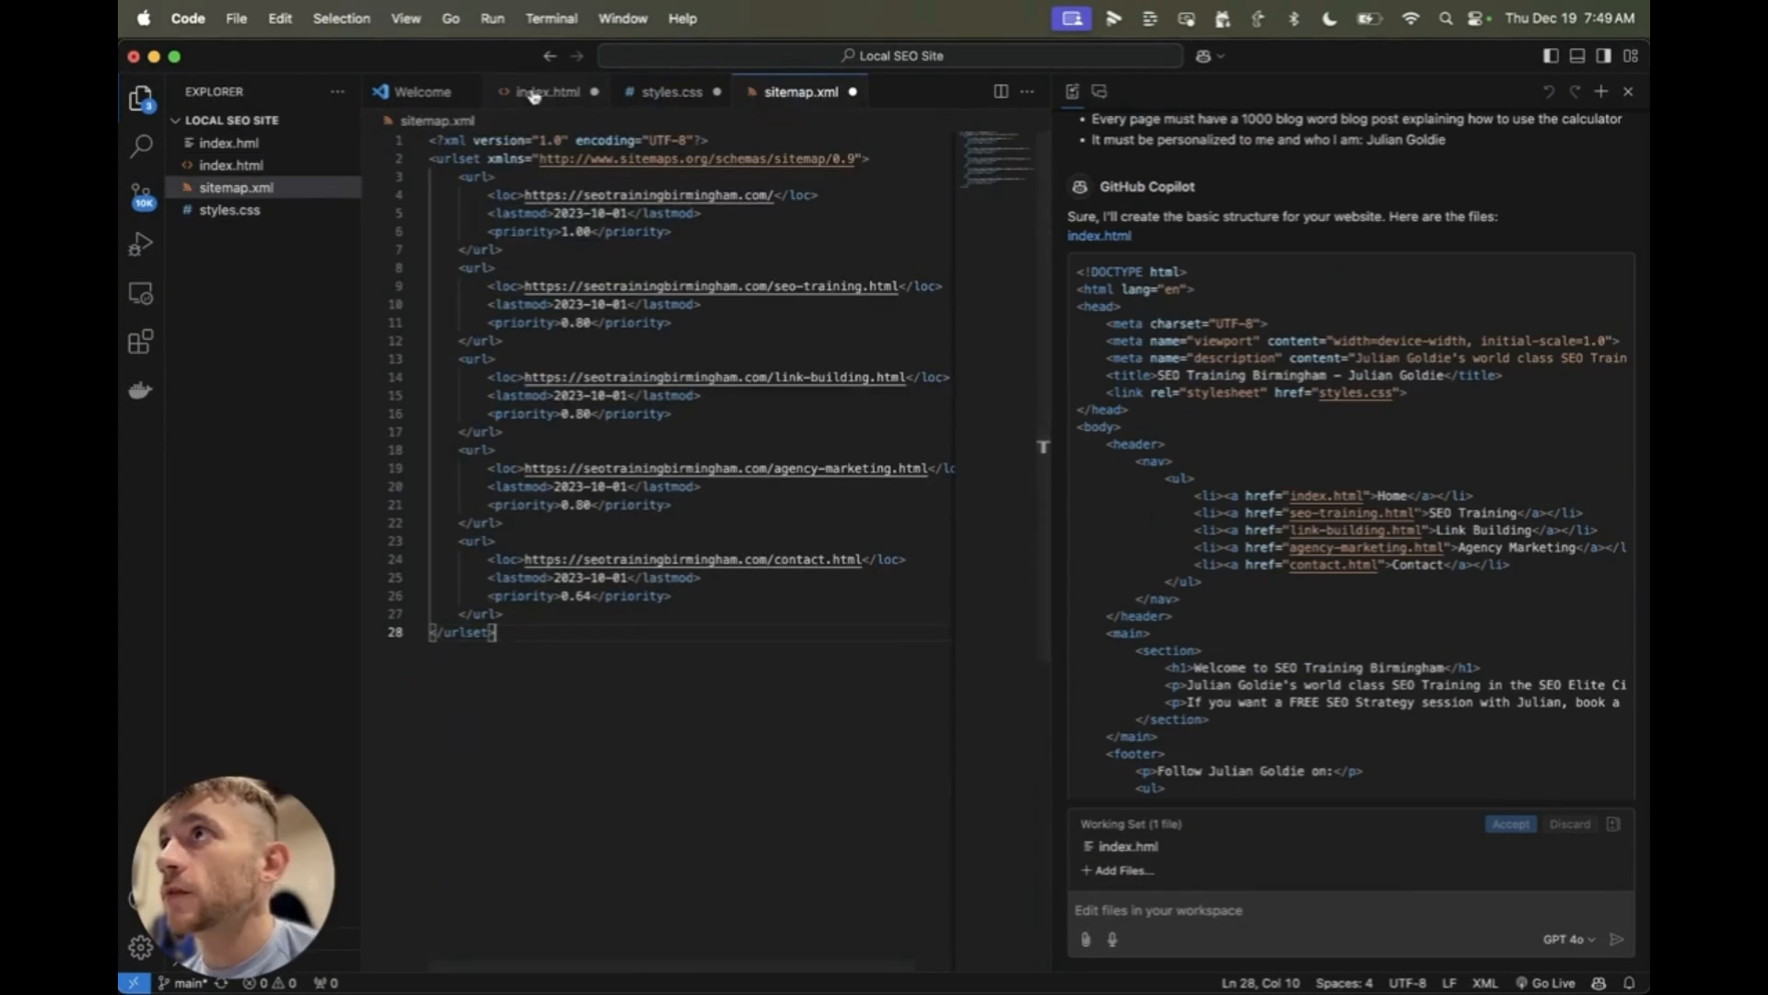
left_click(547, 91)
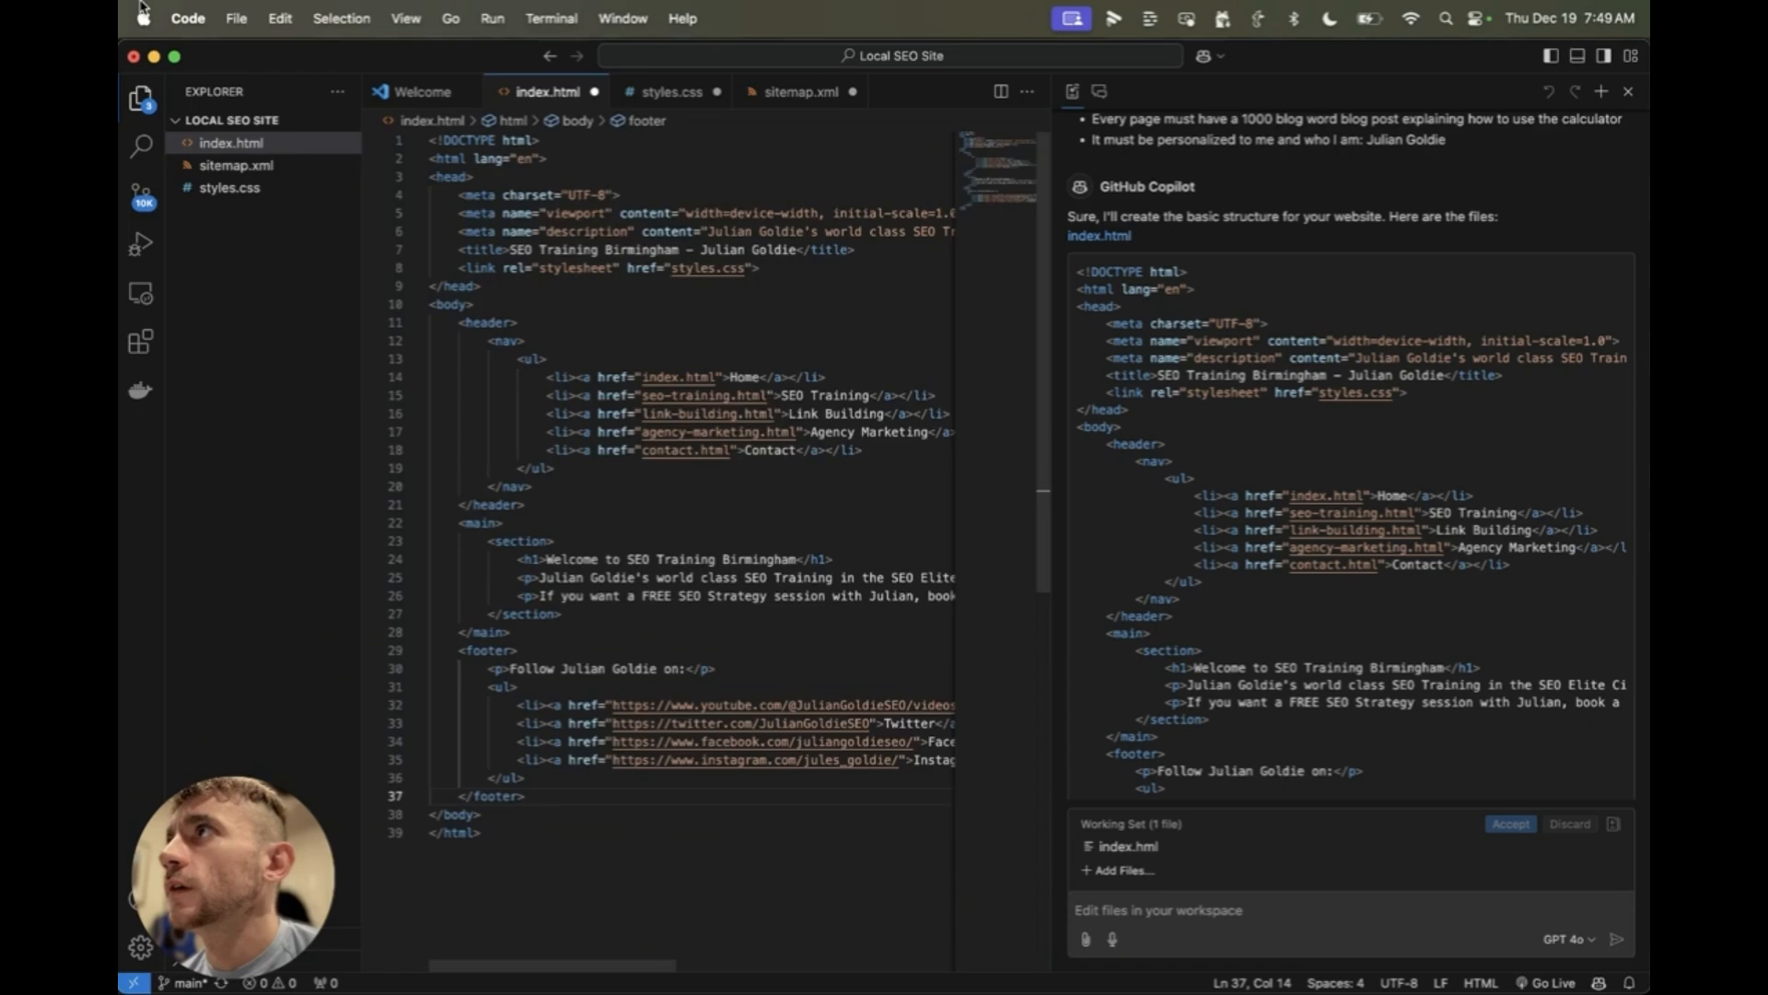
Step: Preview the unstyled local index.html page with its SEO Training Birmingham heading in Chrome
left_click(236, 17)
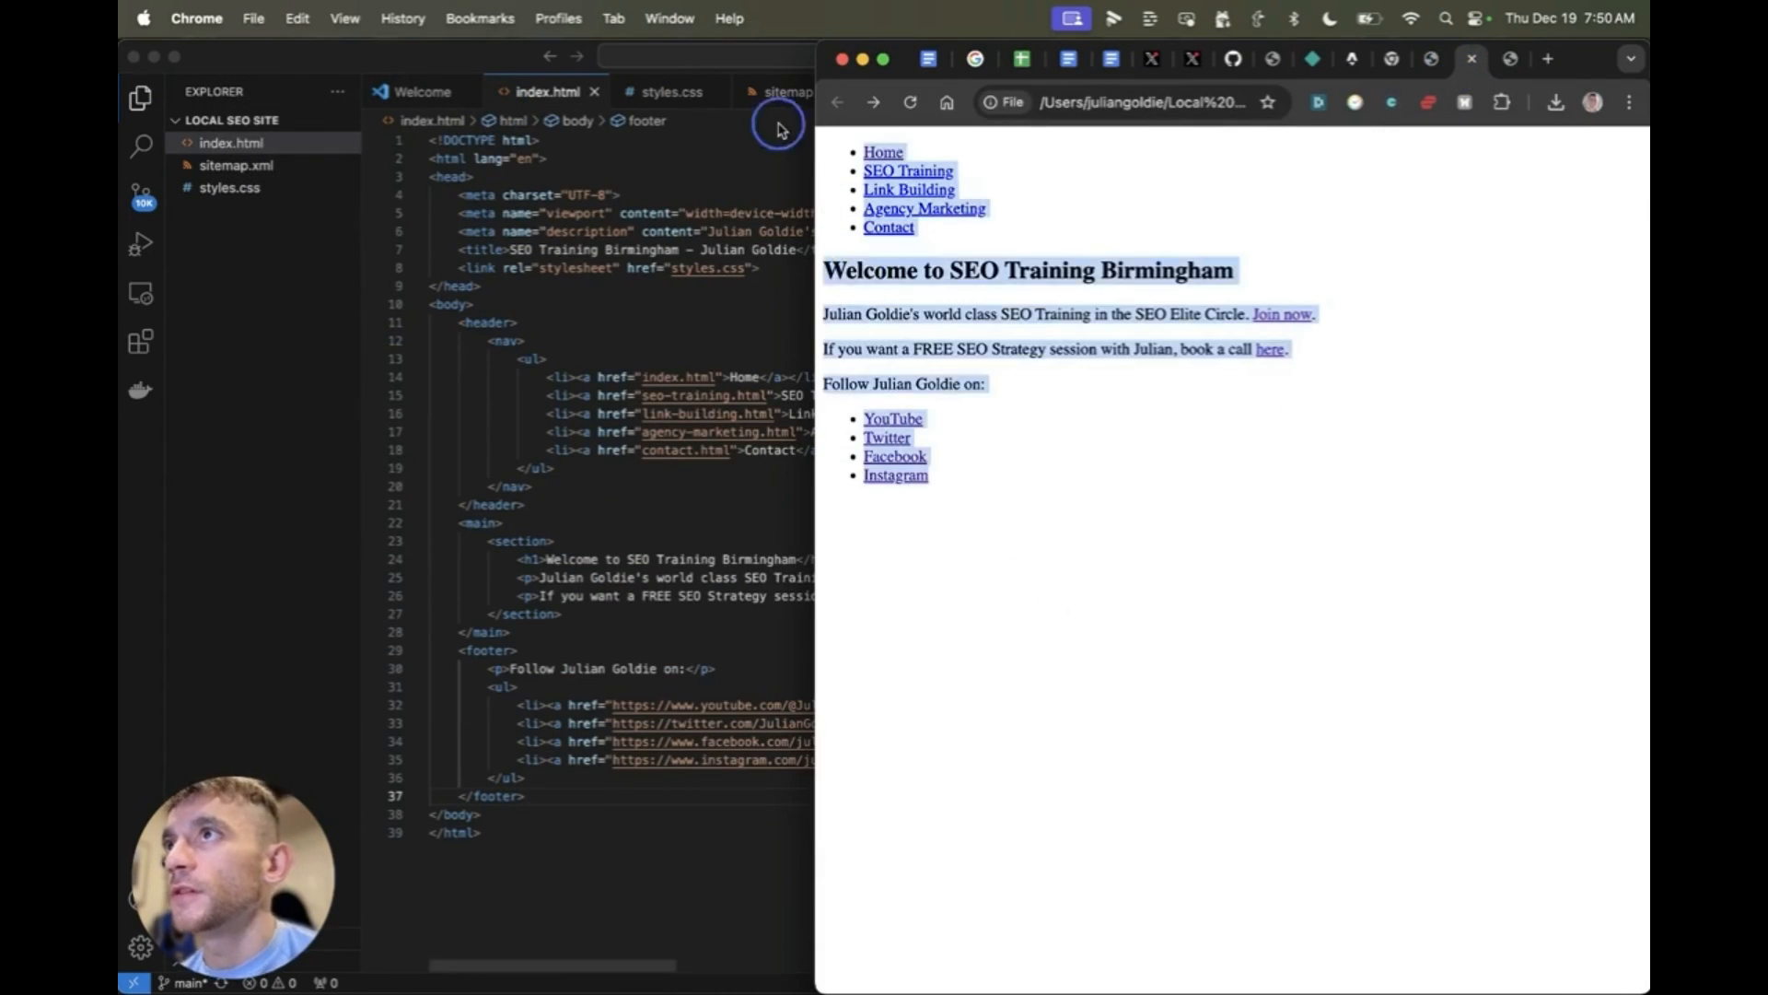
mouse_move(887, 483)
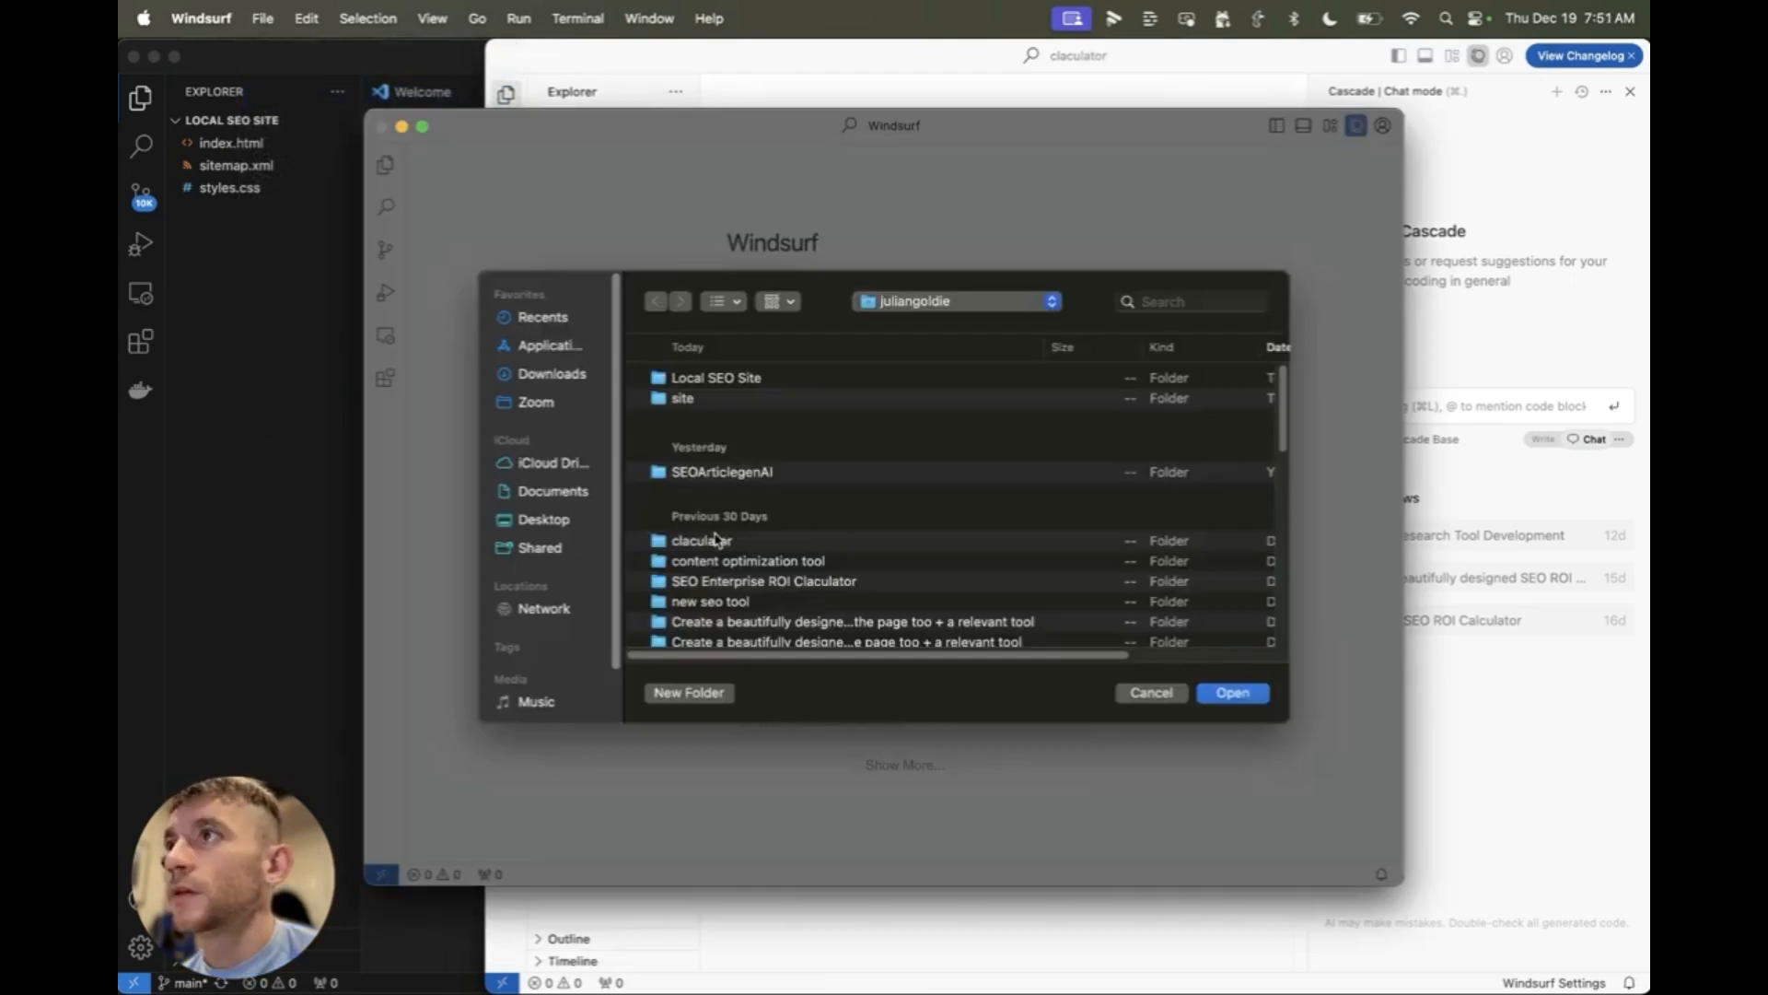
Step: Open the 'windsurf local' folder and scroll through Cascade's file-structure plan
left_click(1233, 692)
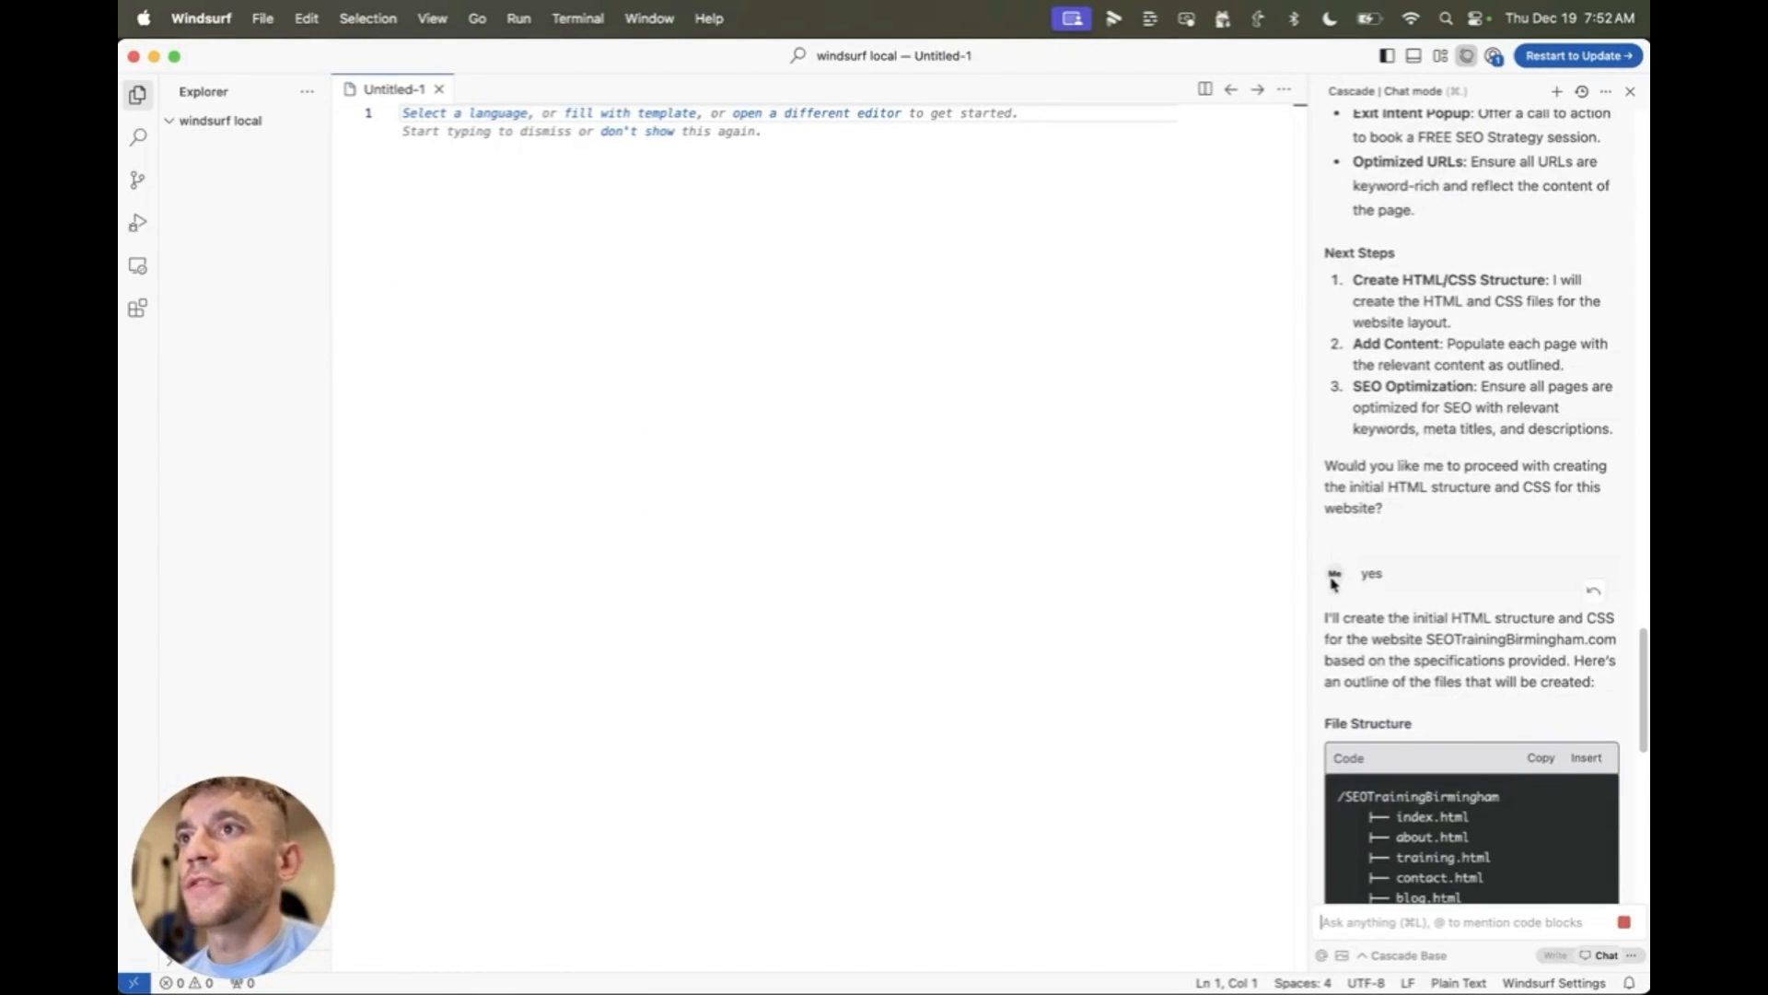
scroll("down", 3)
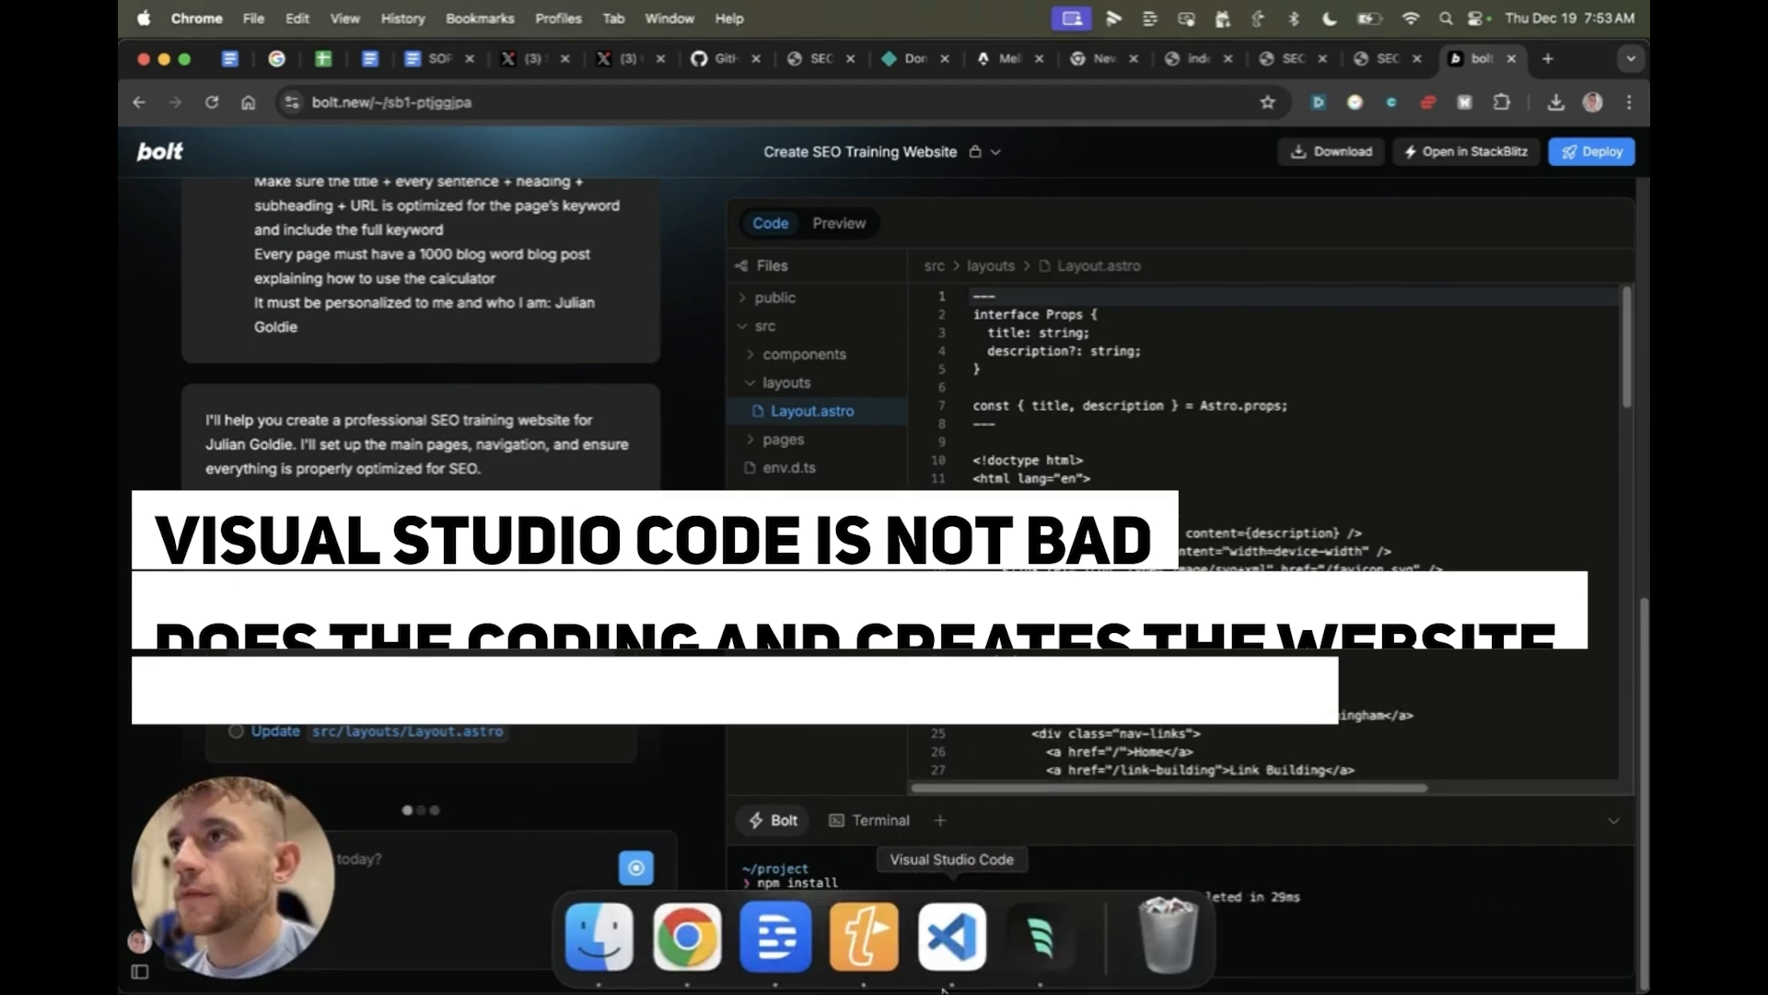
Step: Watch Bolt.new's Code view create project files and update Layout.astro and index.astro
left_click(952, 948)
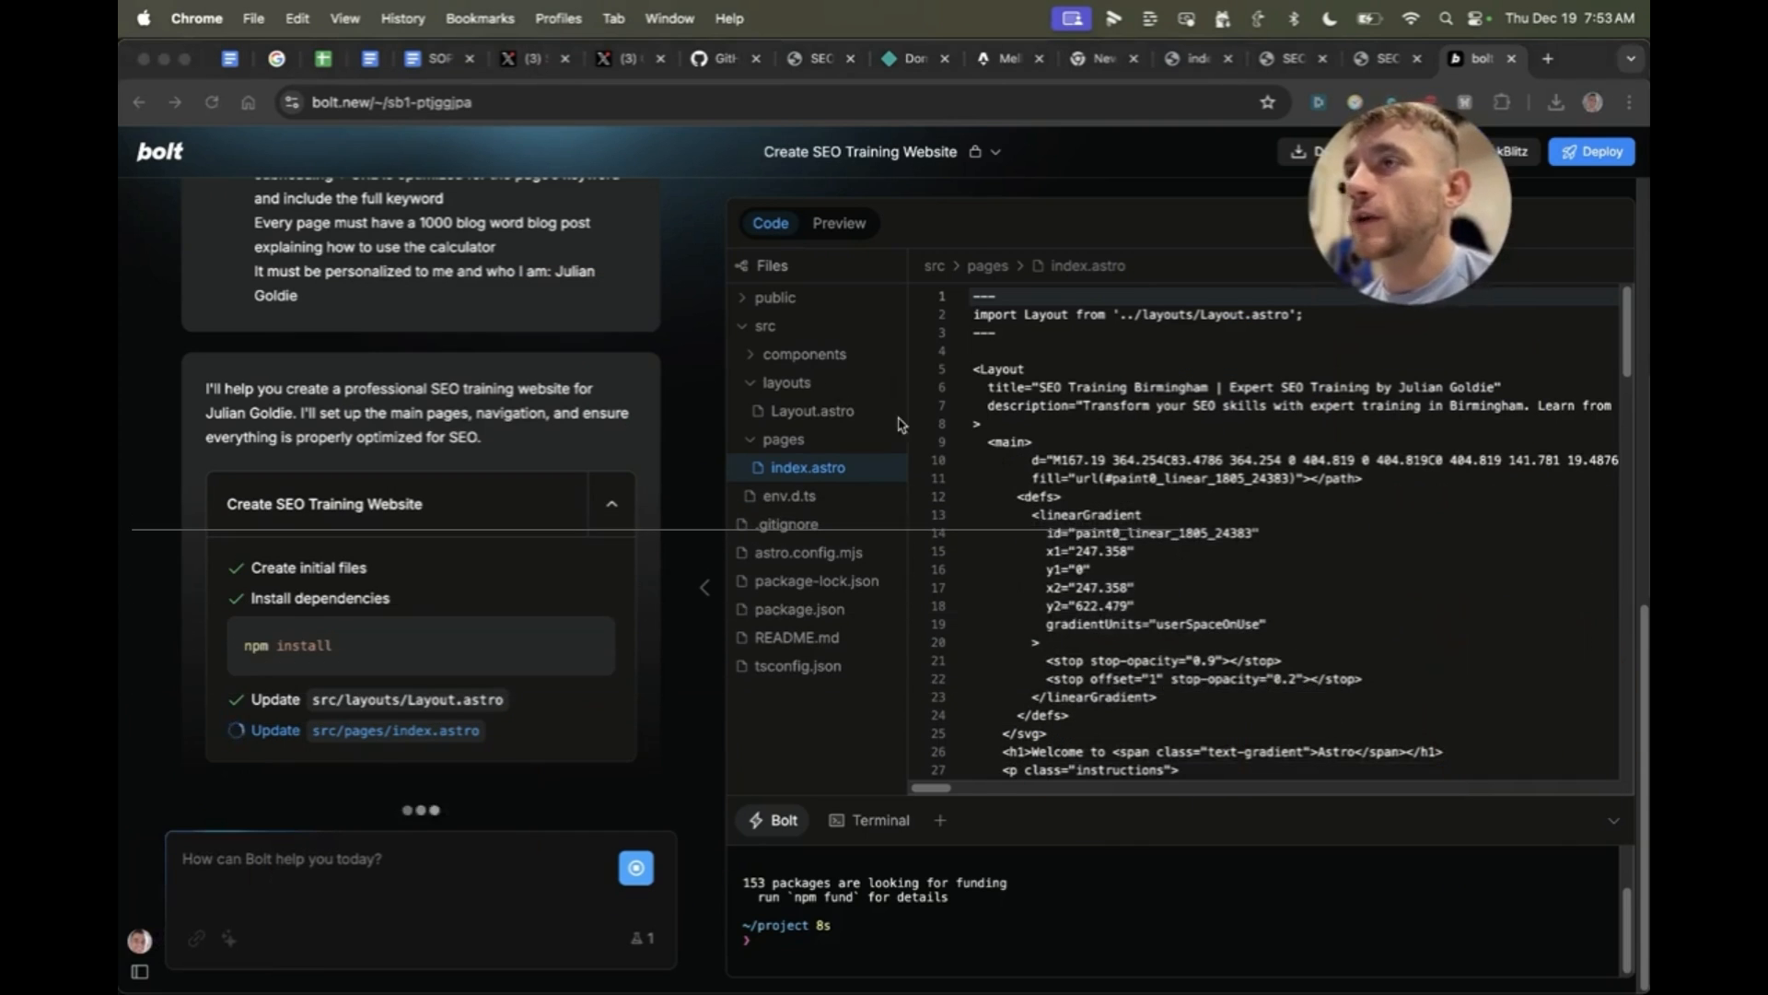
left_click(839, 223)
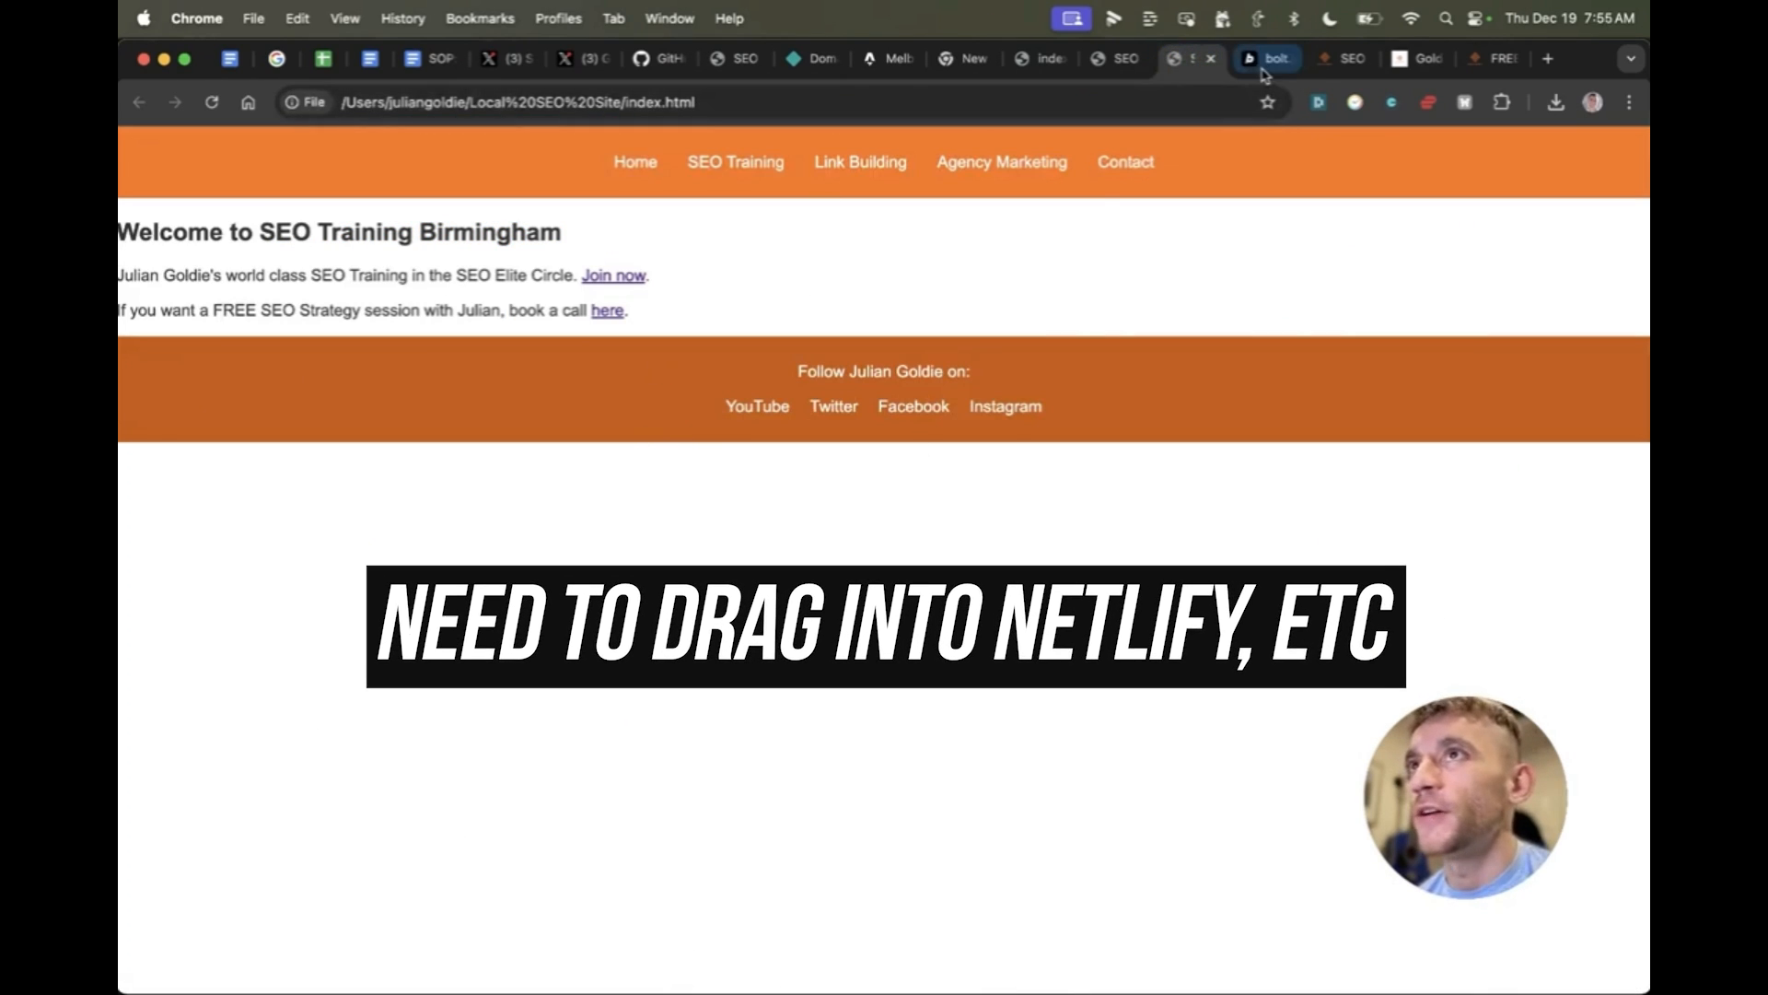
Step: Switch to the bolt.new tab to view the styled SEO Training Birmingham site
left_click(1266, 58)
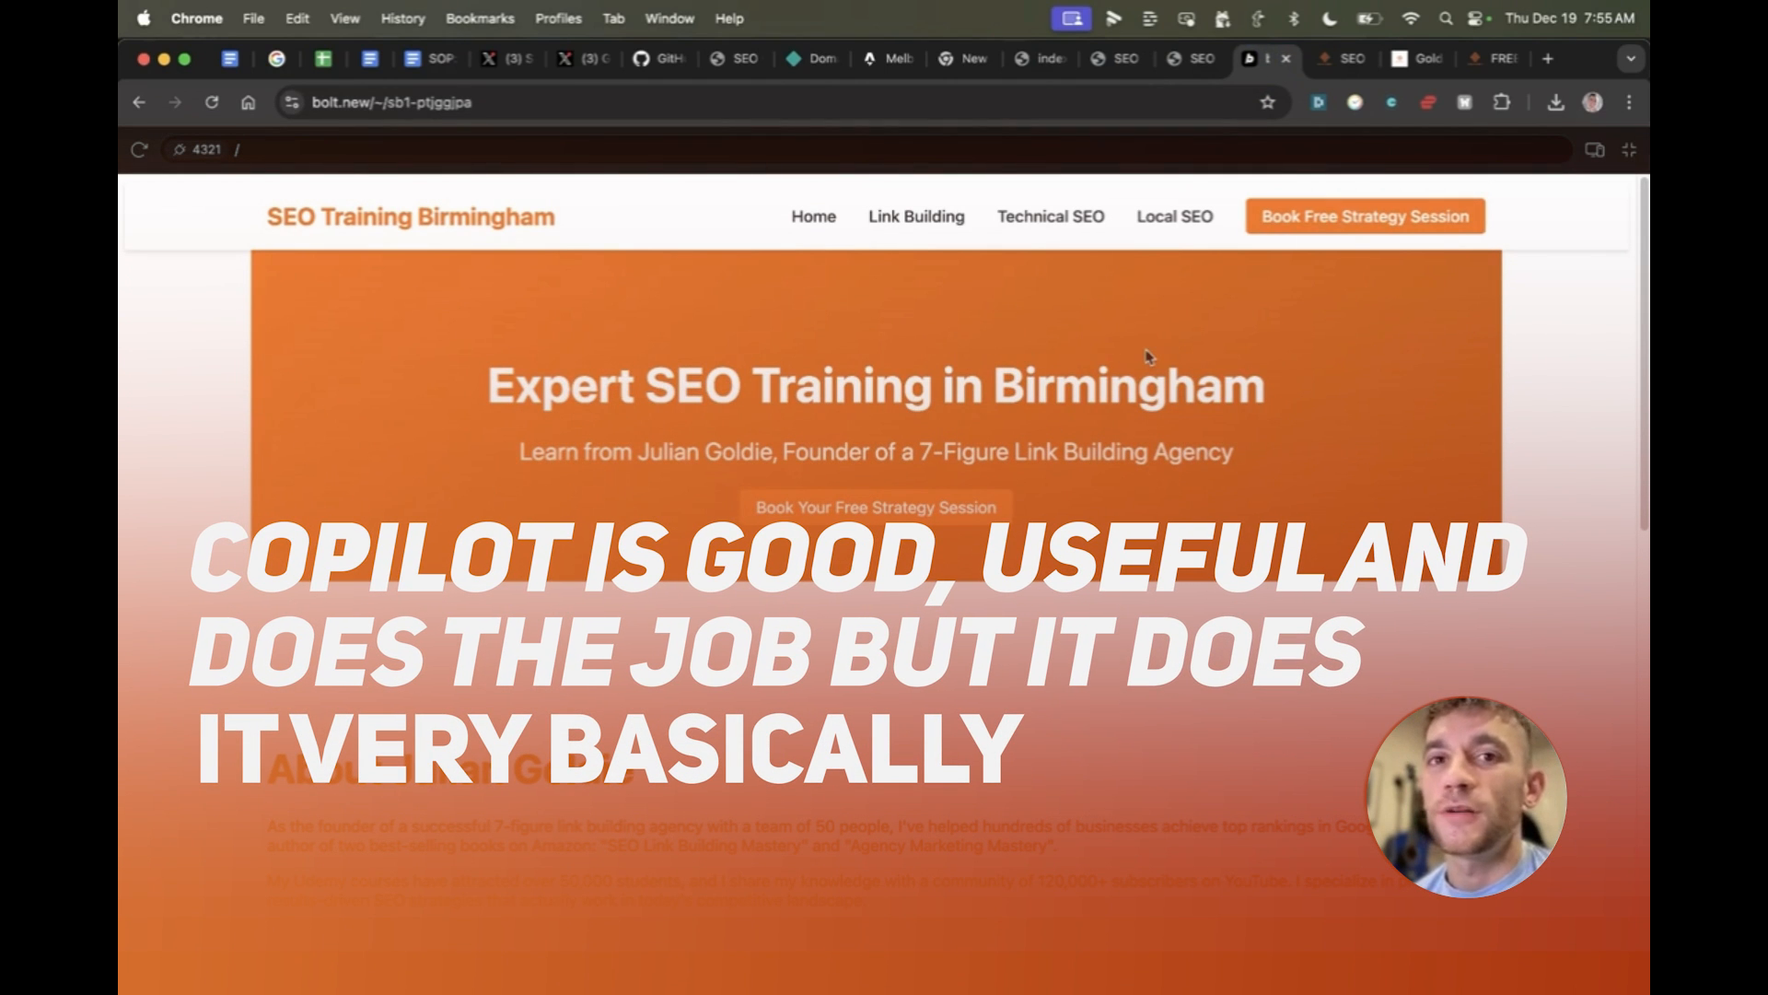
left_click(1270, 58)
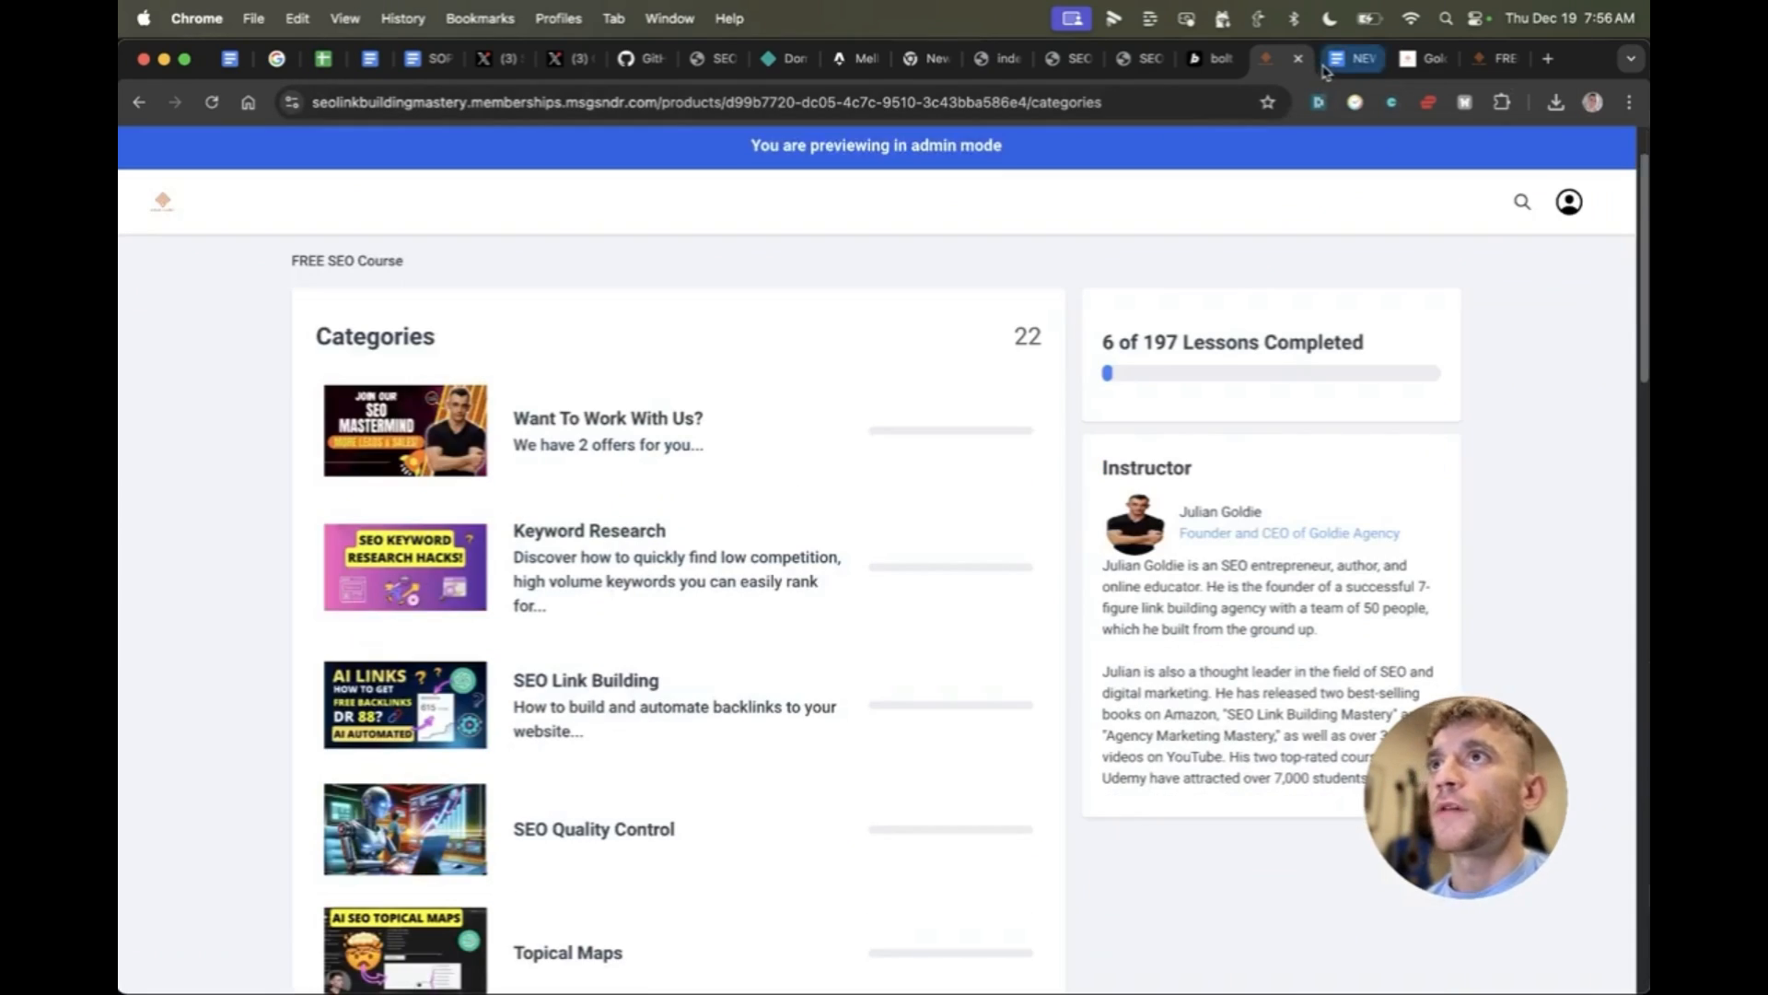
Step: Scroll the notes Doc to the NO CODE AI EDITOR SOPs and open the Bolt example document
left_click(1357, 58)
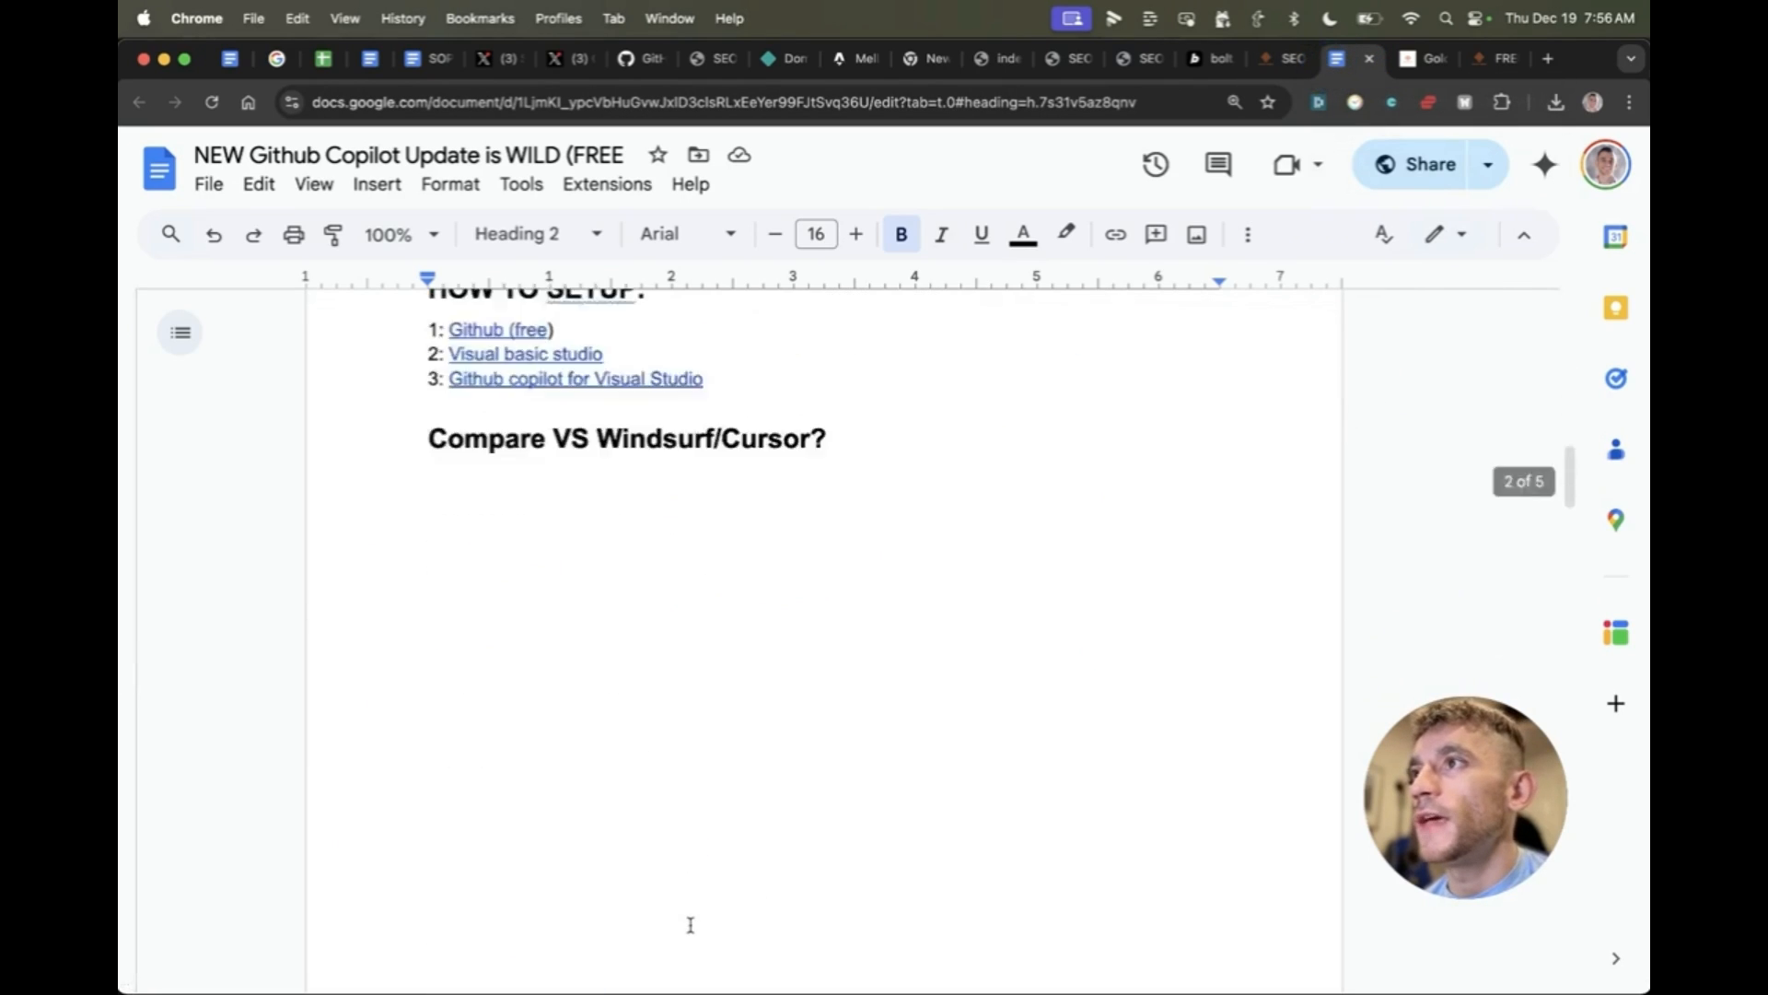
scroll("down", 3)
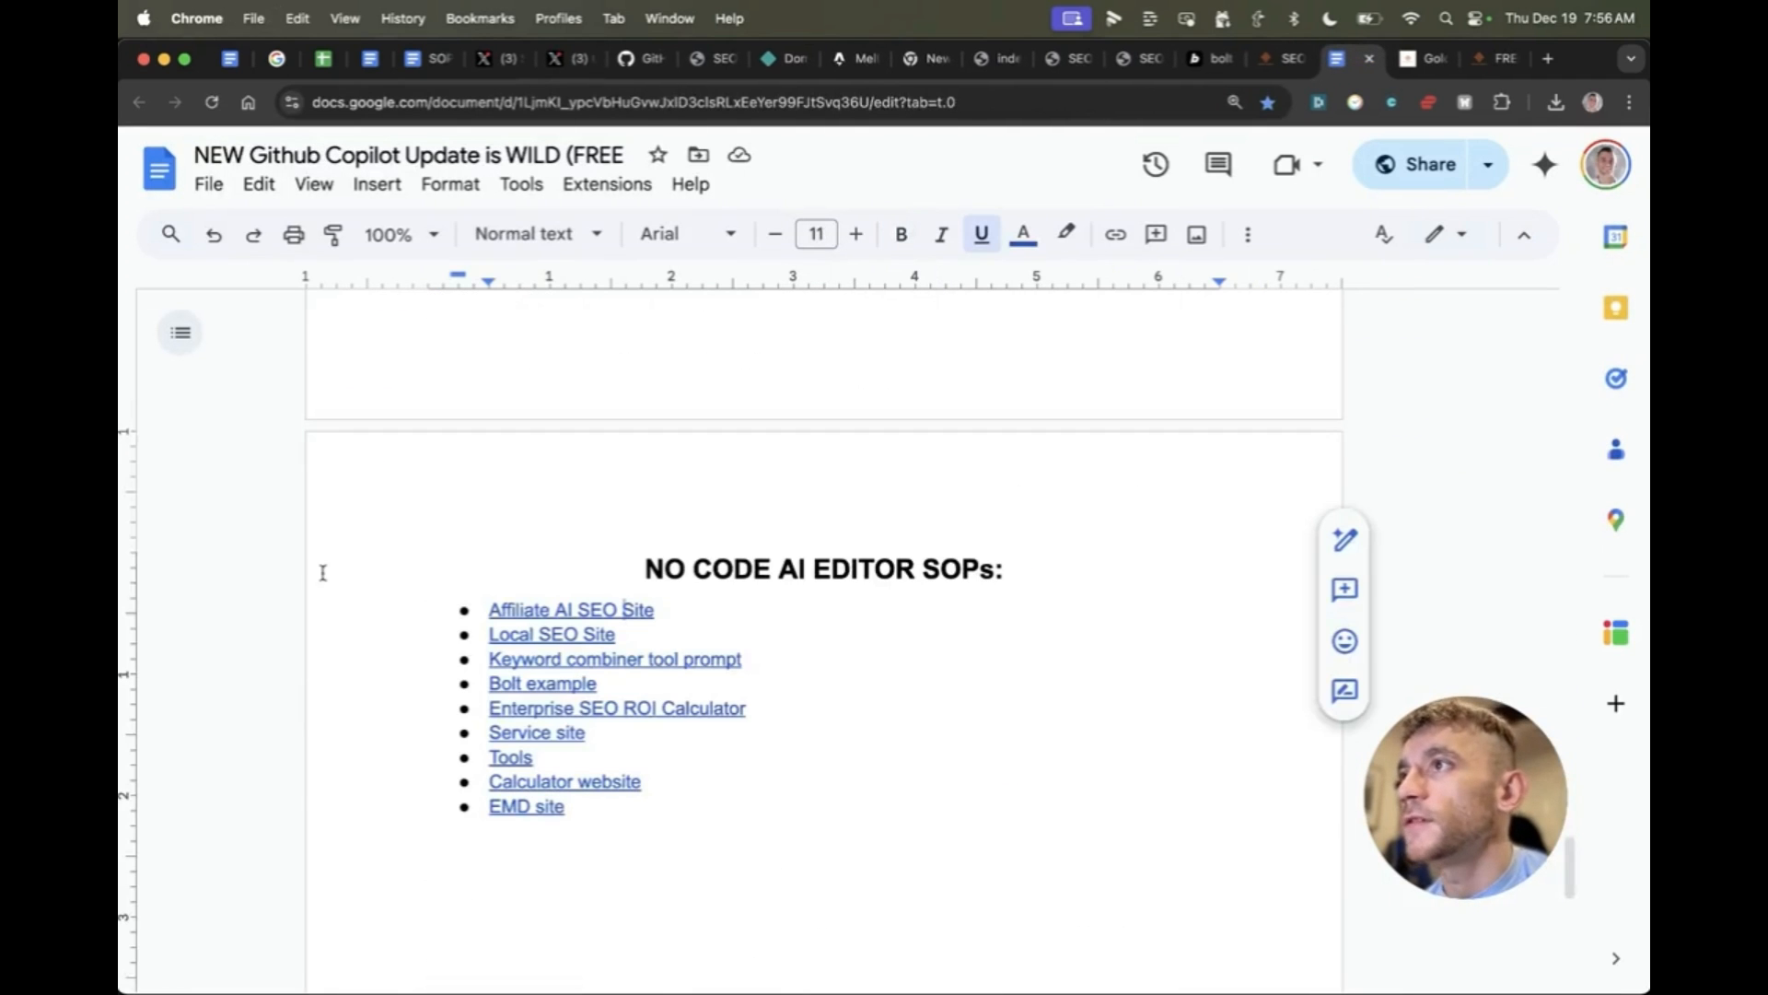
left_click_drag(645, 569, 773, 660)
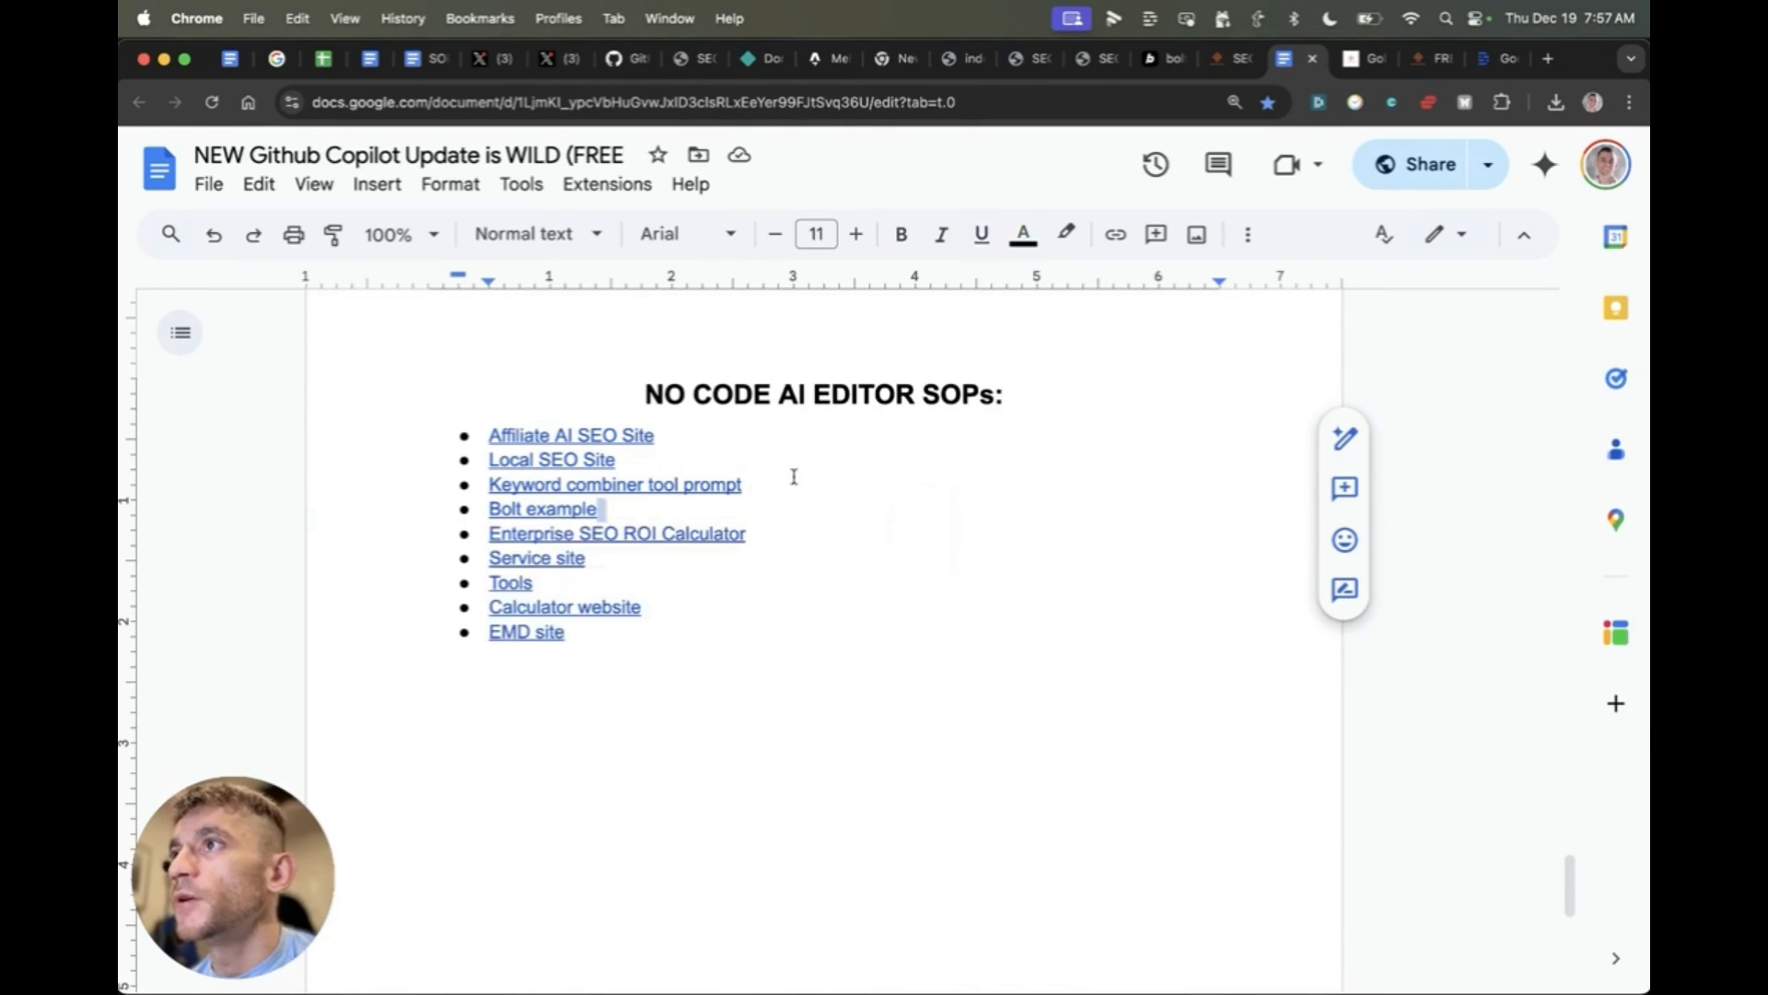
mouse_move(442, 358)
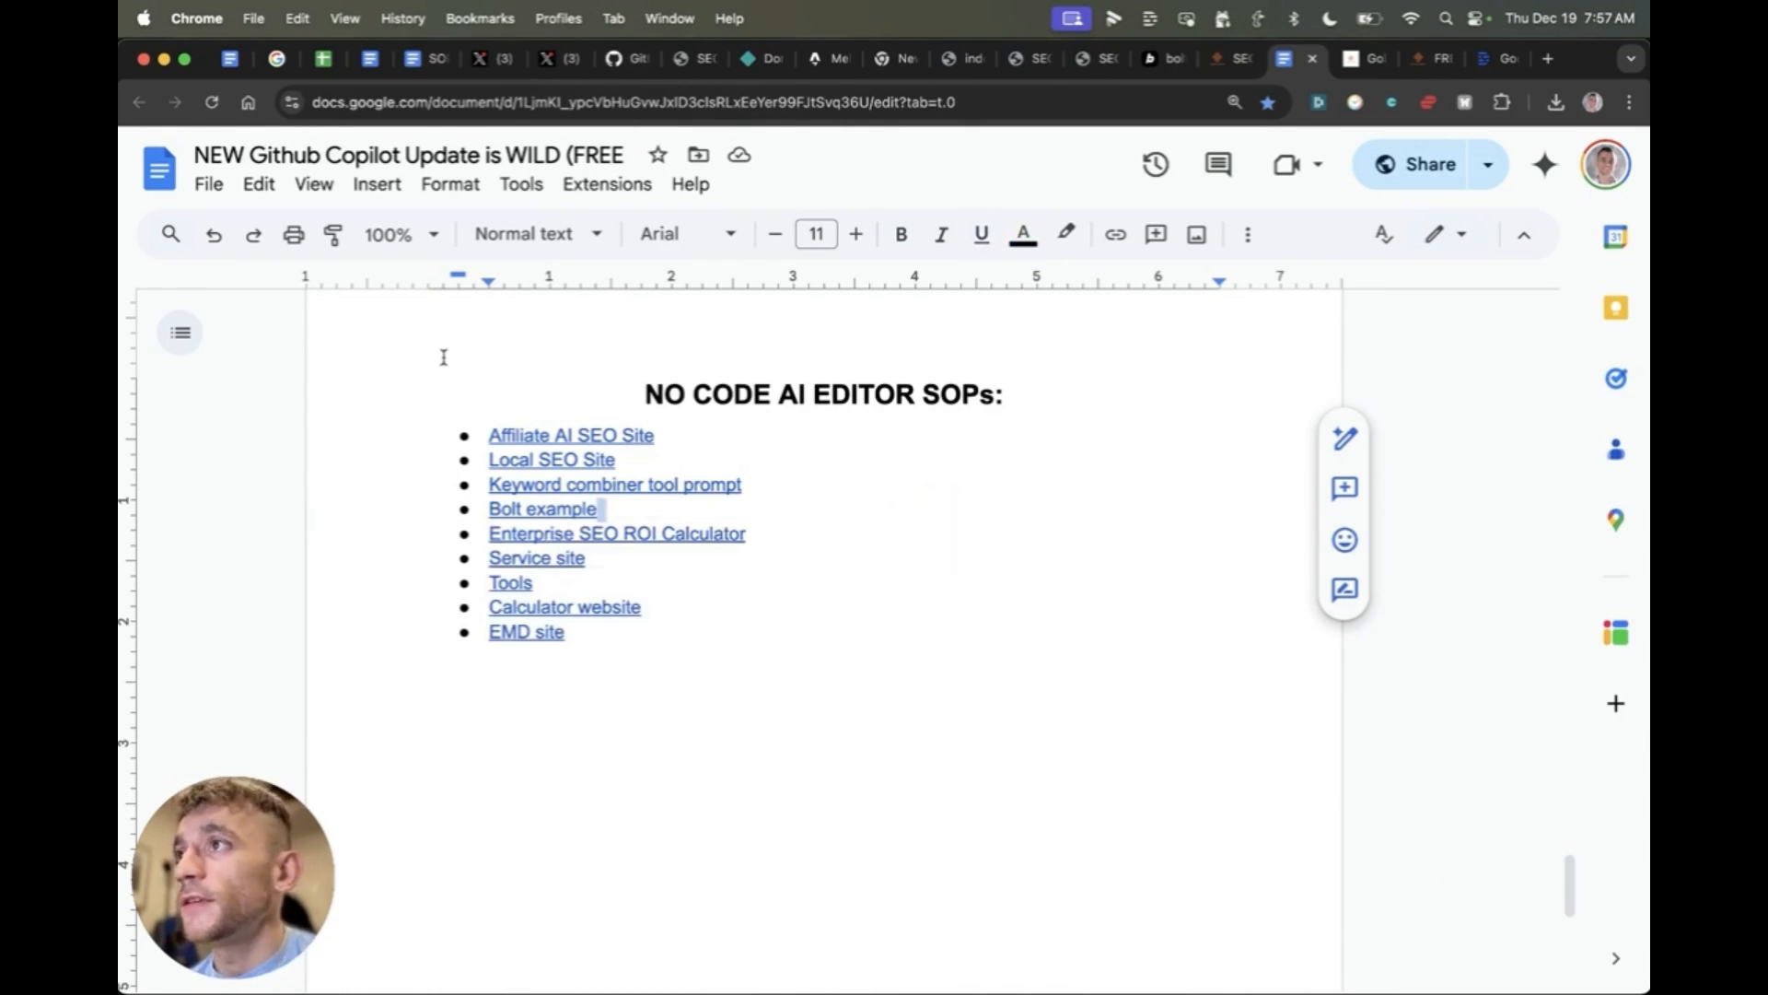
key("Cmd+a")
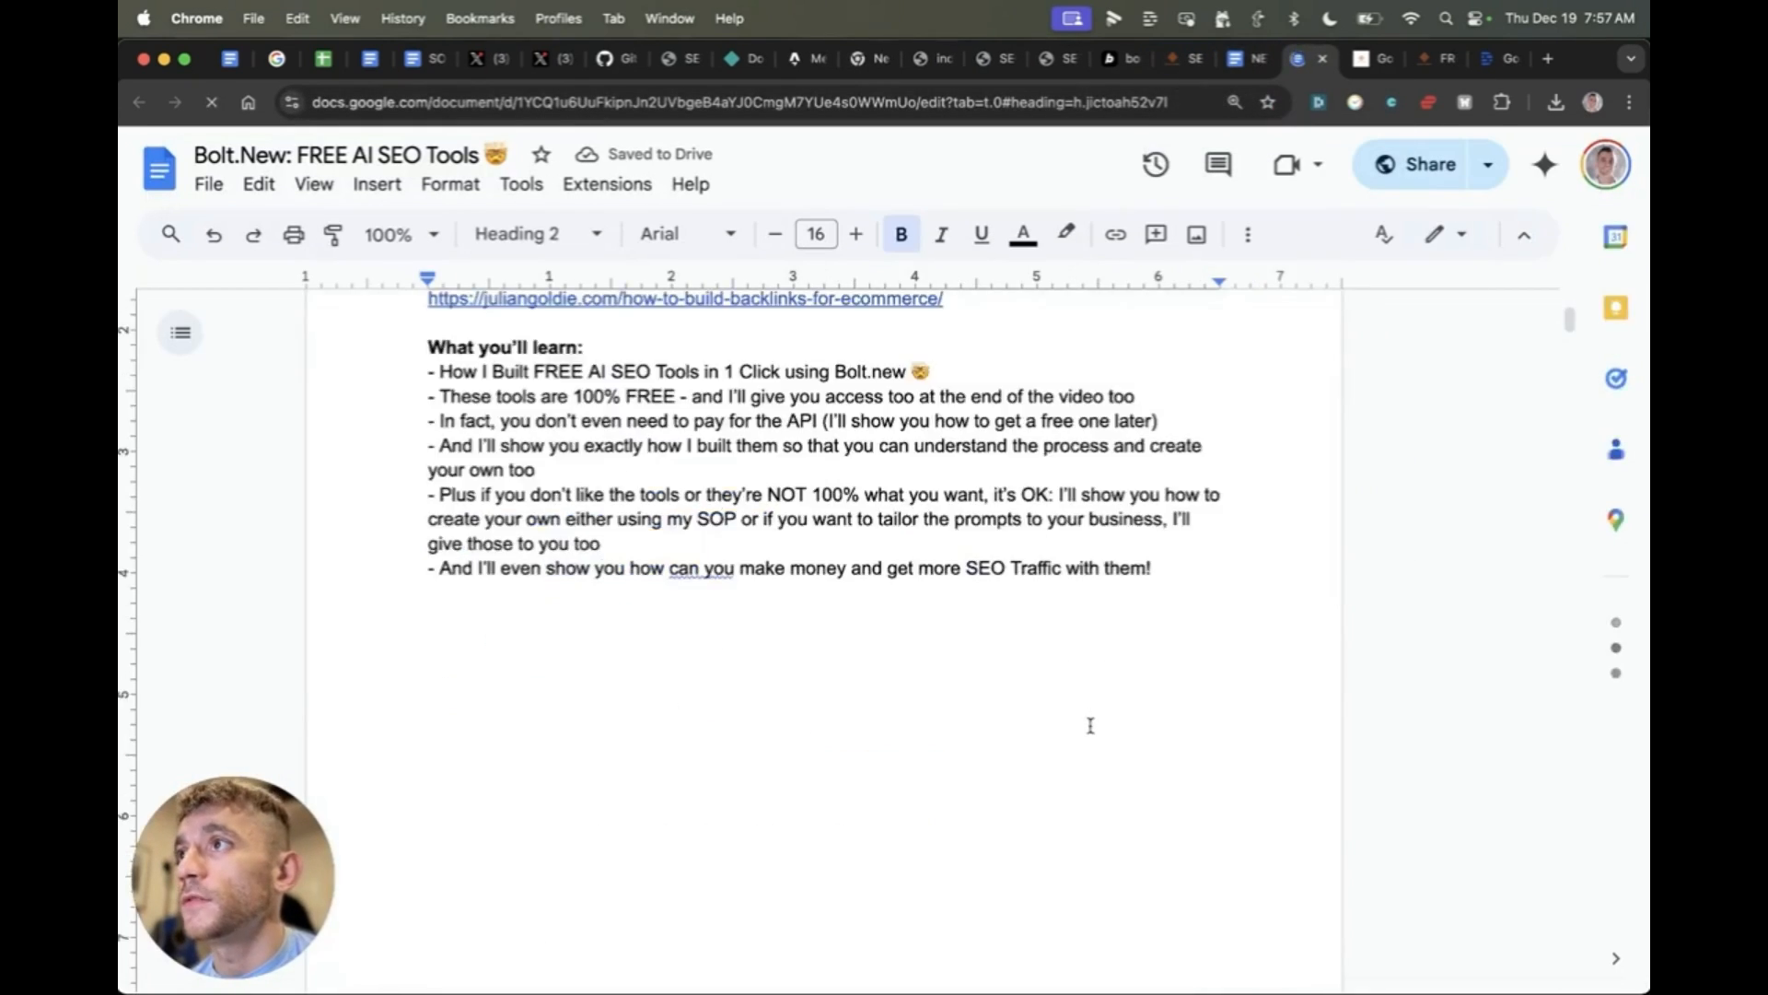
Step: Find 'free seo tools' on the course page, open that category, and scroll to Github Copilot
left_click(1181, 58)
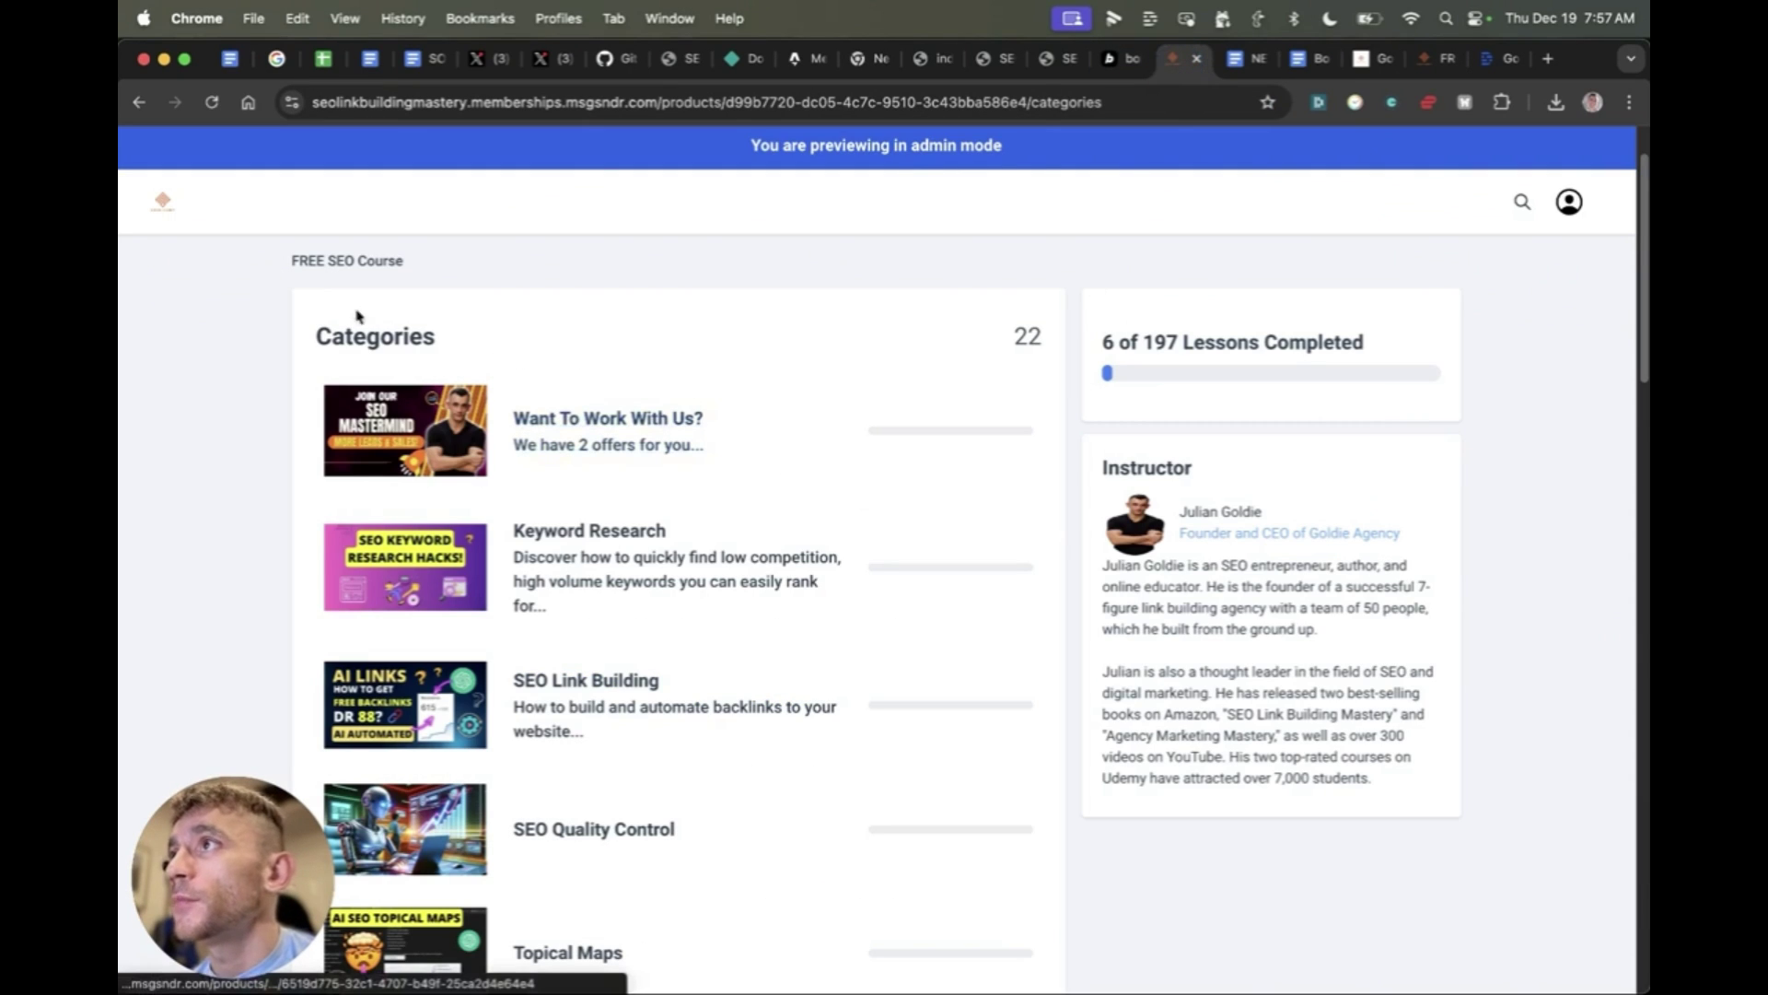
scroll("down", 3)
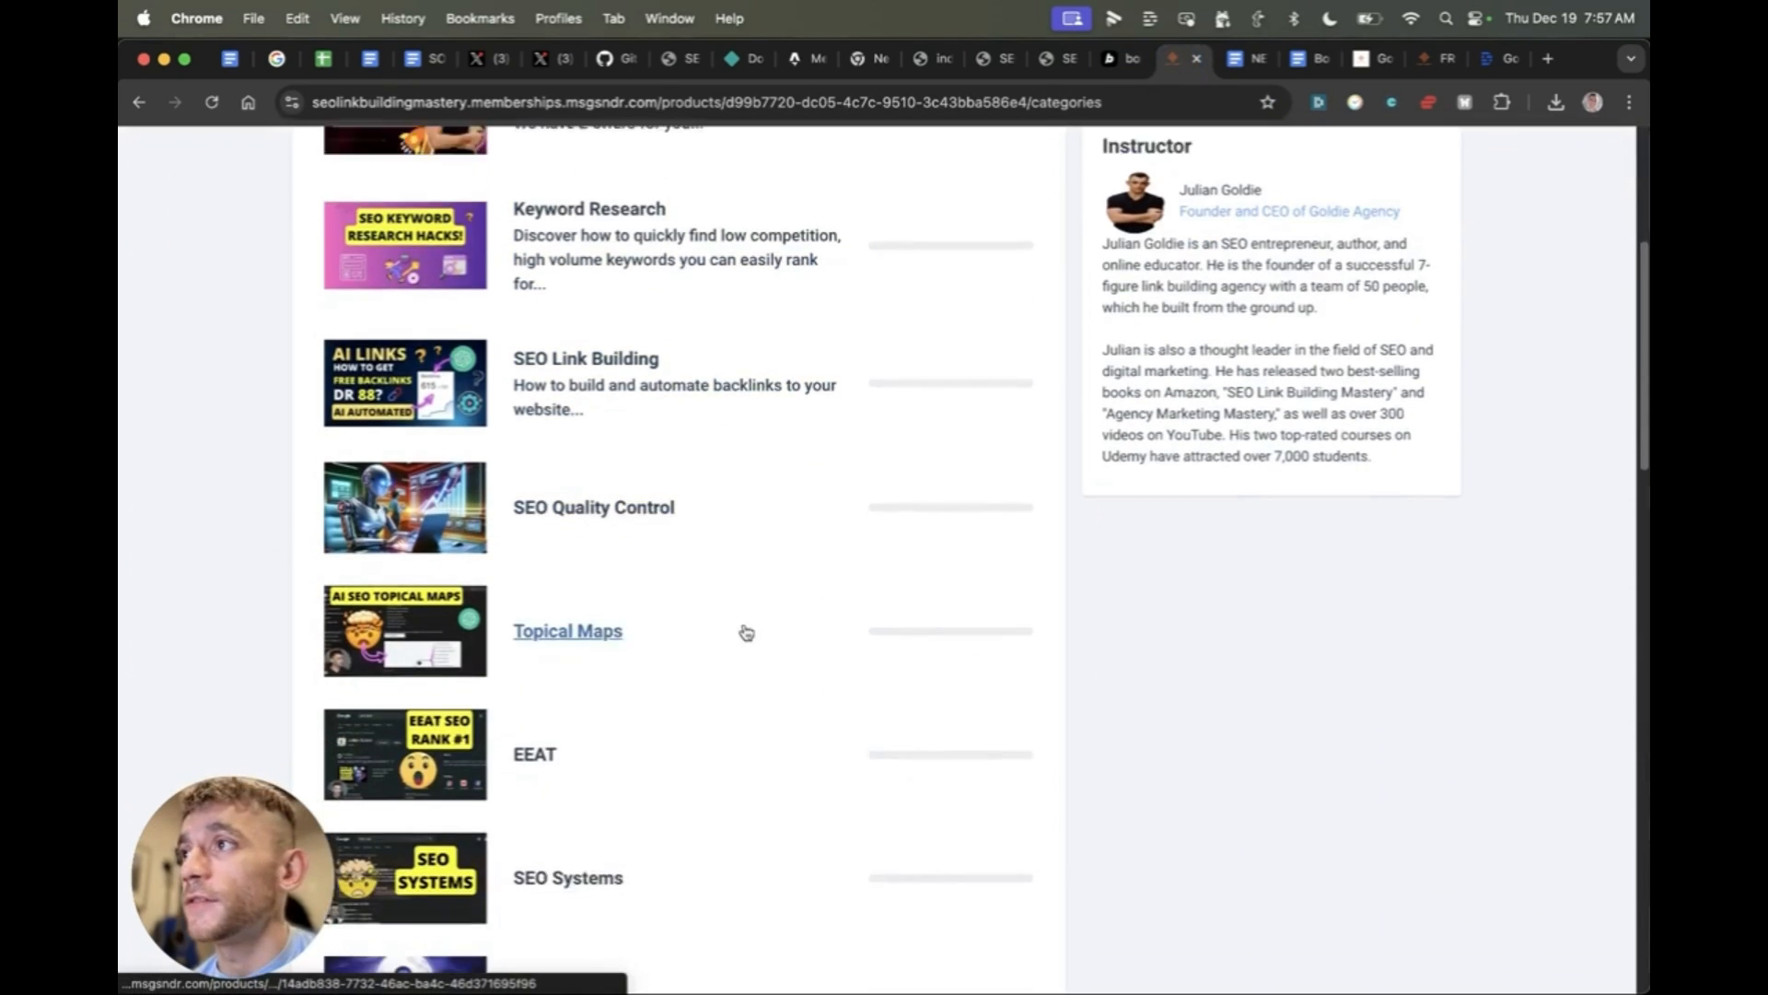
scroll("down", 3)
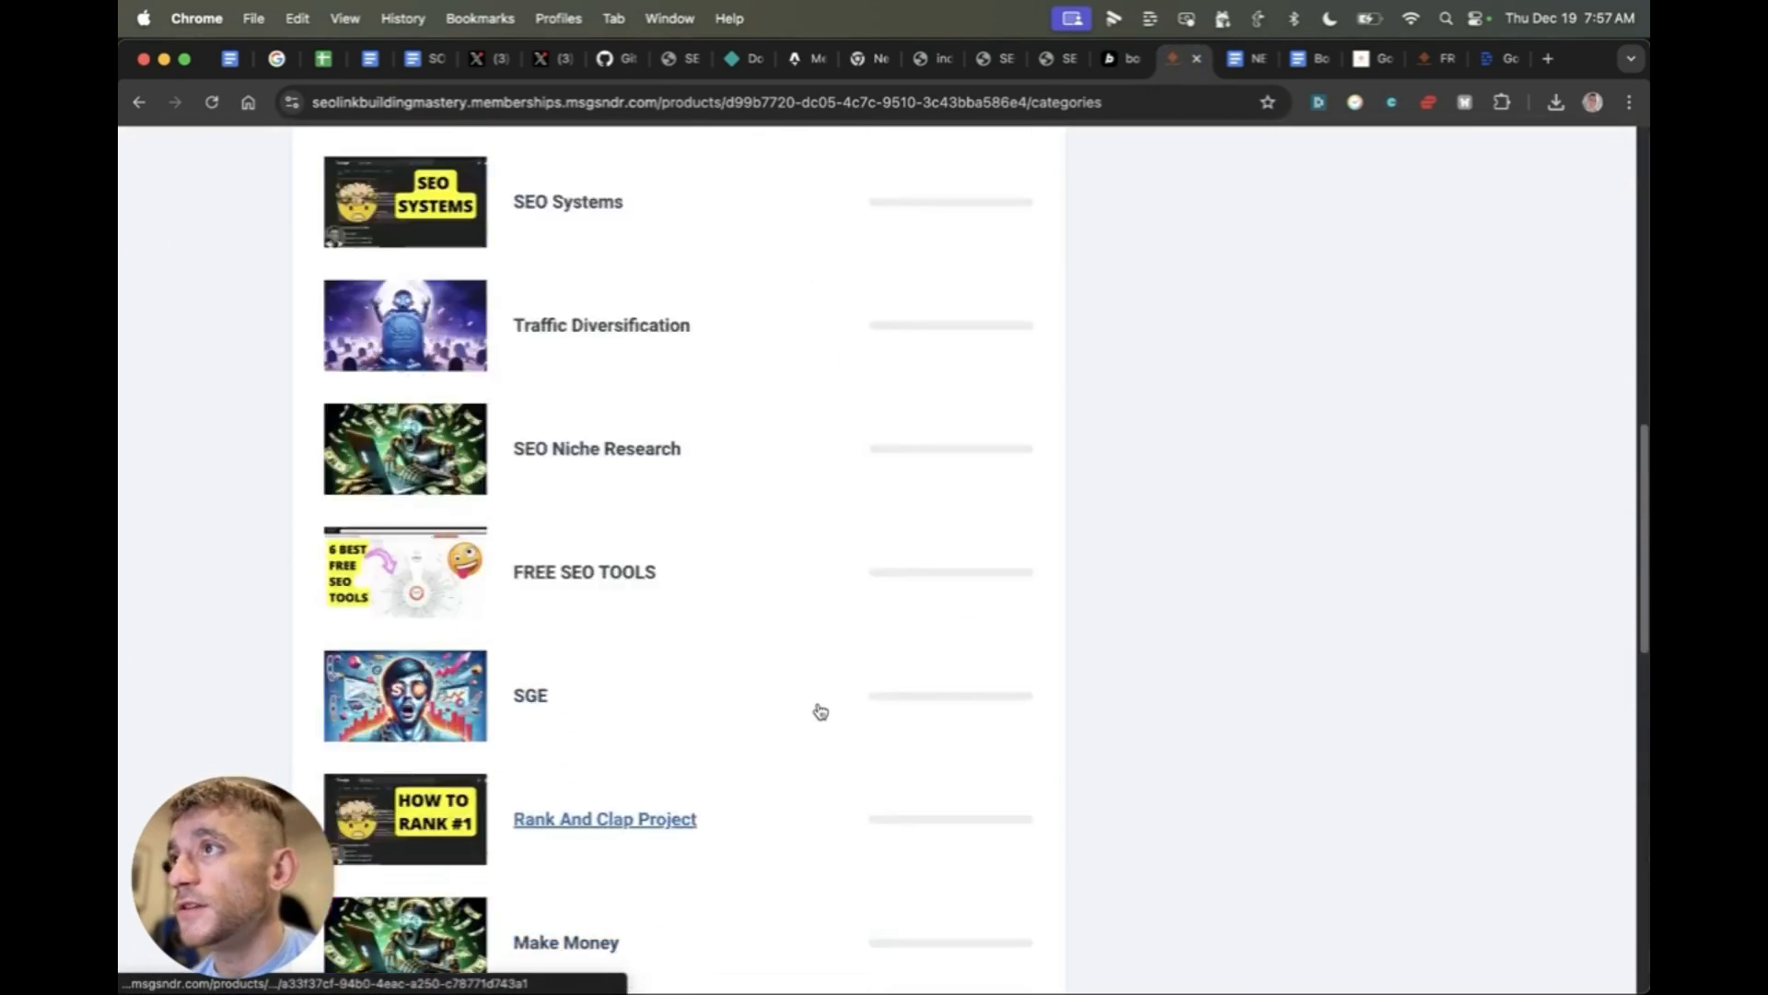
scroll("down", 3)
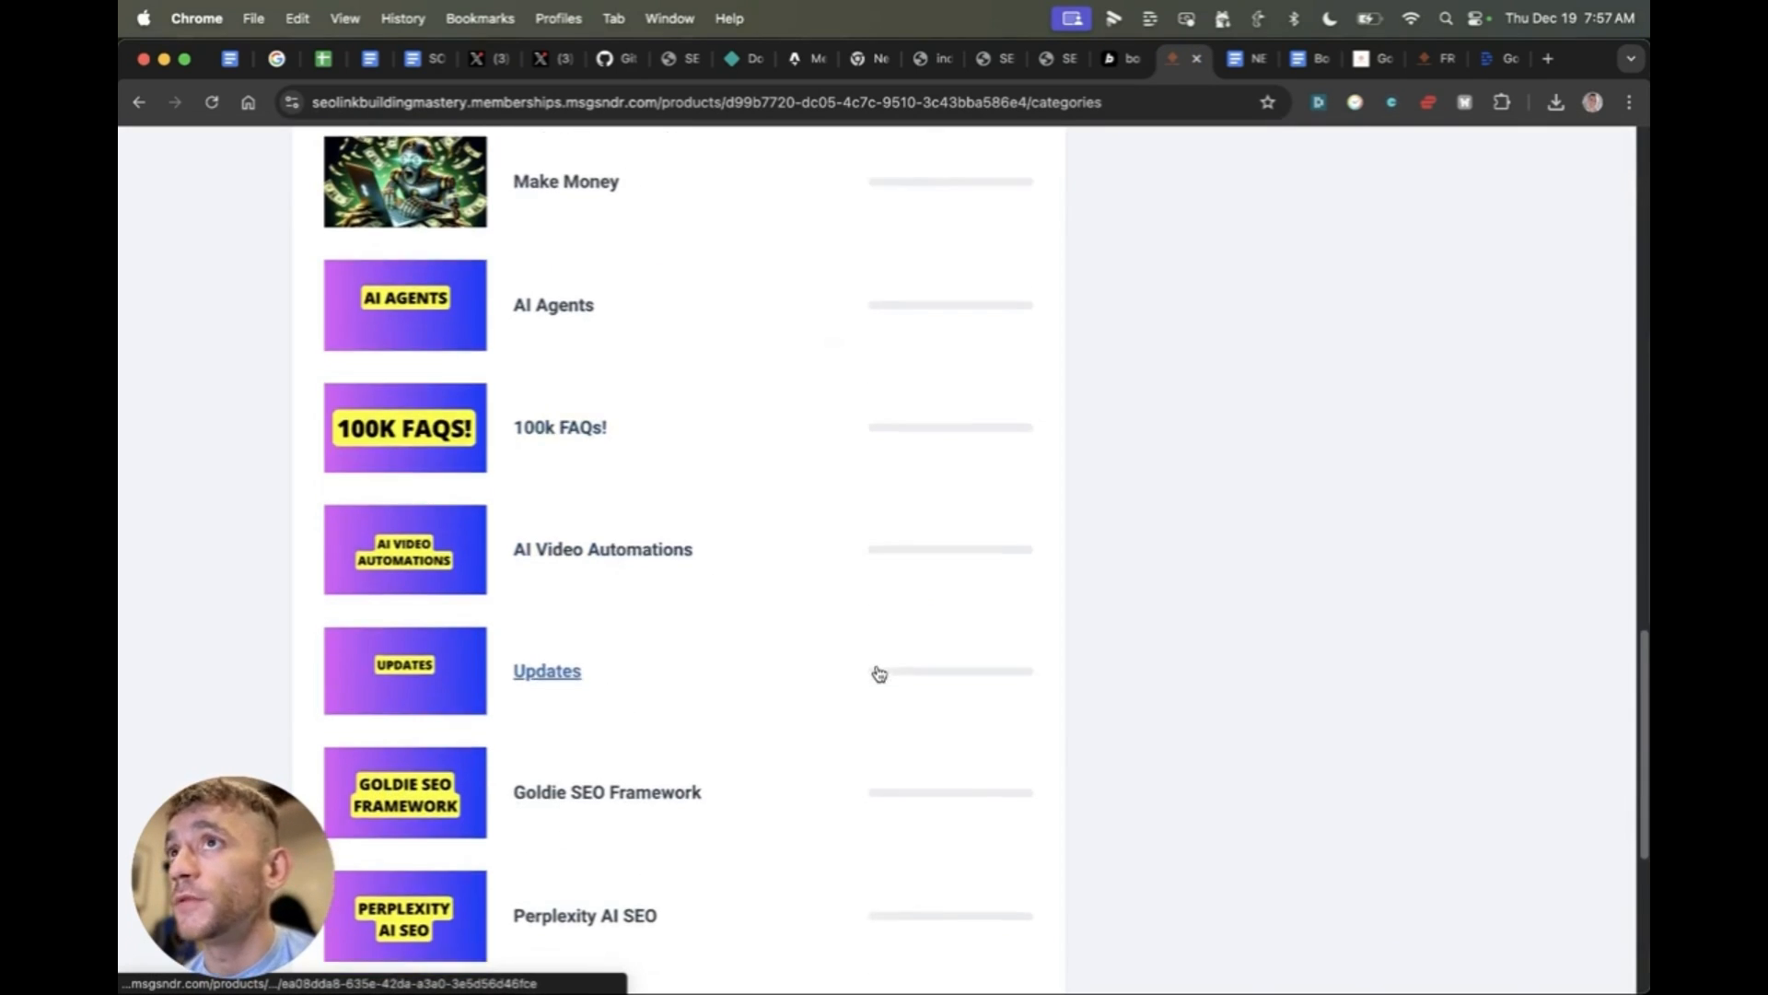
key("Cmd+f")
type("free seo tools")
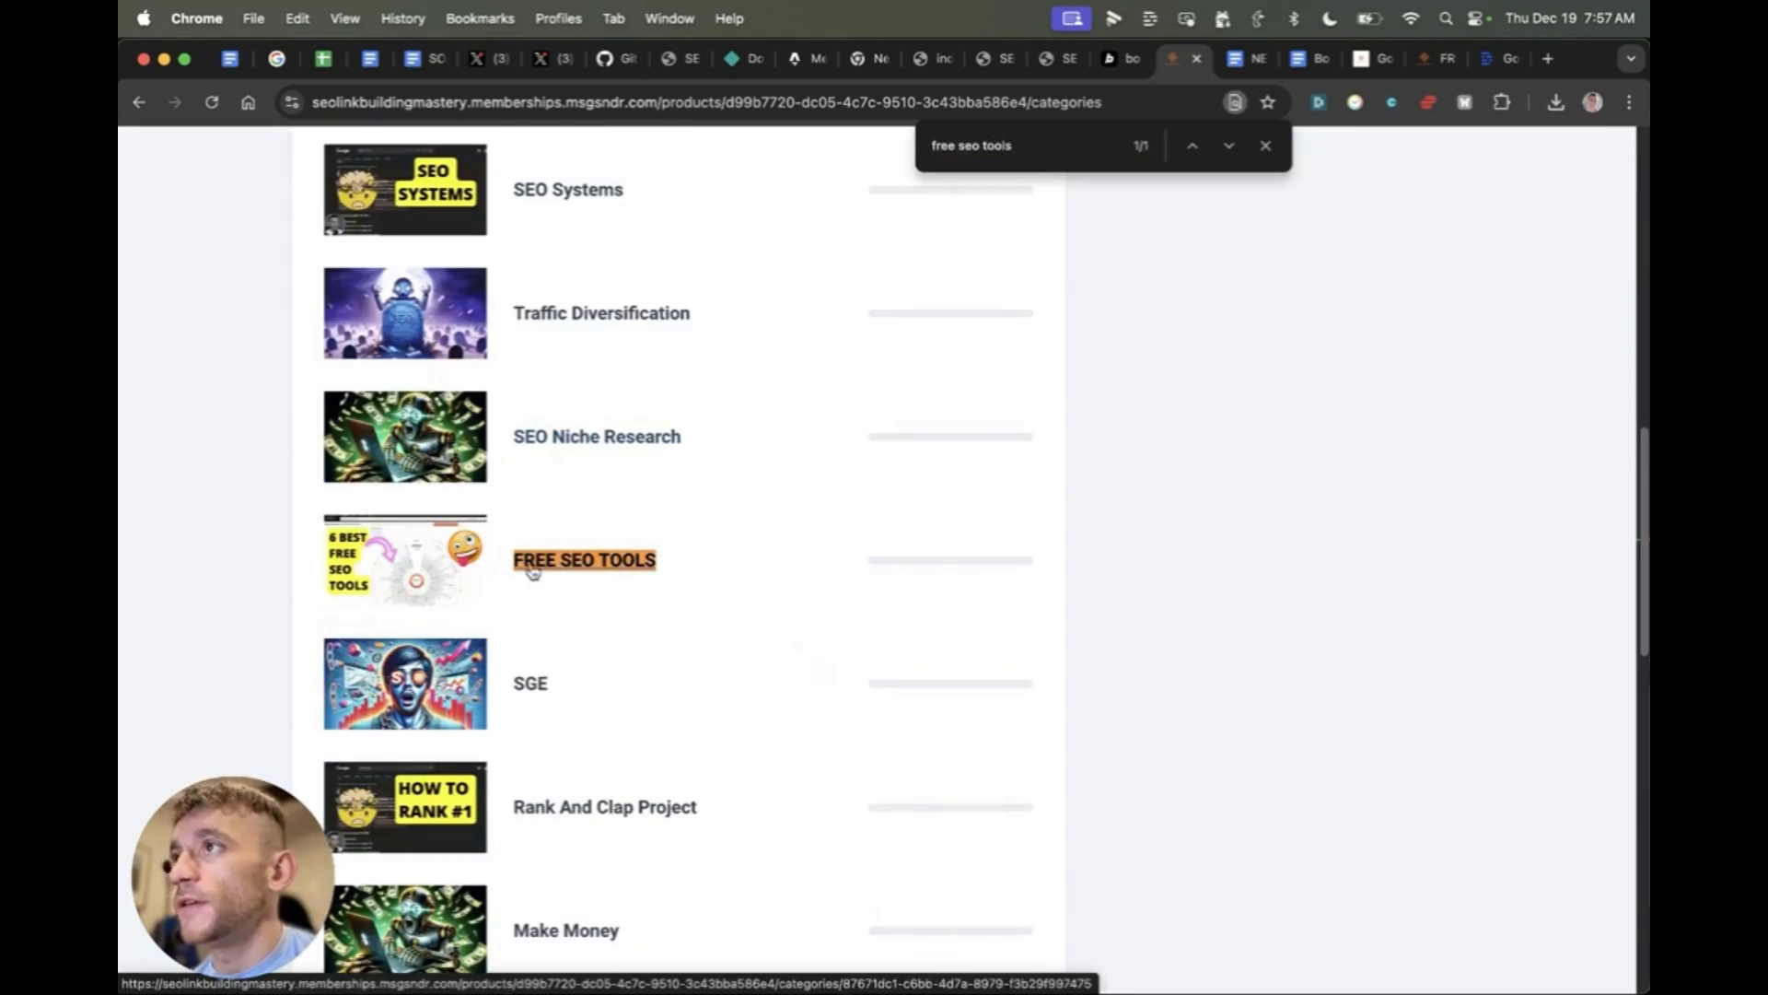
left_click(583, 559)
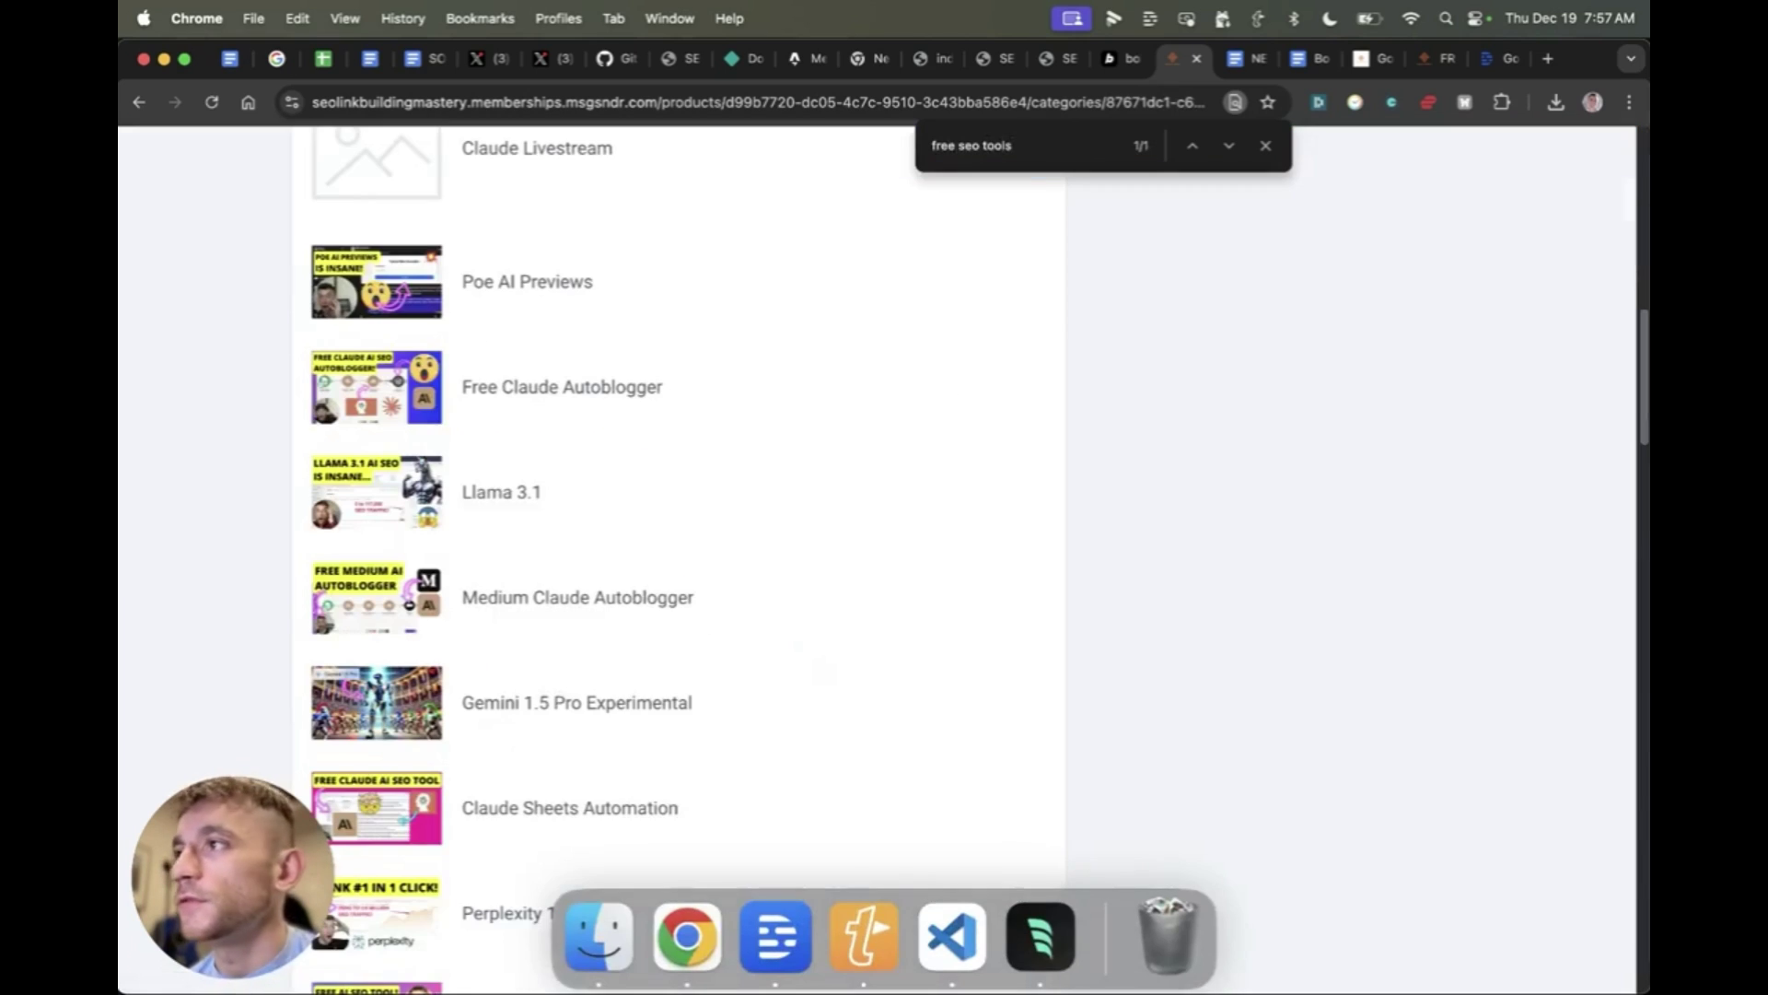
scroll("up", 3)
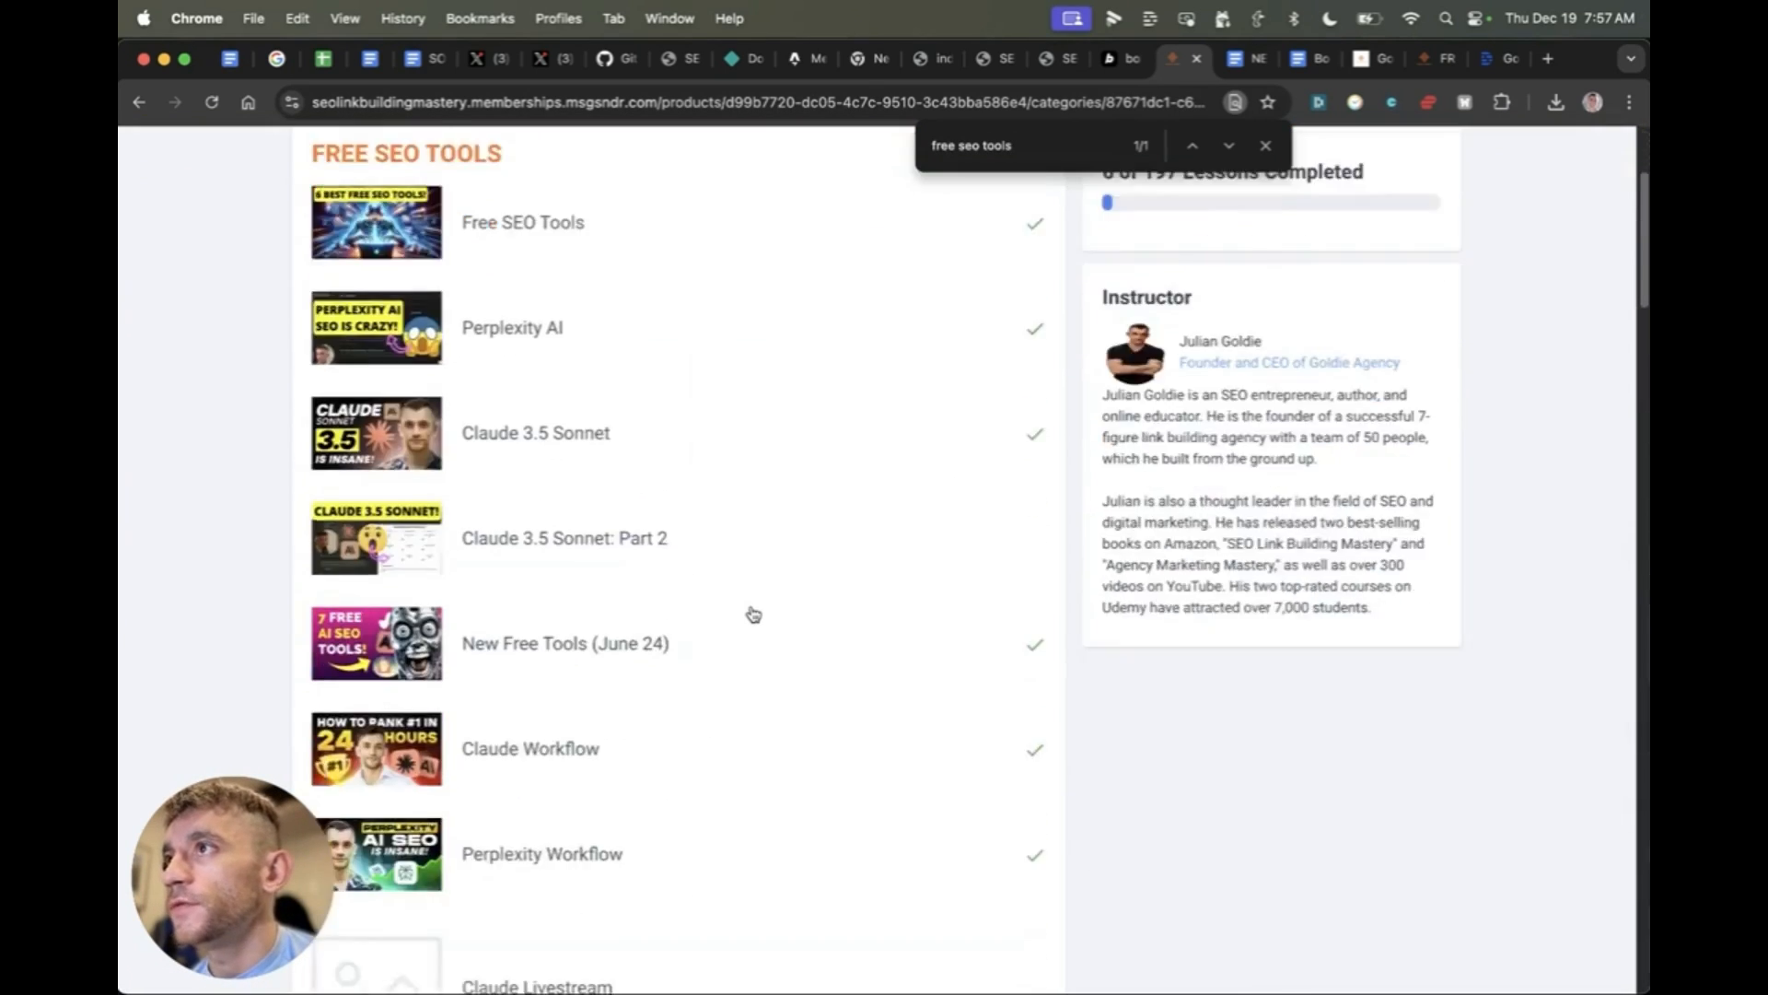
scroll("down", 3)
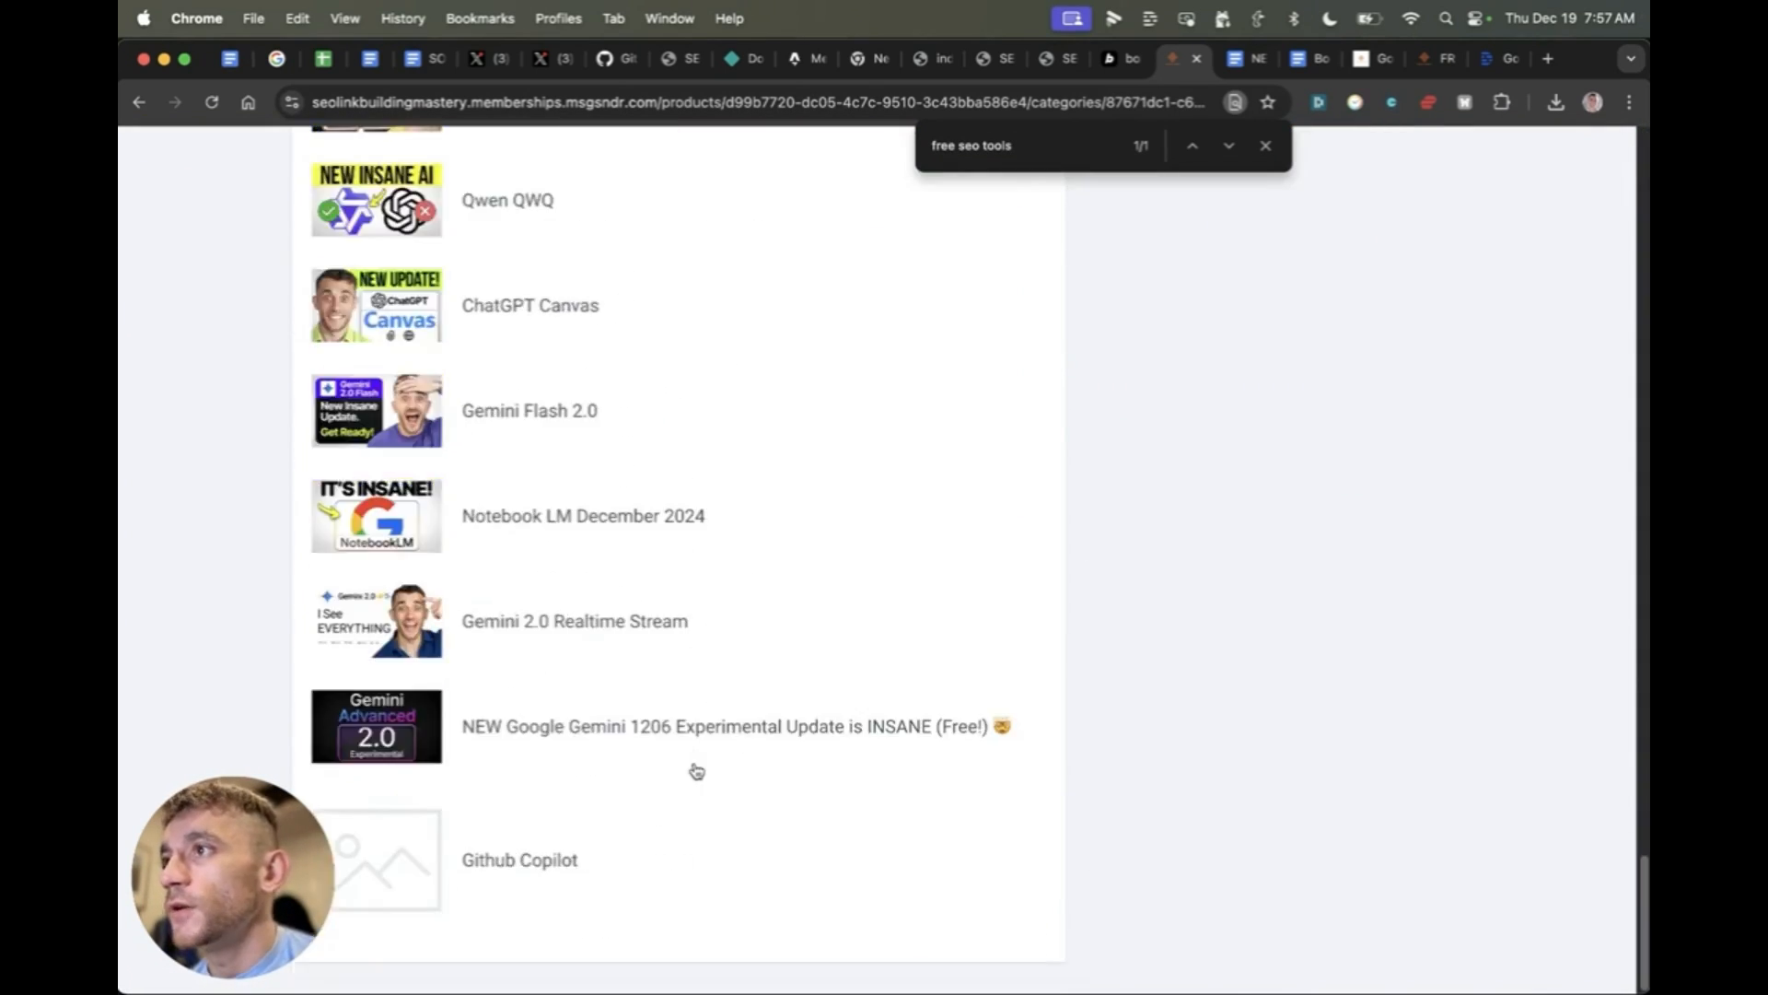
mouse_move(552, 798)
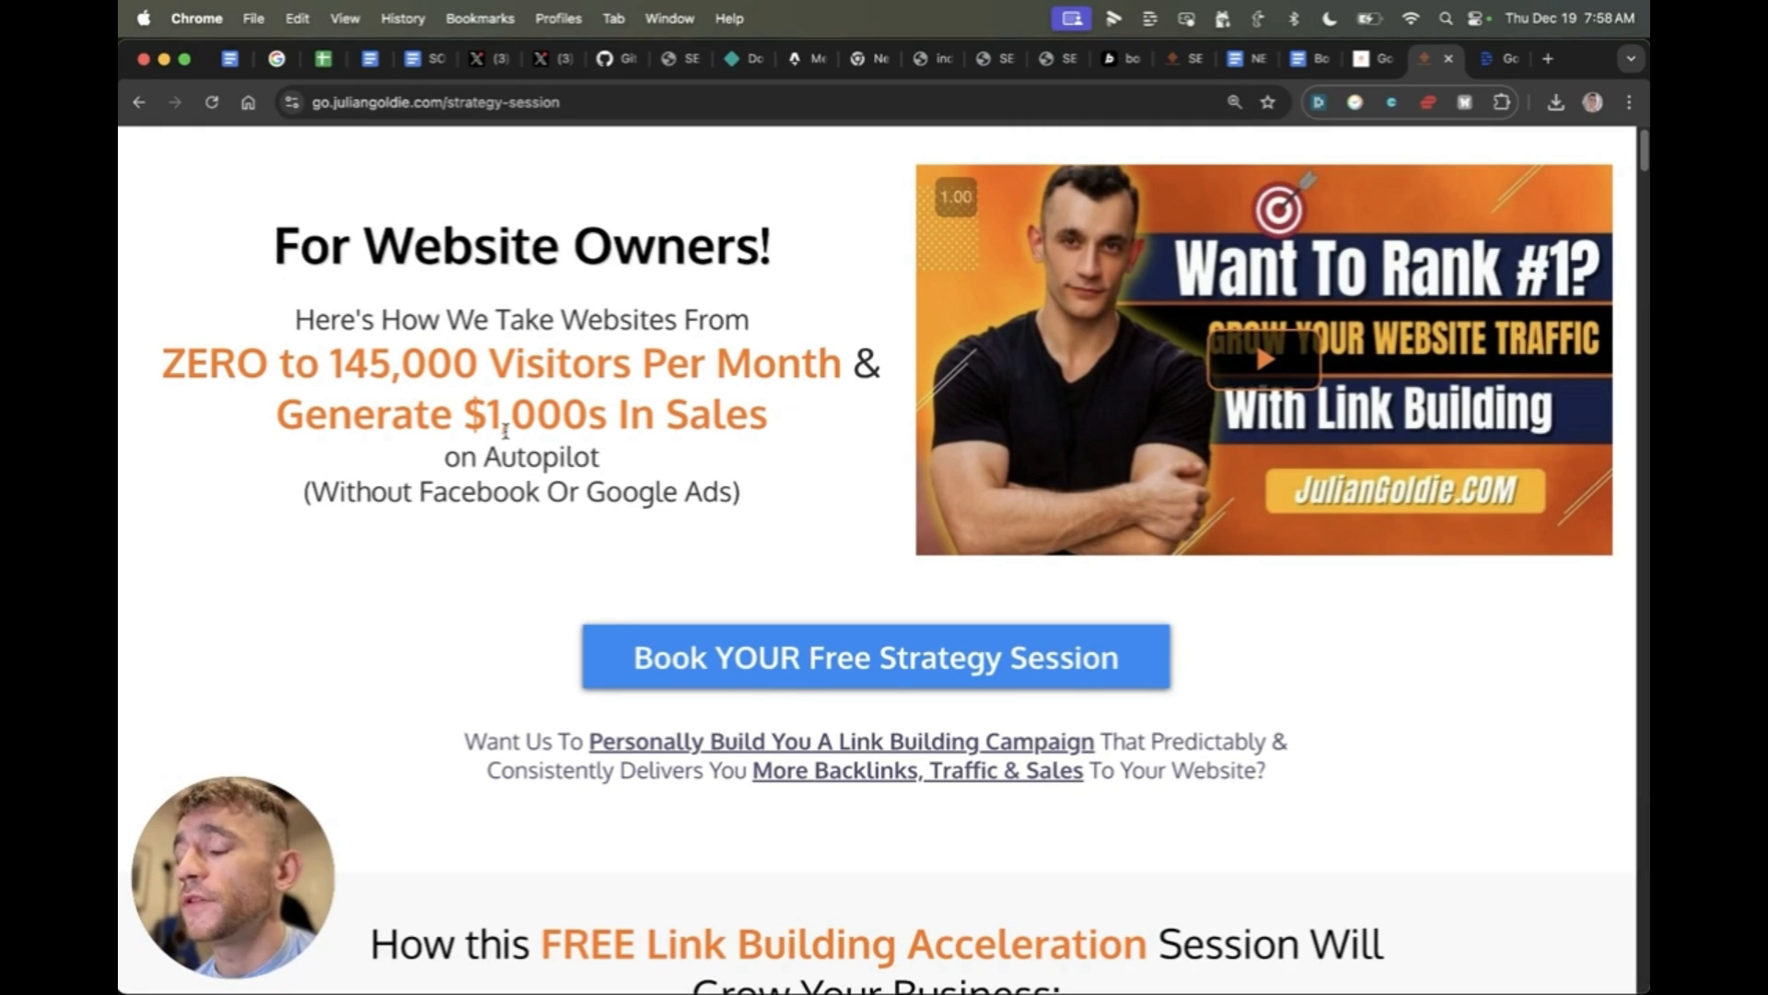
scroll("down", 3)
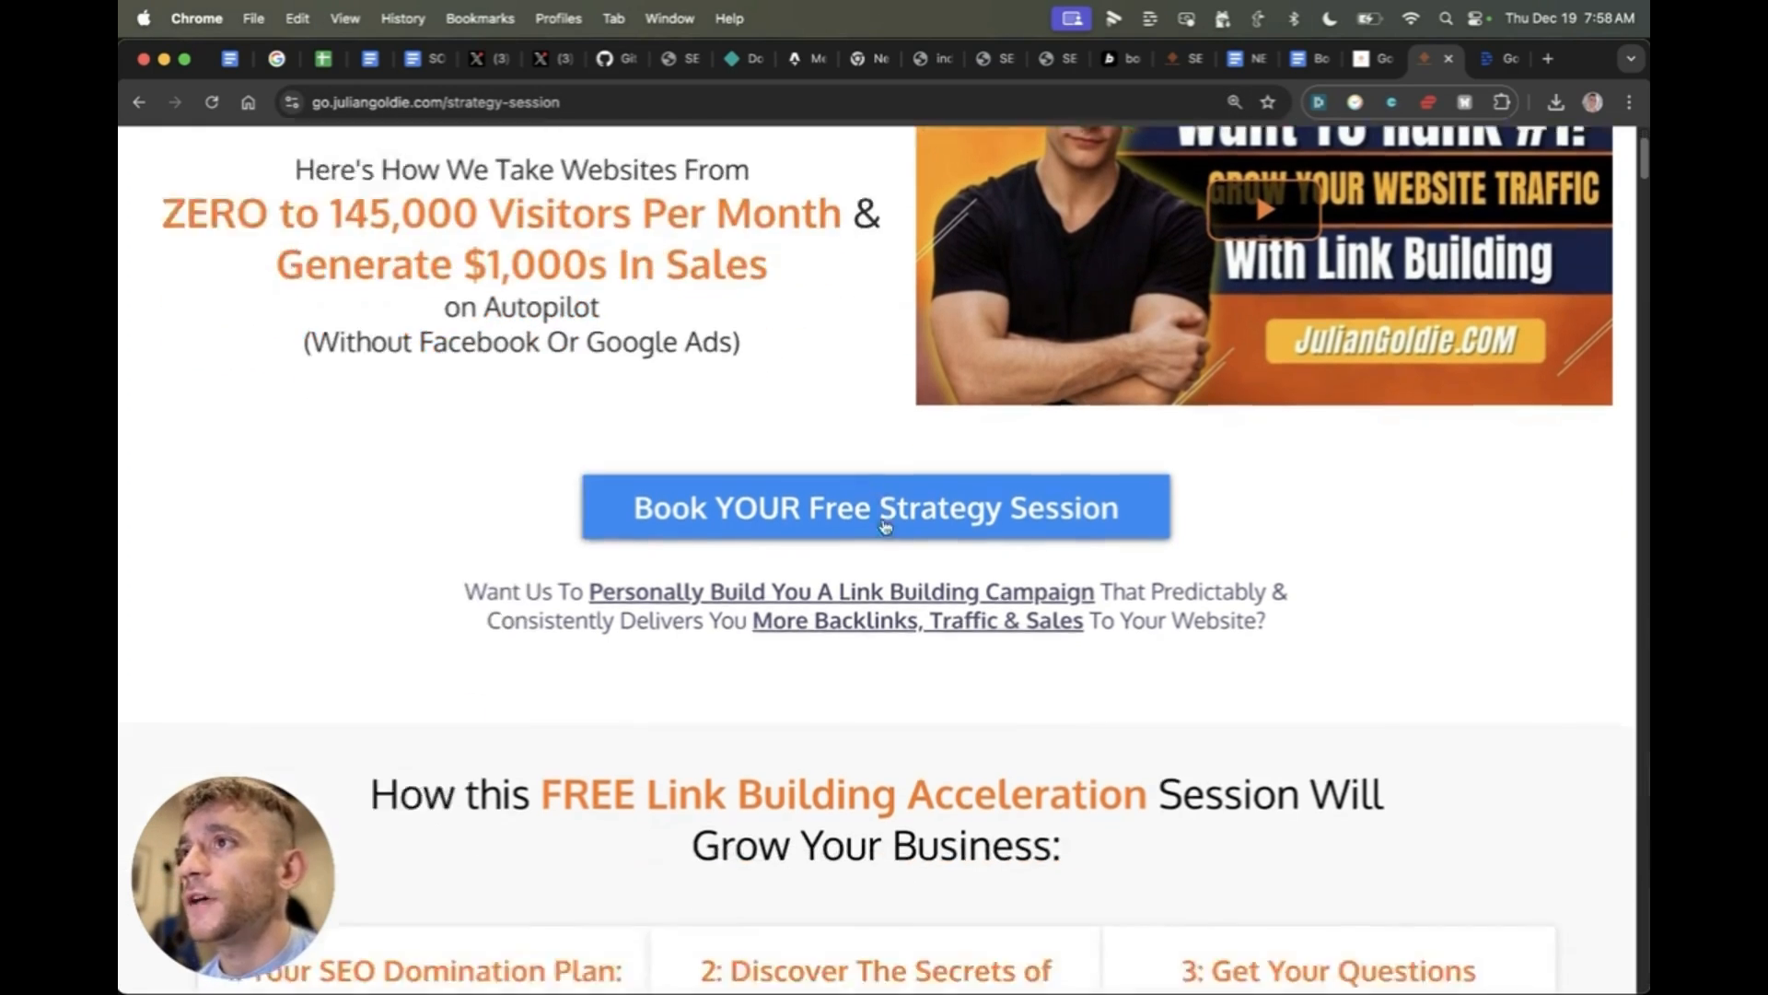
scroll("down", 3)
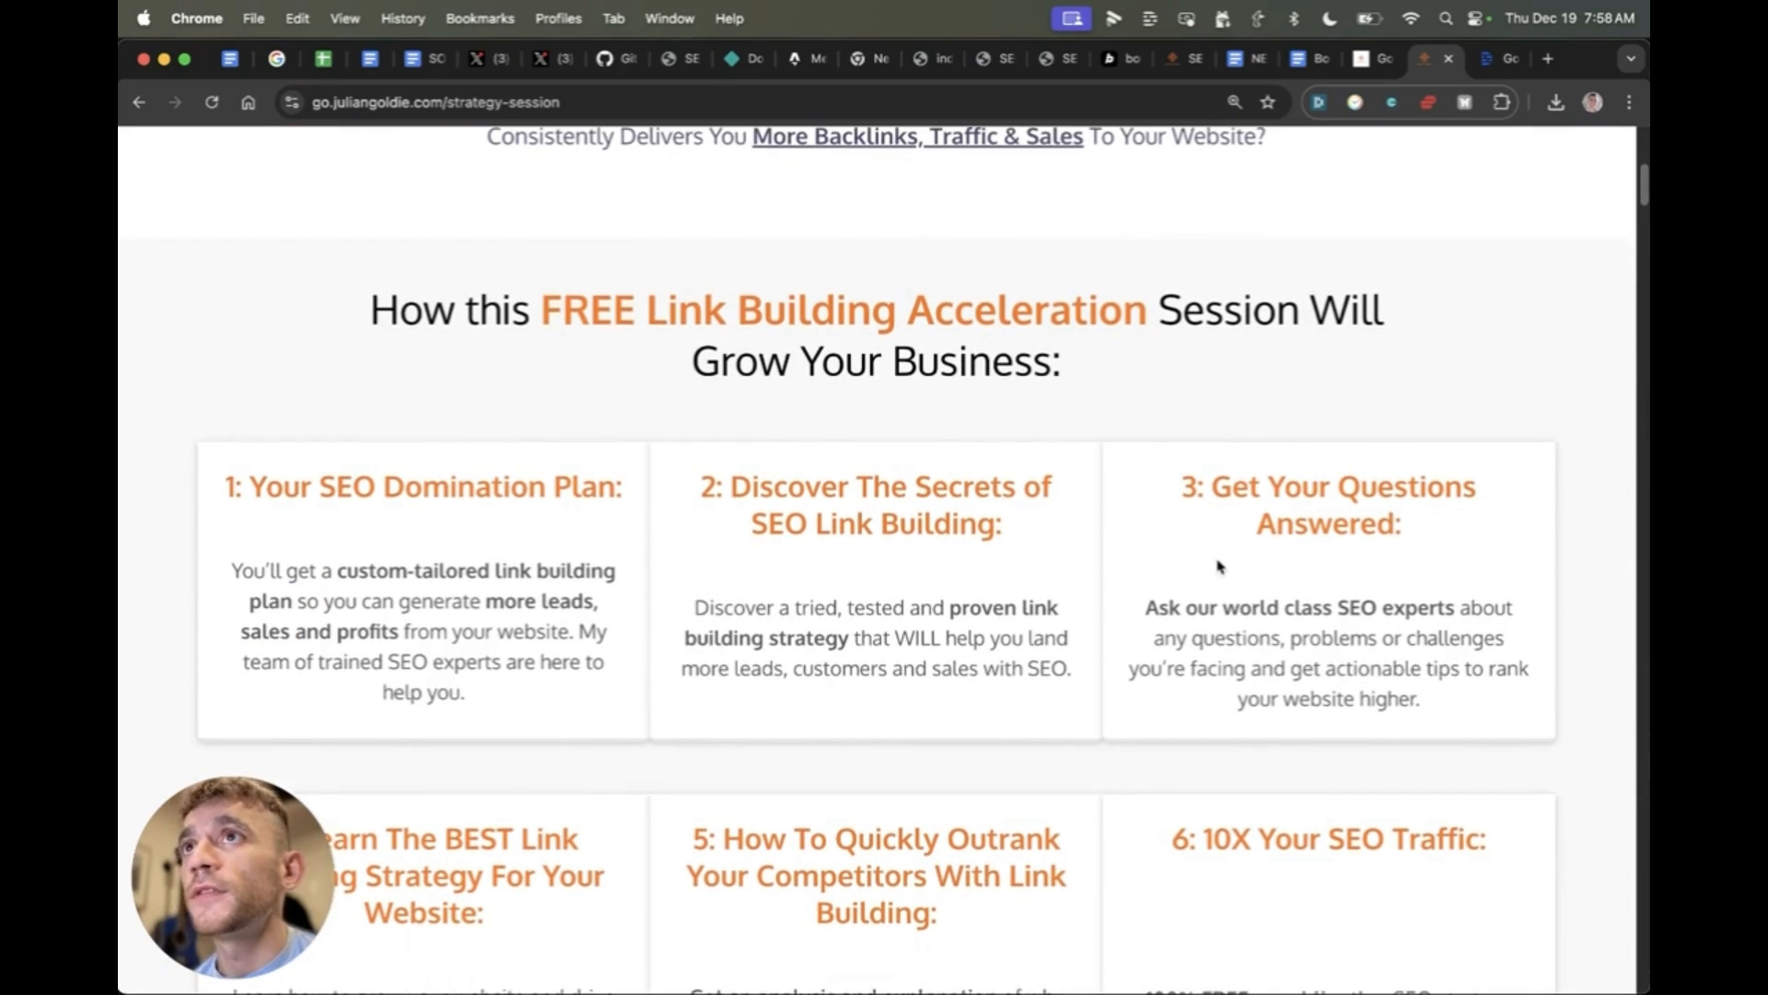
scroll("down", 3)
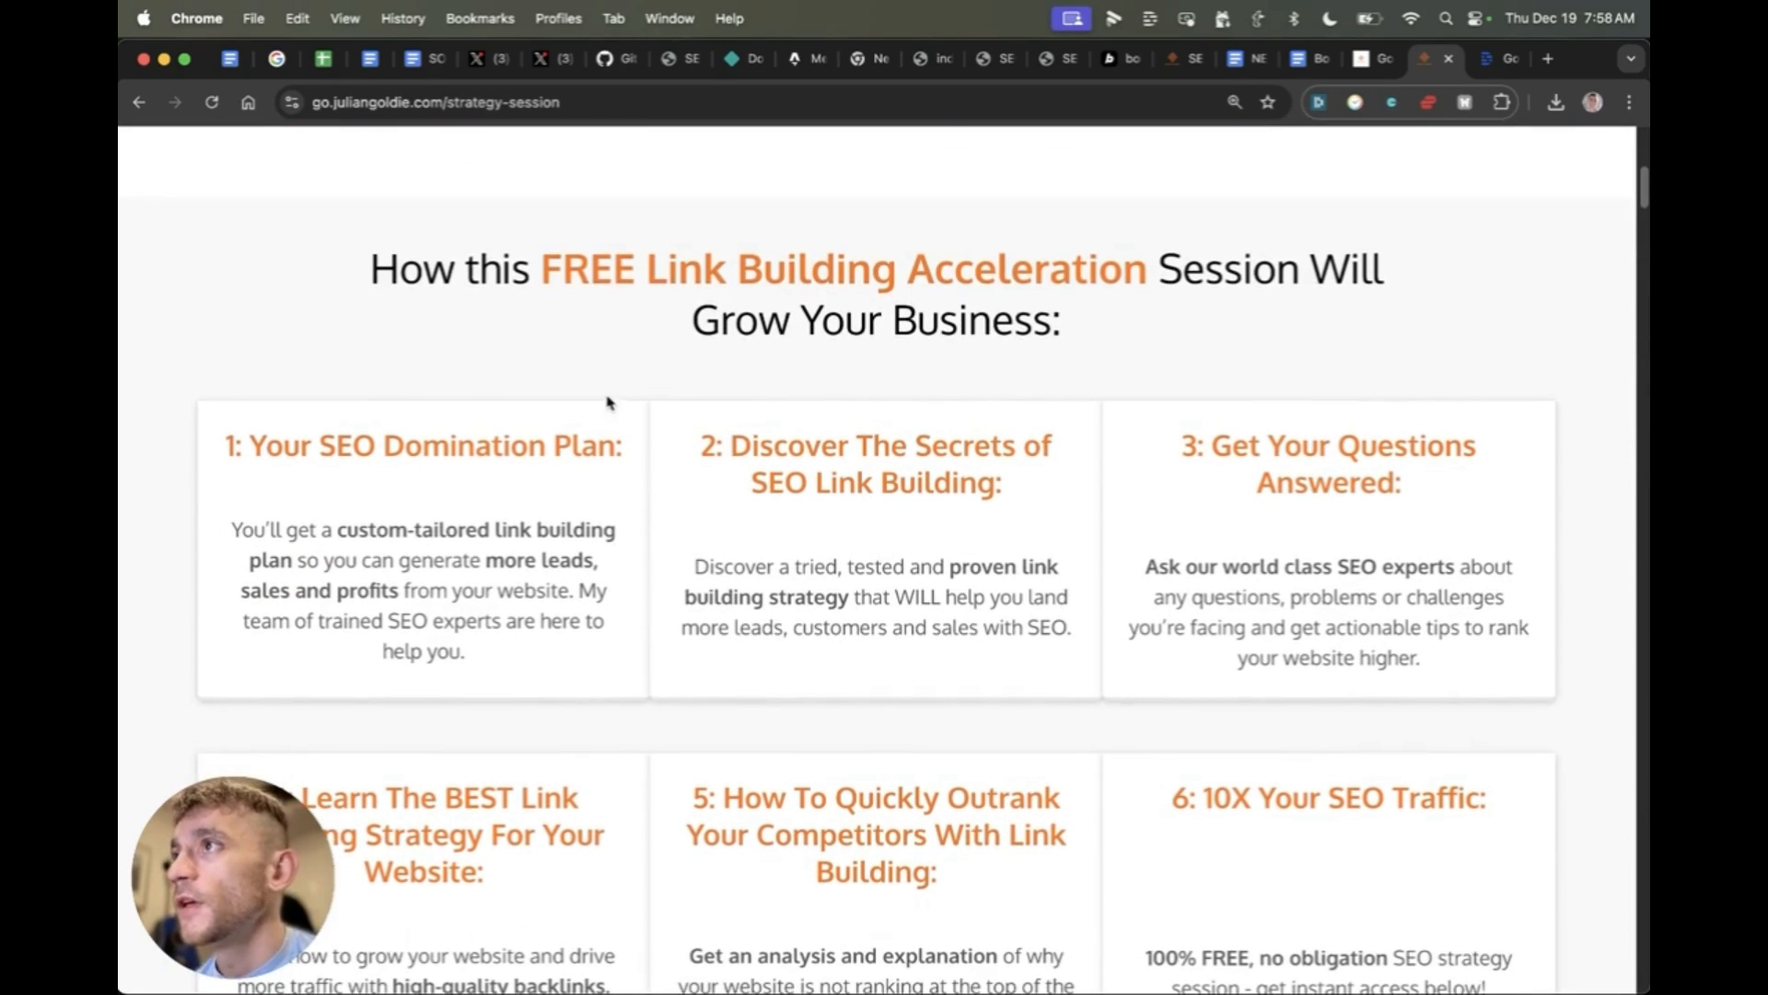
mouse_move(1032, 551)
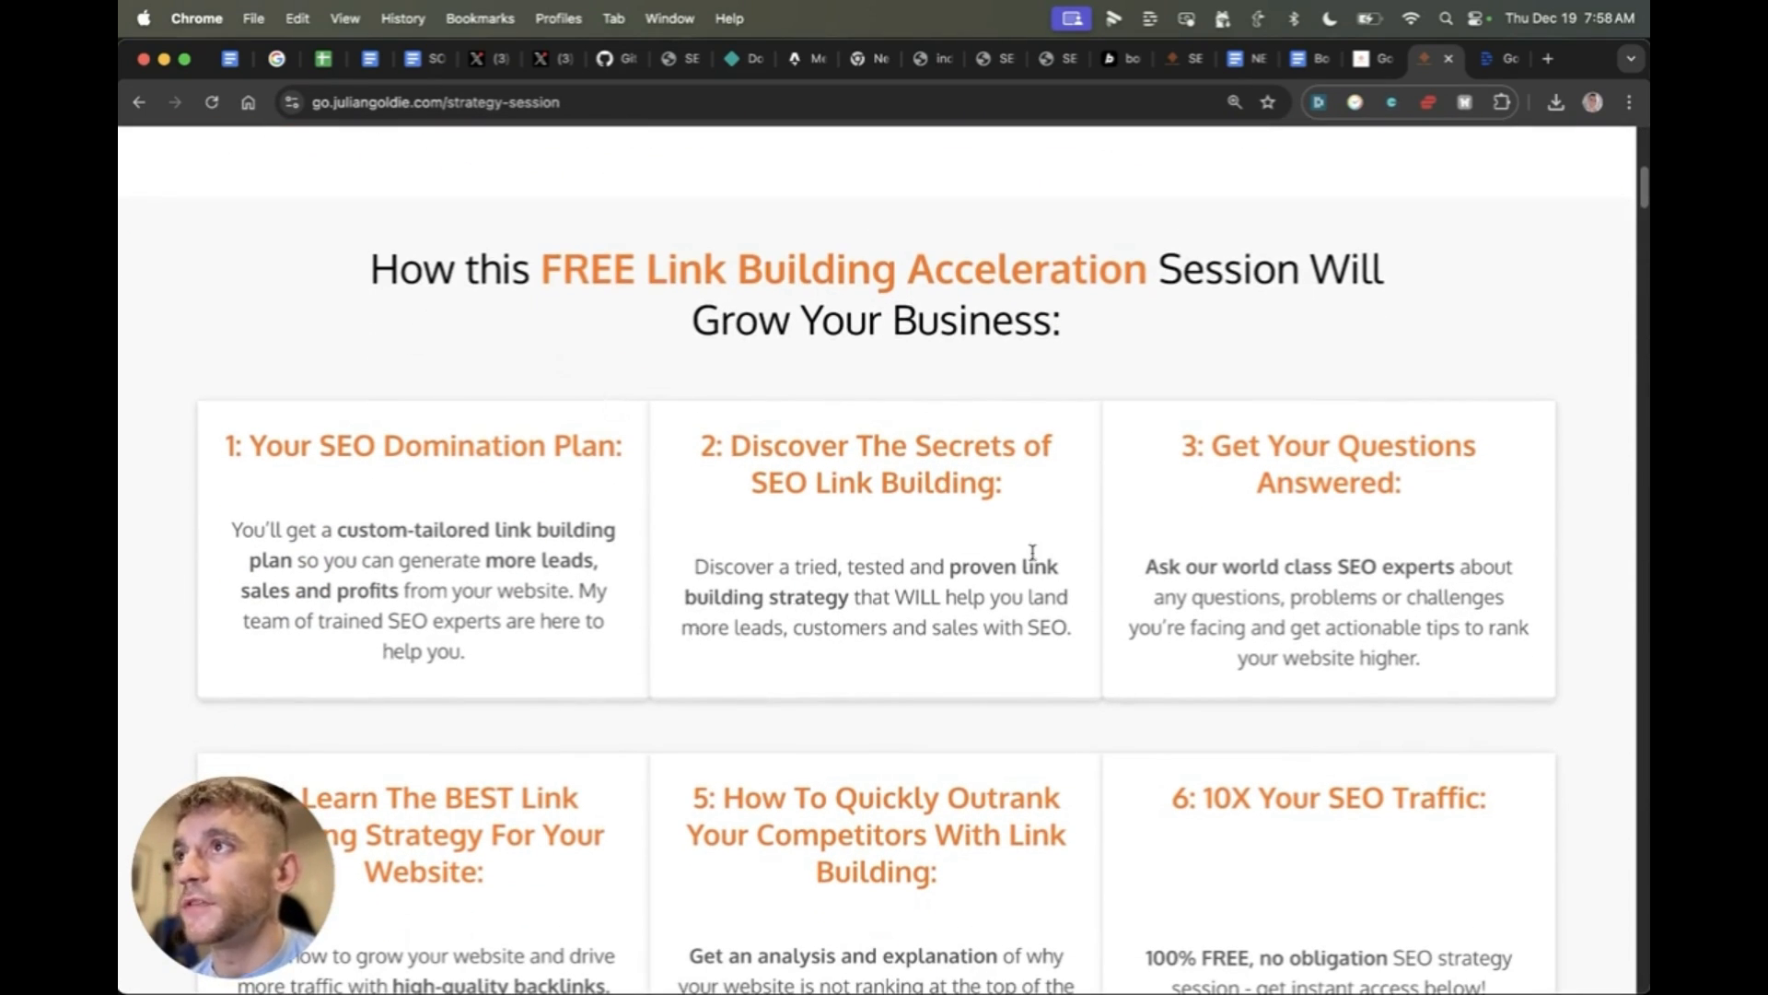
scroll("down", 3)
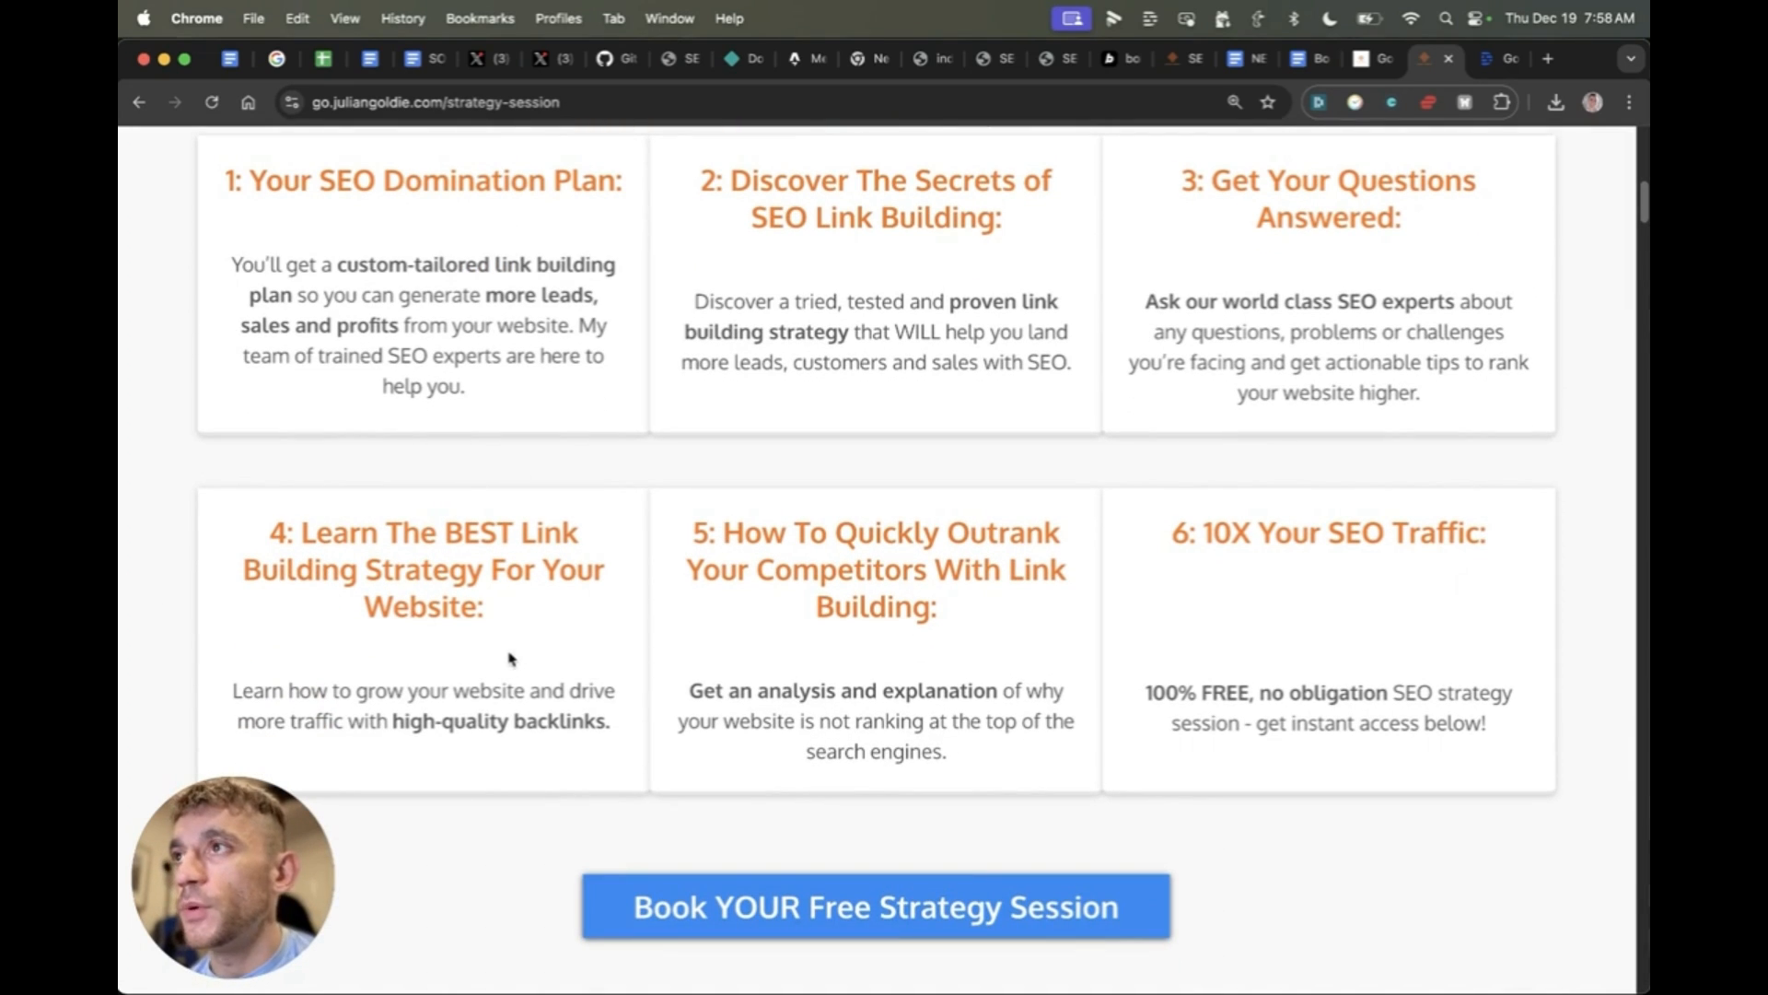
mouse_move(1133, 724)
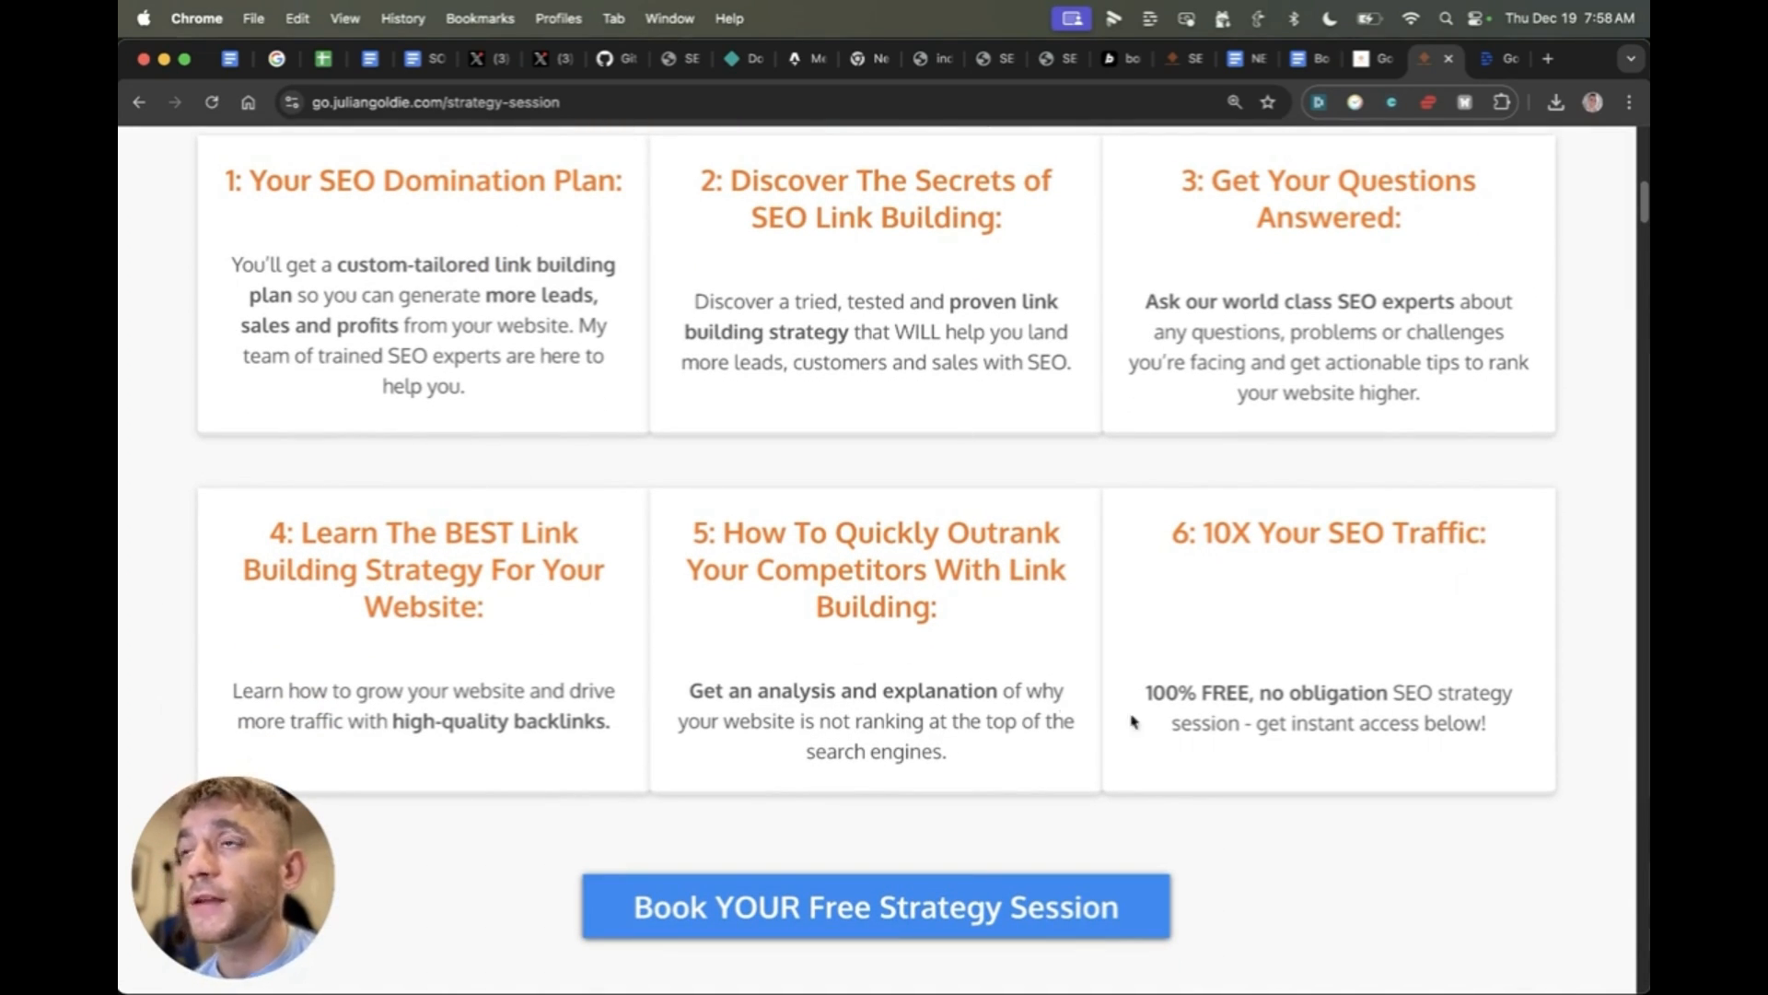
scroll("up", 3)
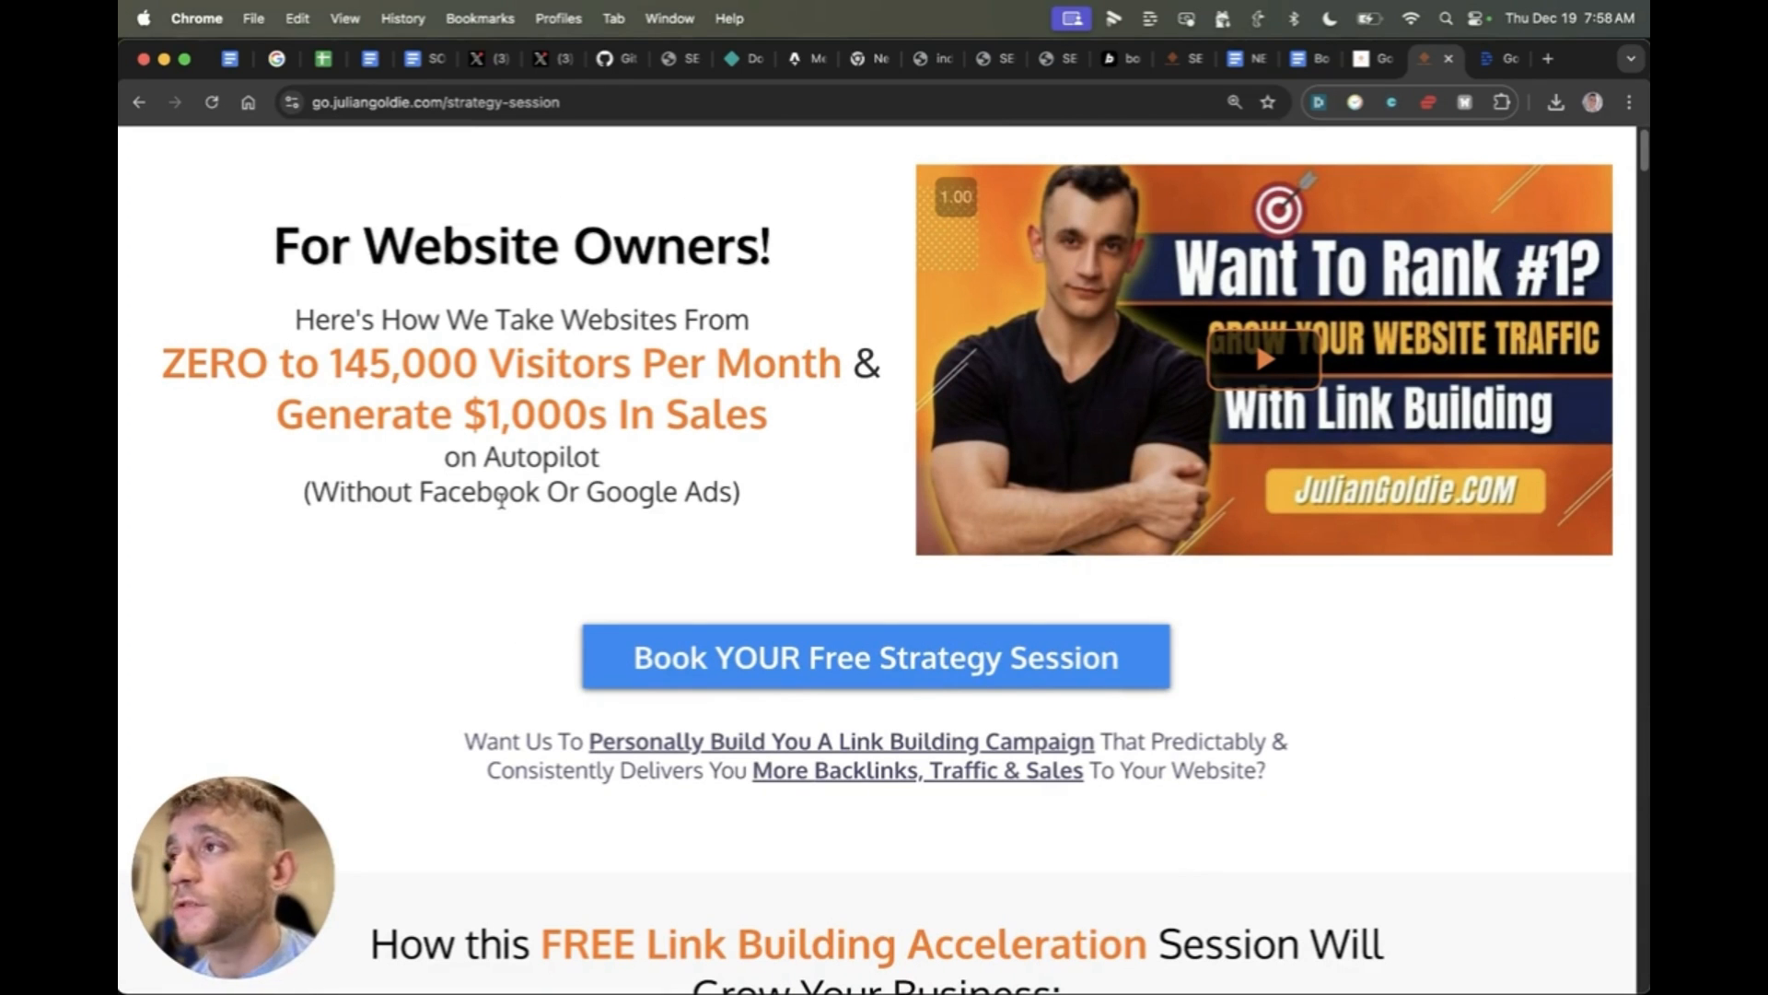
scroll("down", 3)
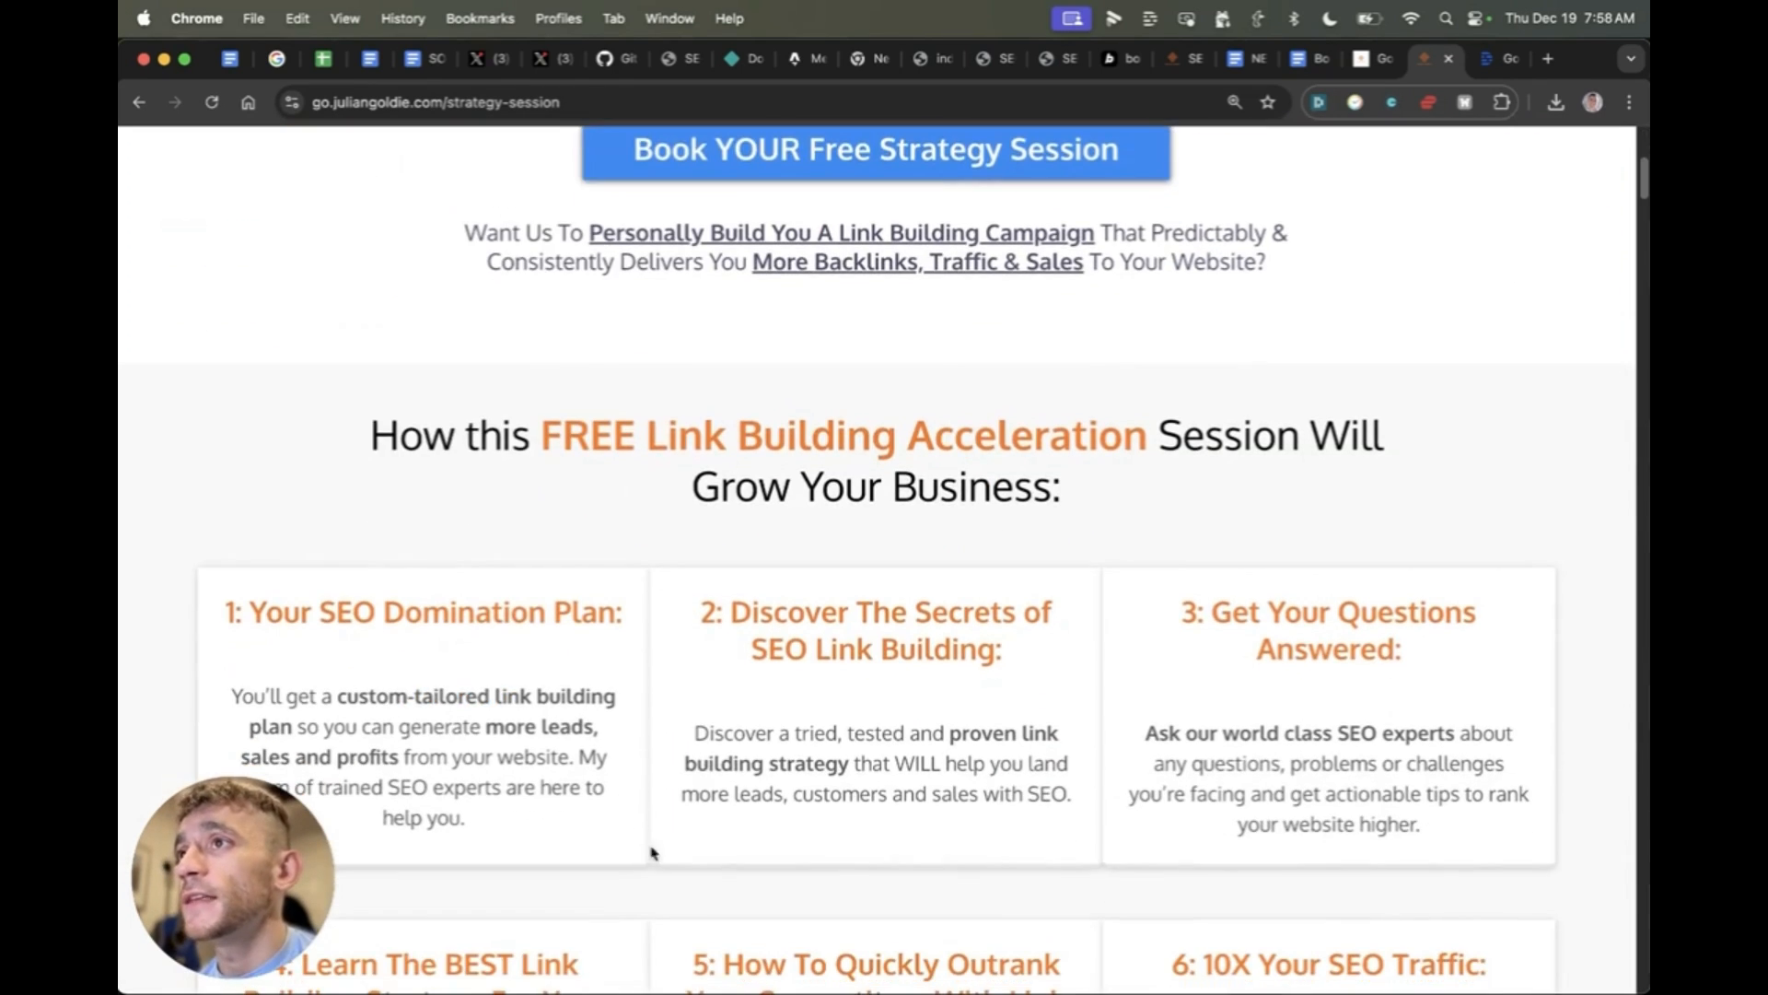